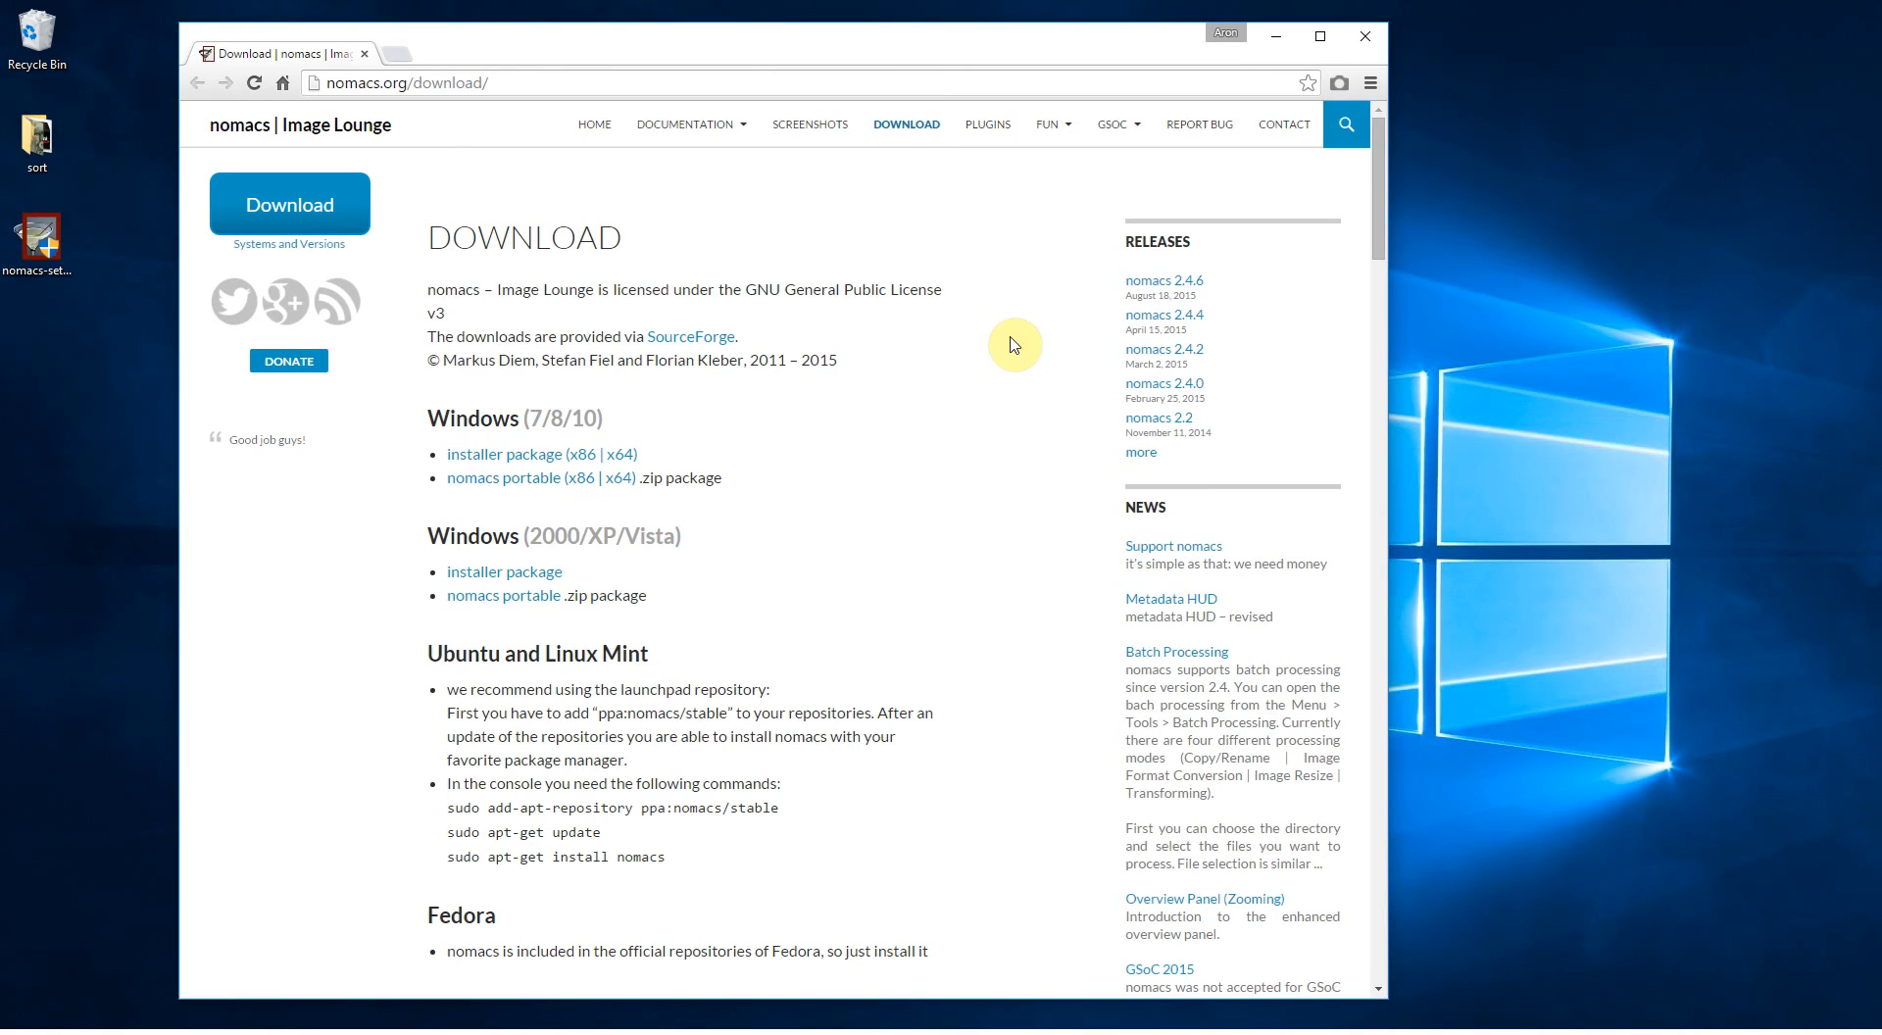
mouse_move(933, 455)
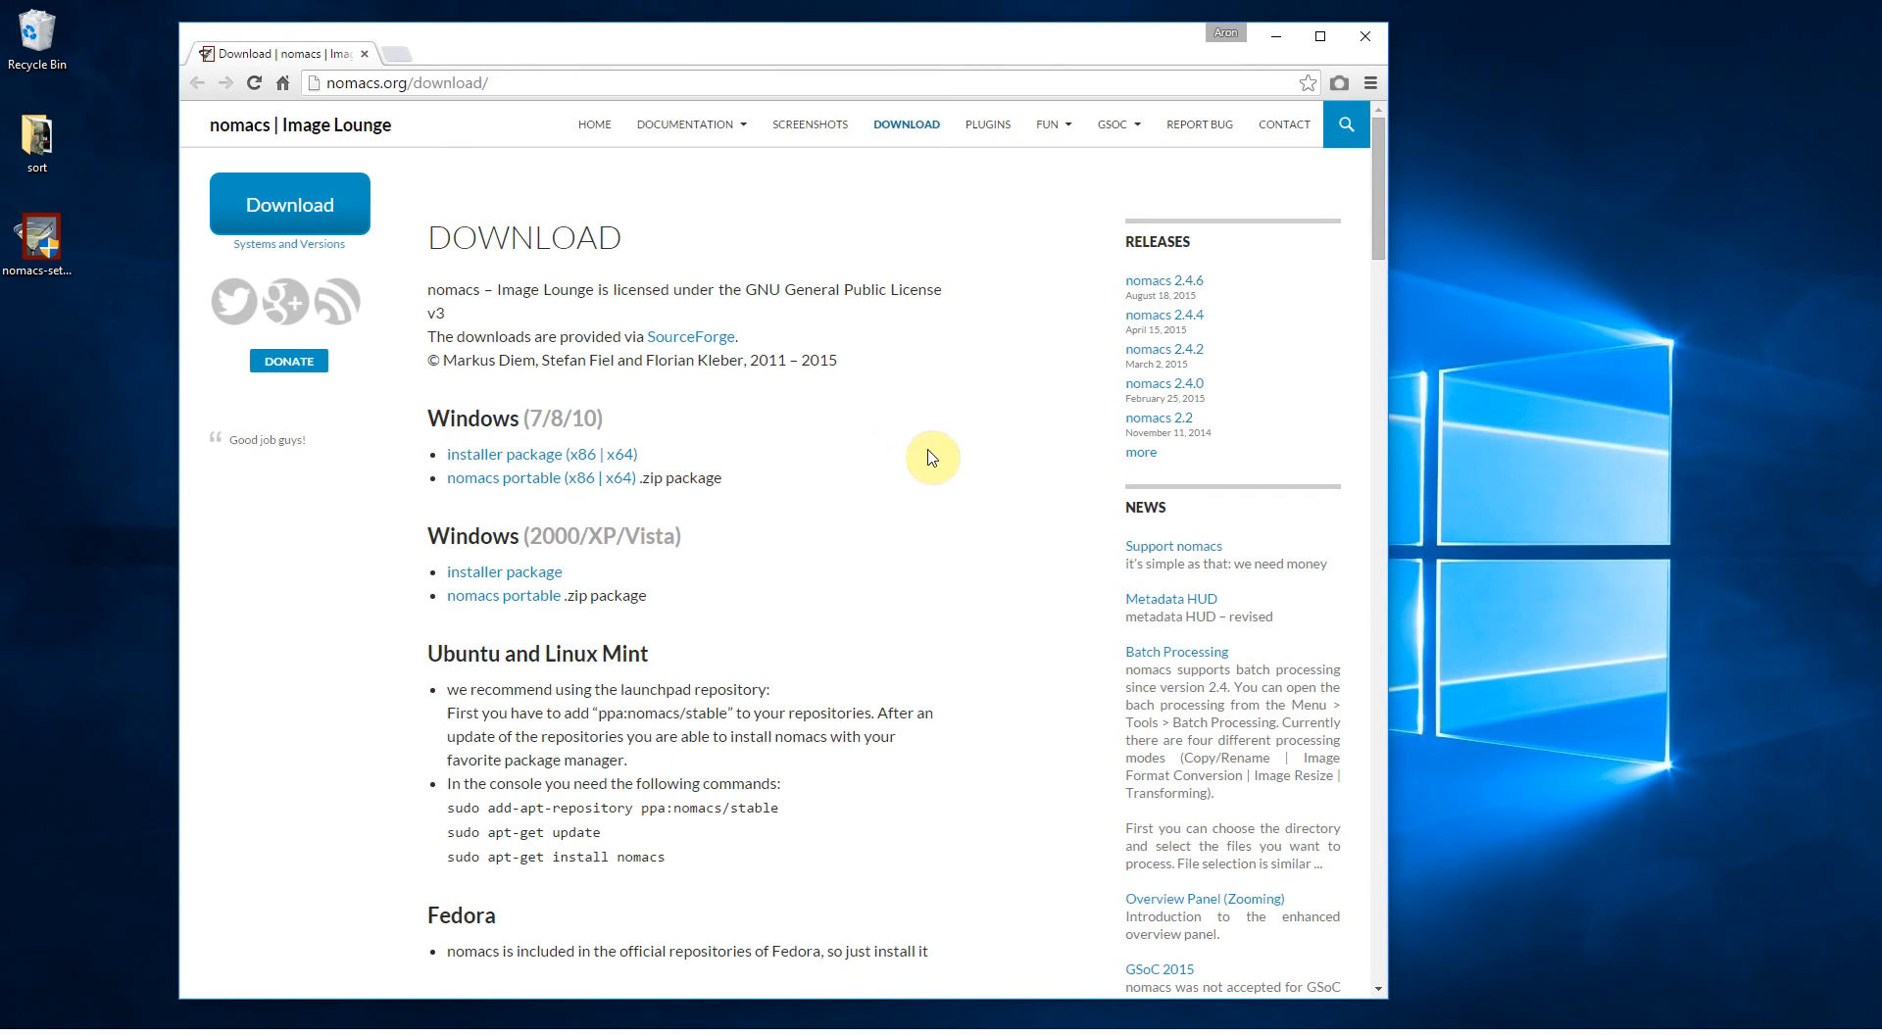
mouse_move(517, 376)
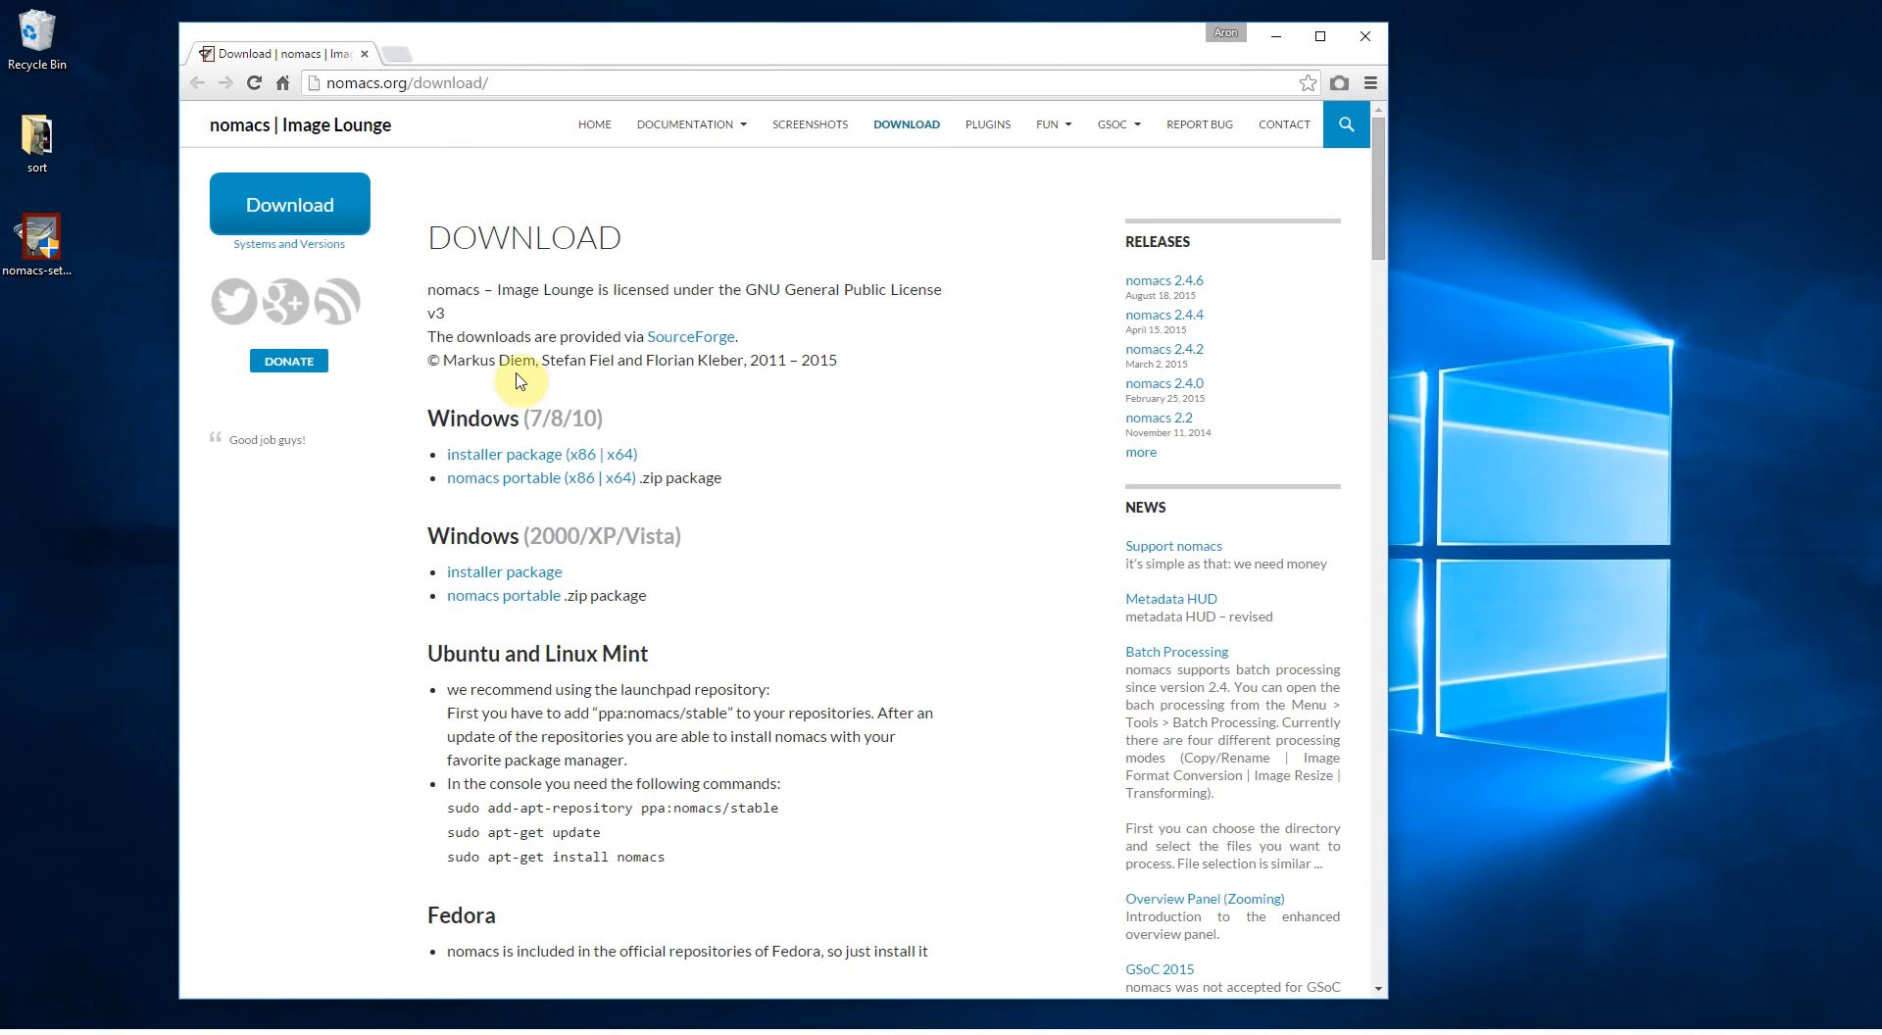
mouse_move(618, 468)
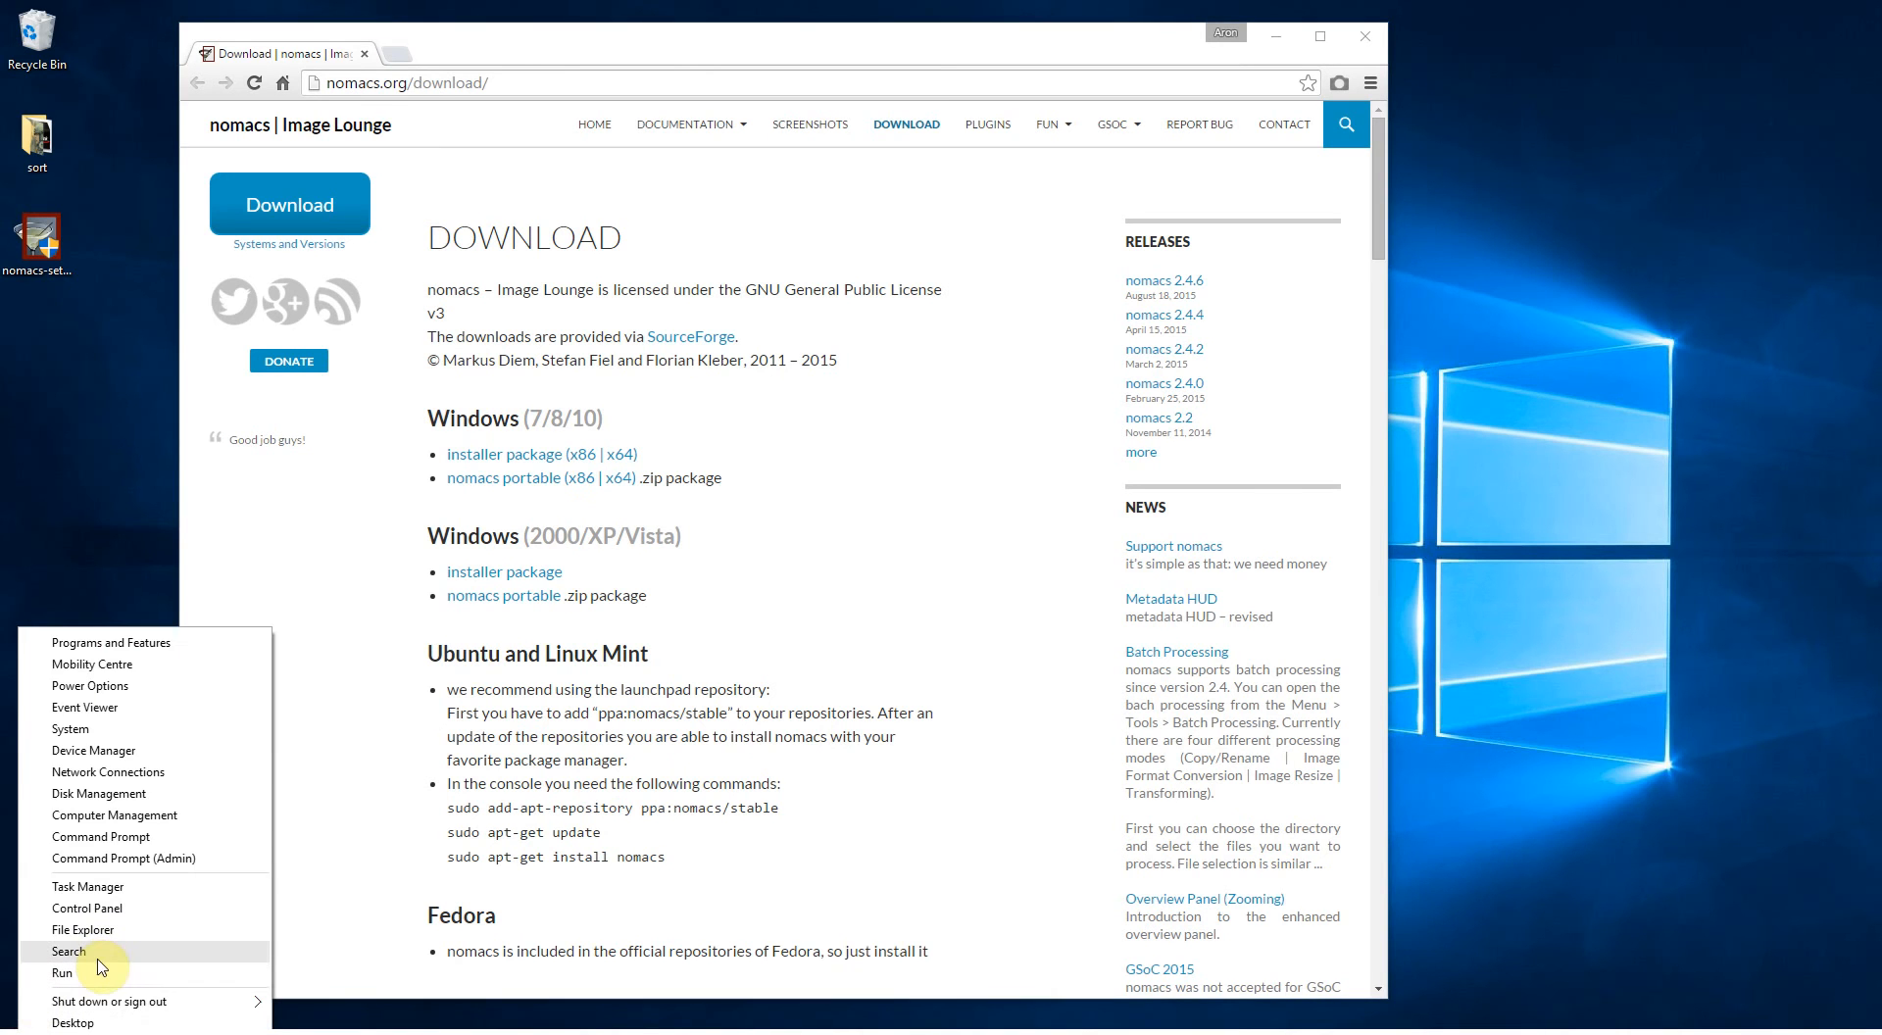
mouse_move(70, 728)
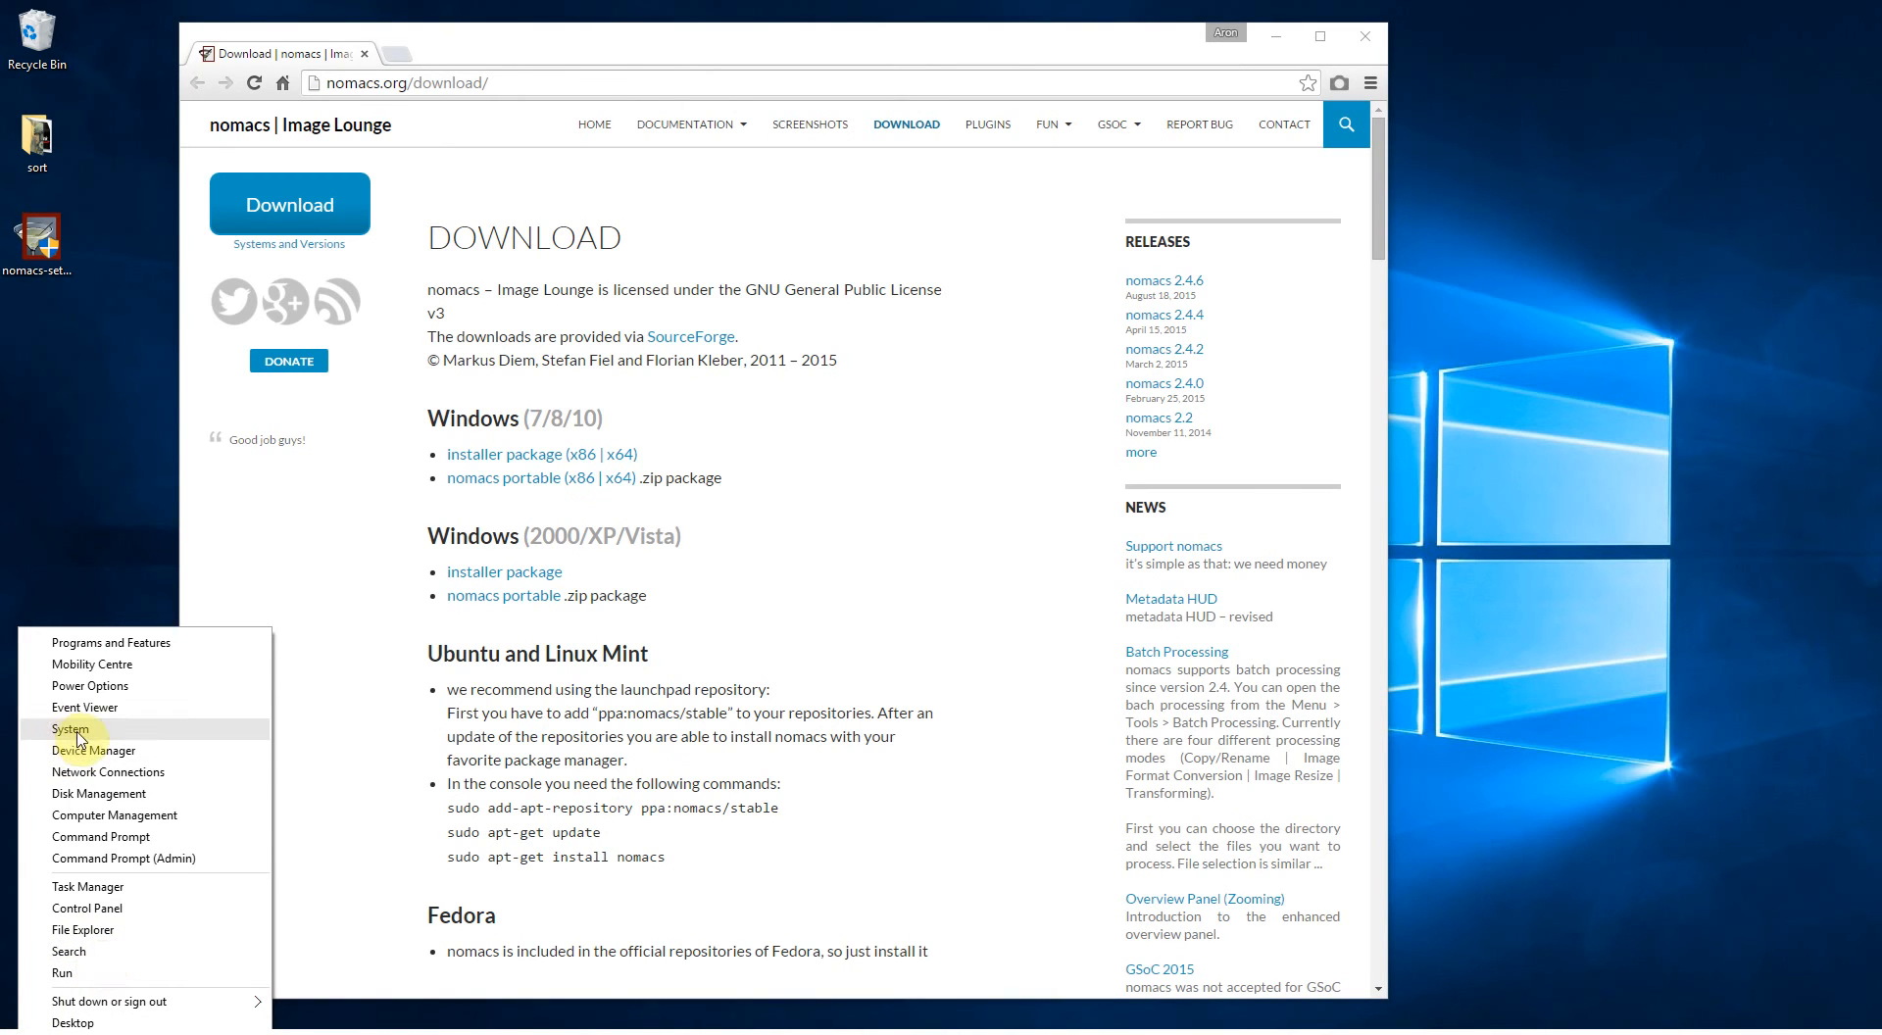
mouse_move(767, 601)
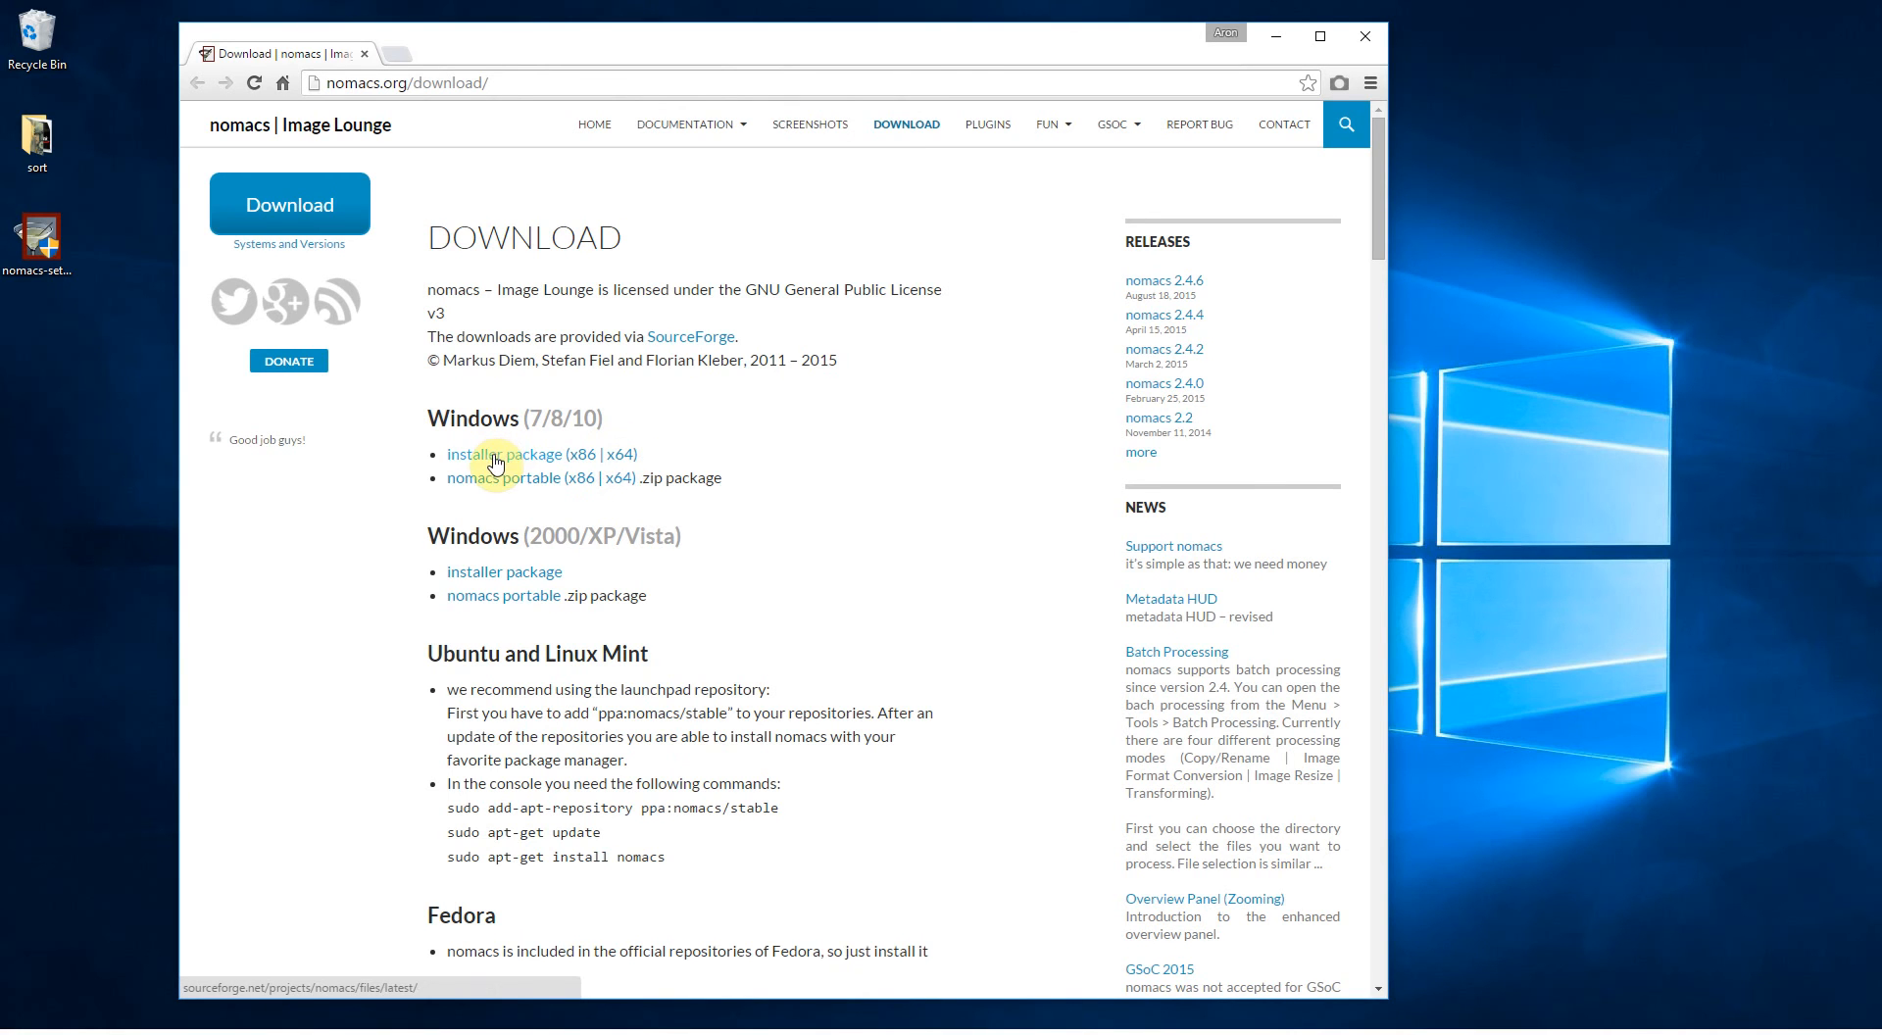
mouse_move(507, 488)
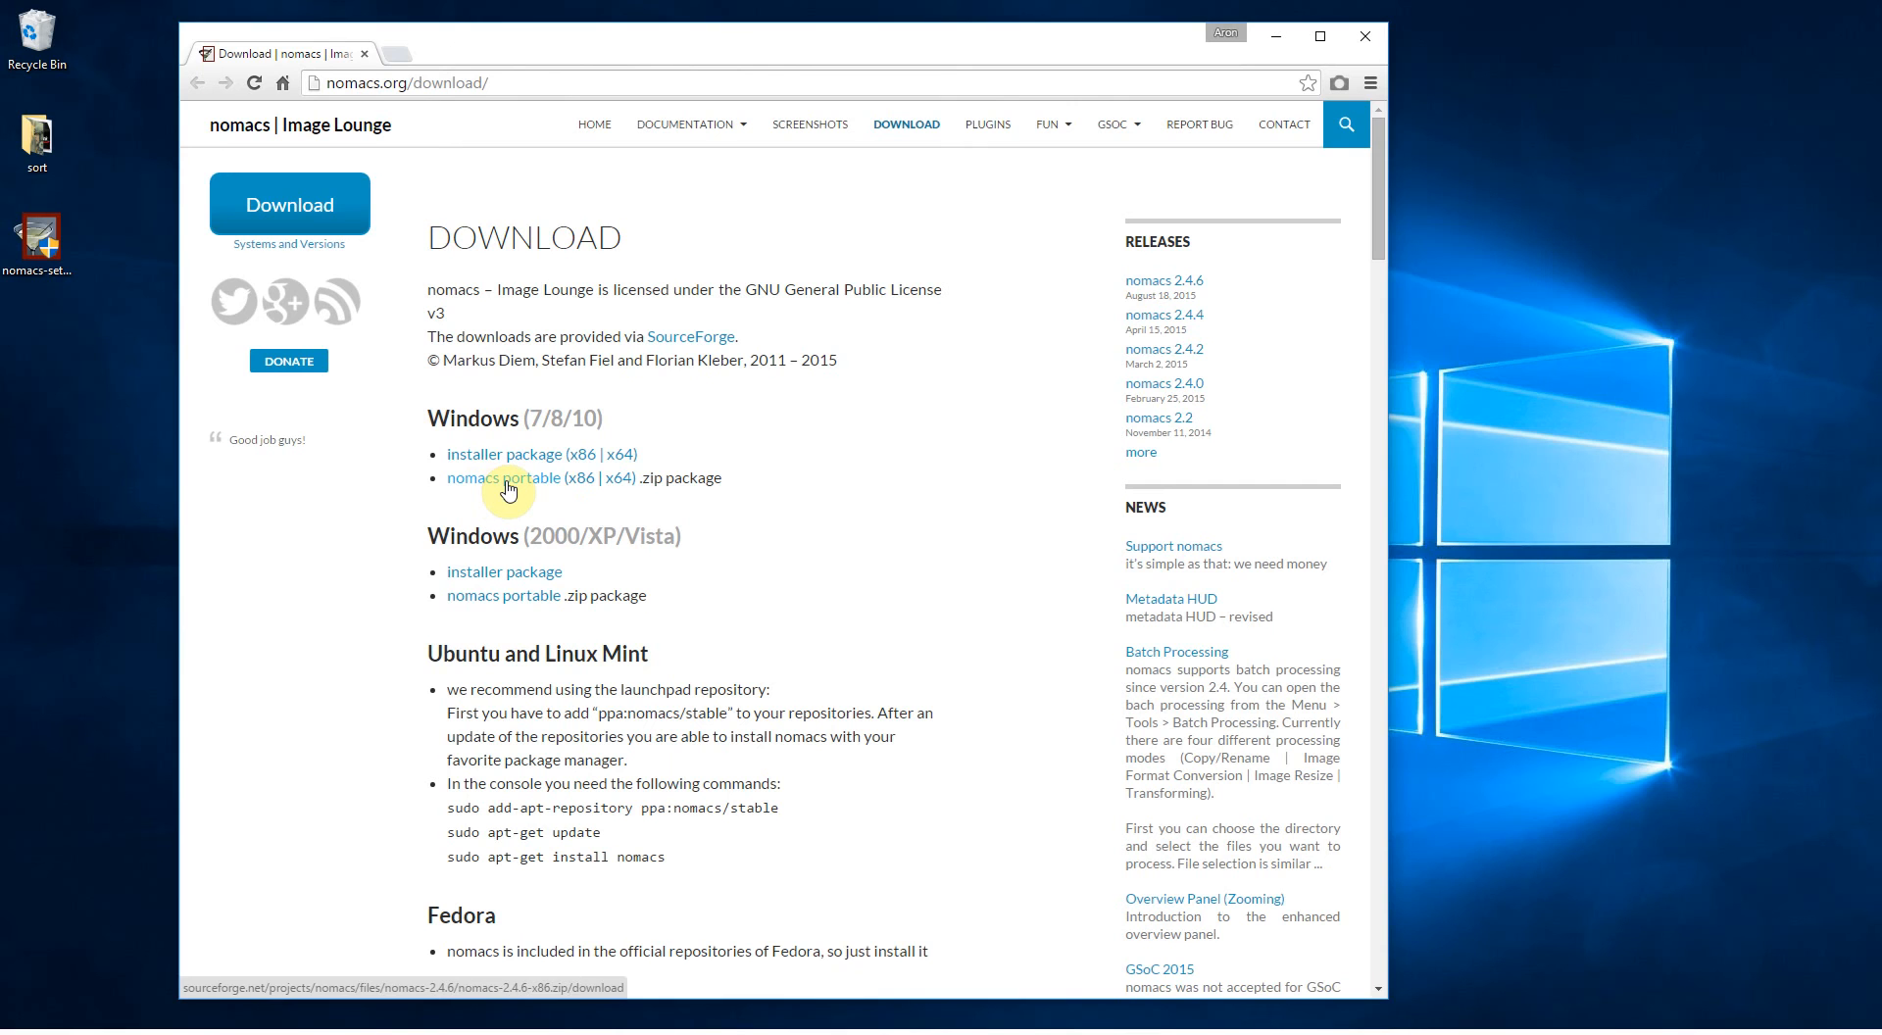
mouse_move(621, 468)
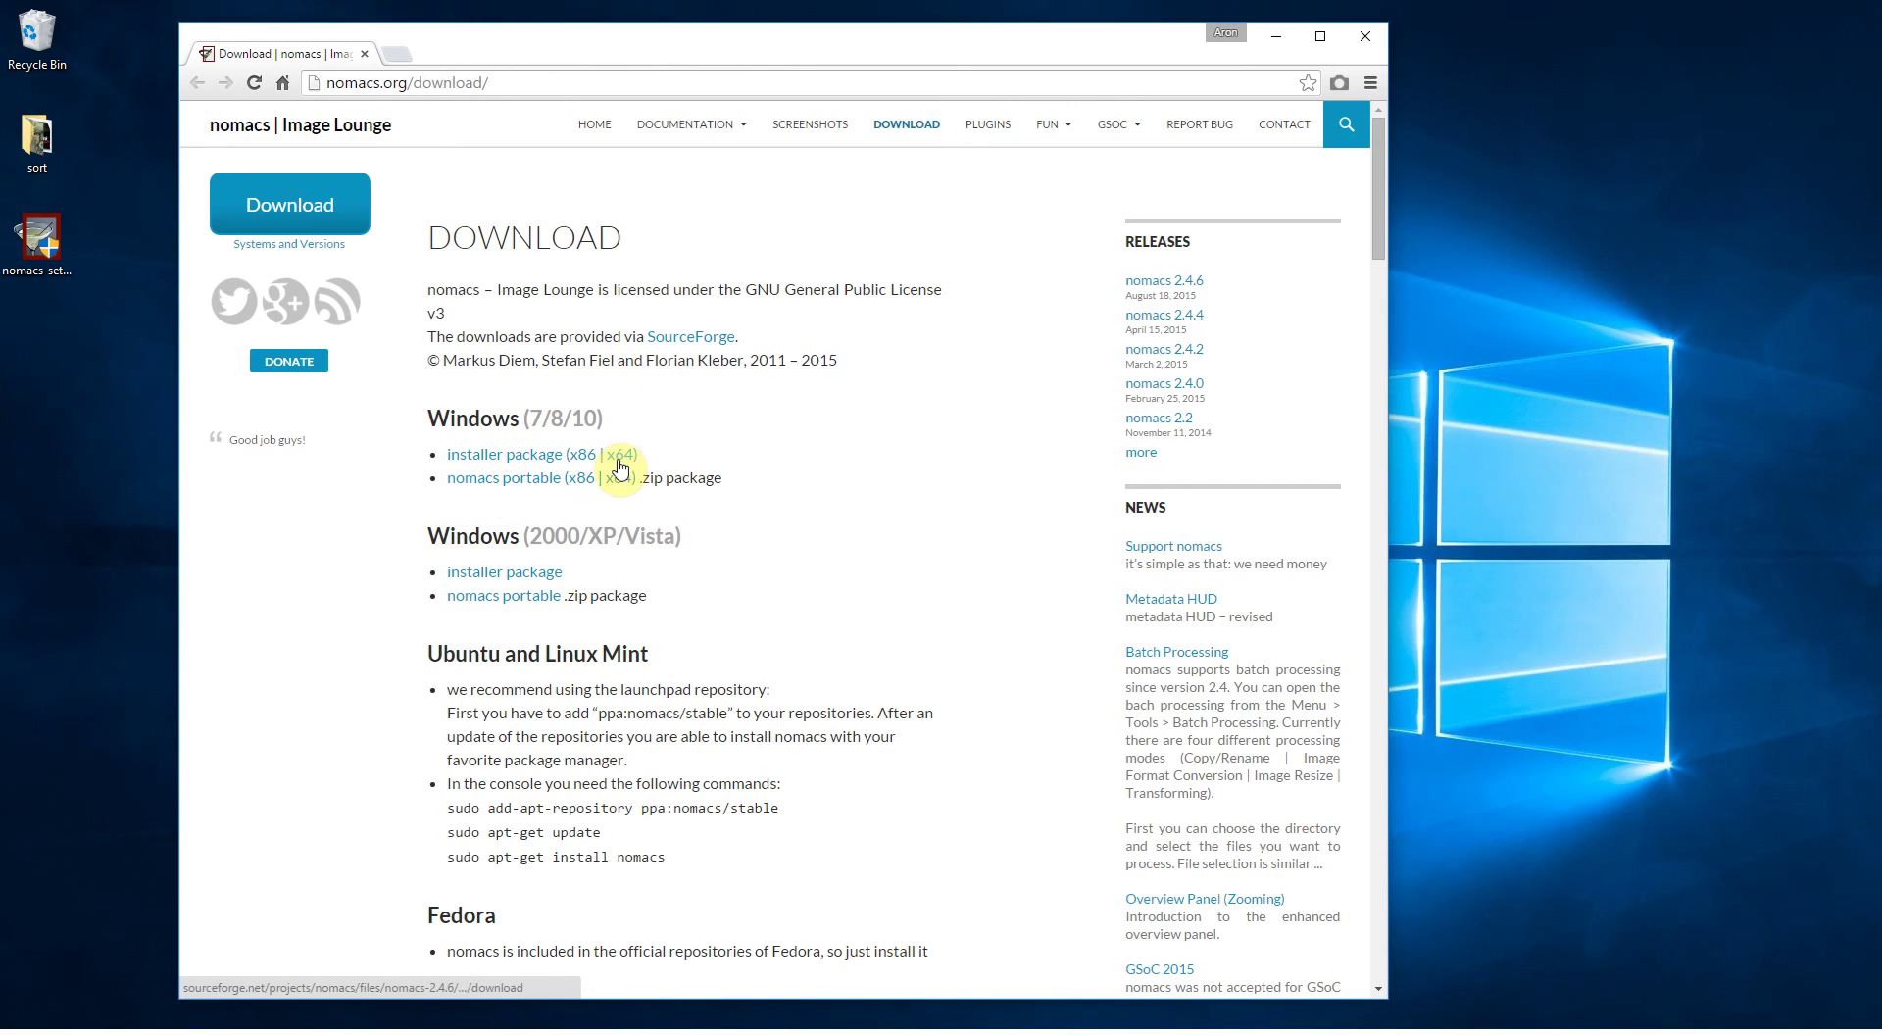
mouse_move(628, 459)
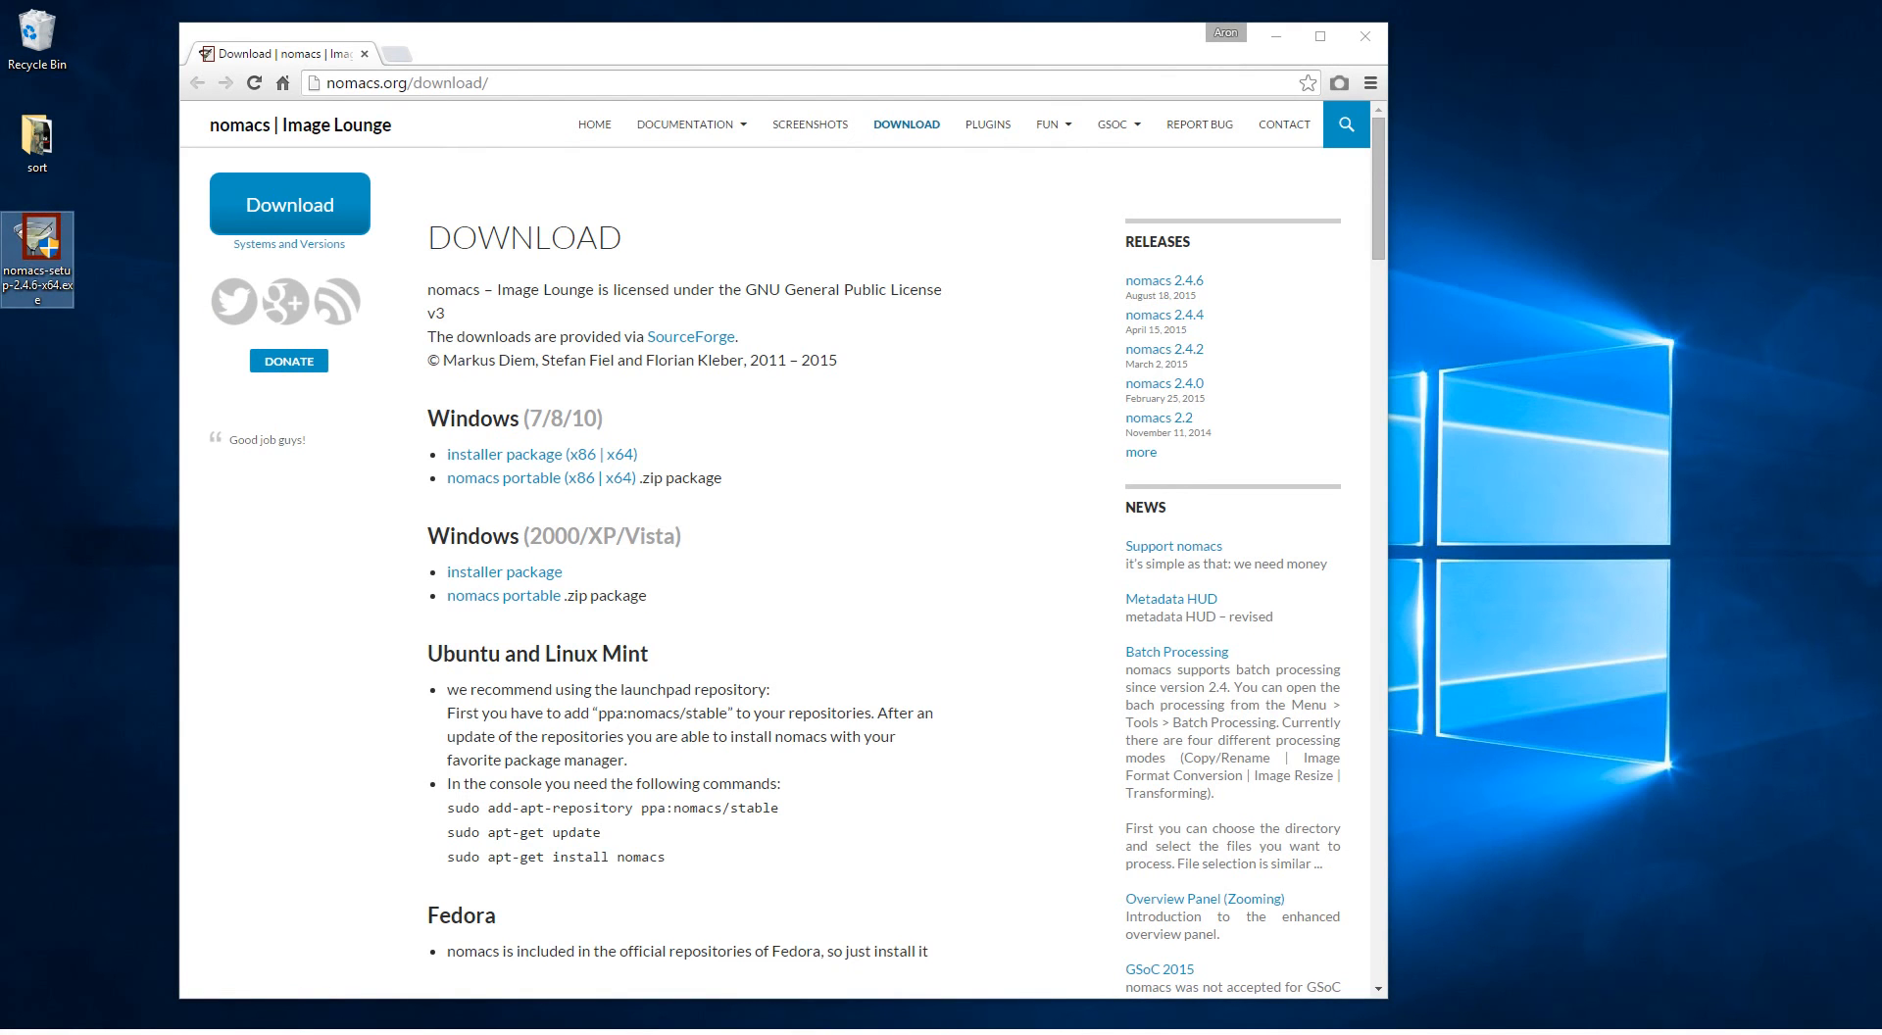
Step: Run the nomacs setup, accept the license, install to the default folder, and finish
double_click(37, 238)
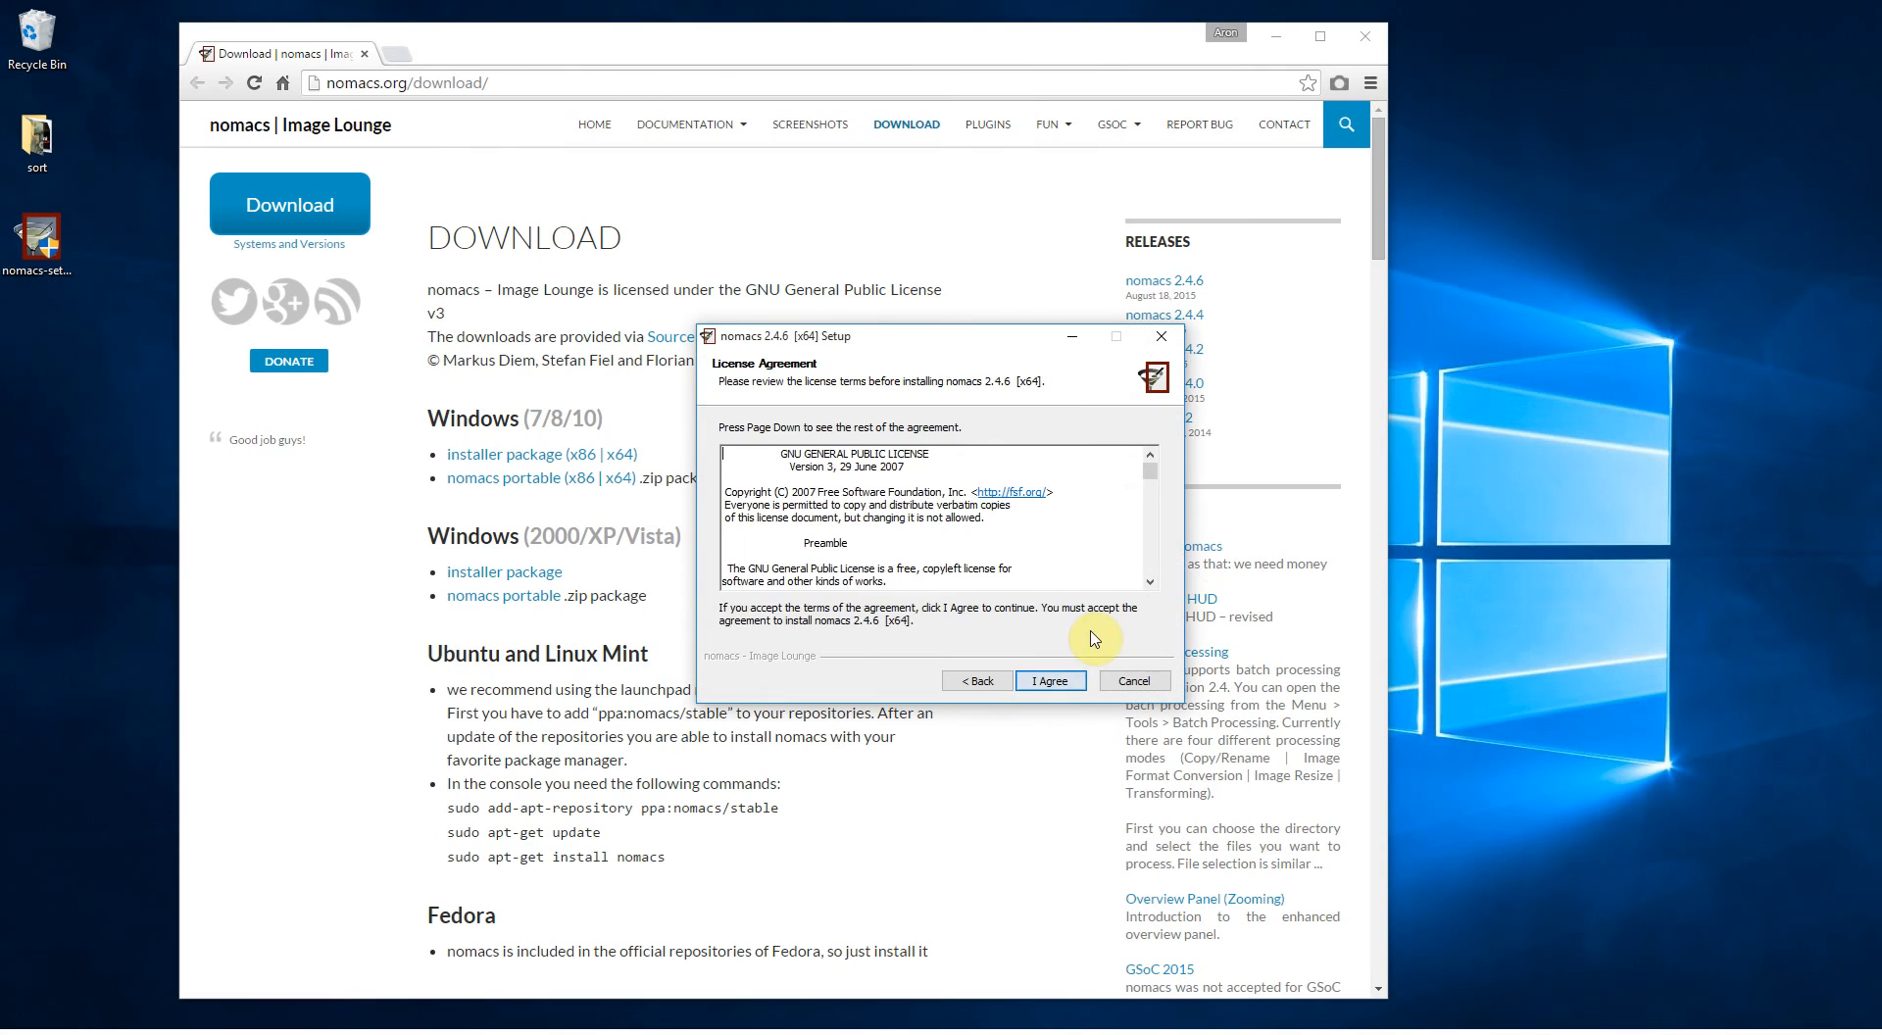
left_click(1050, 680)
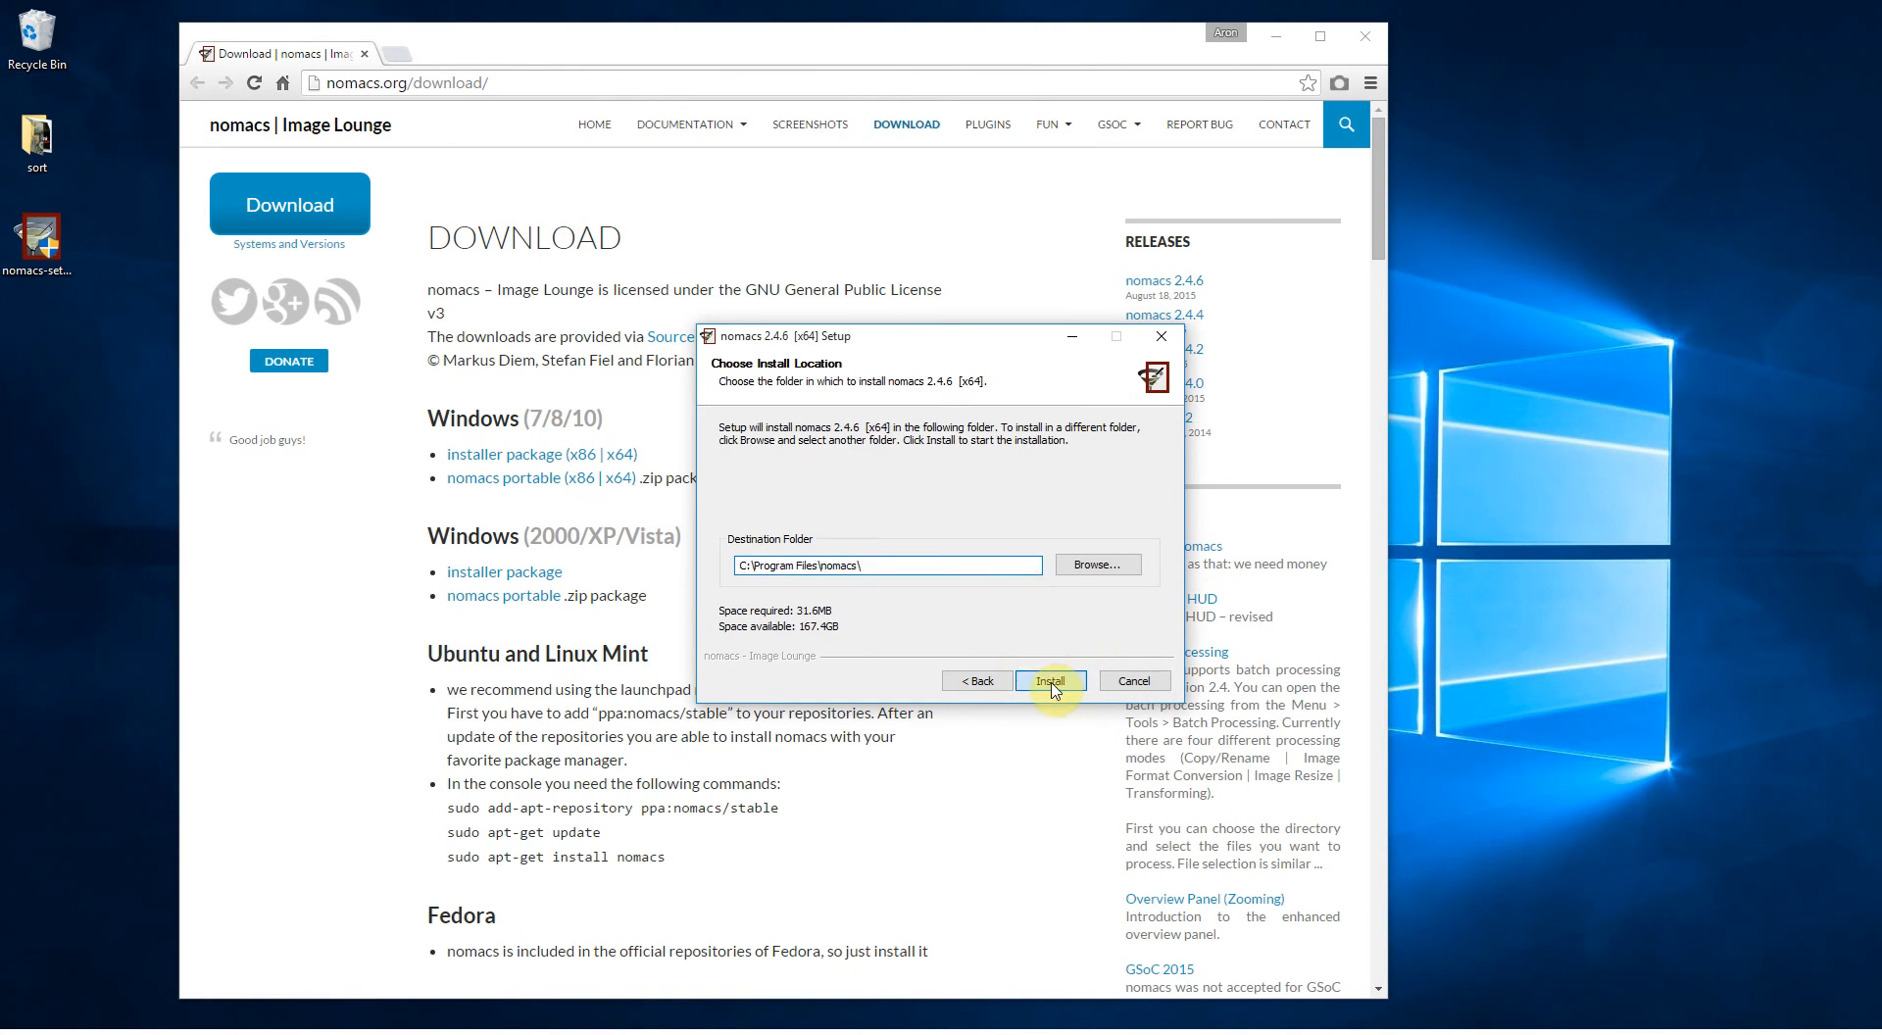
left_click(1050, 680)
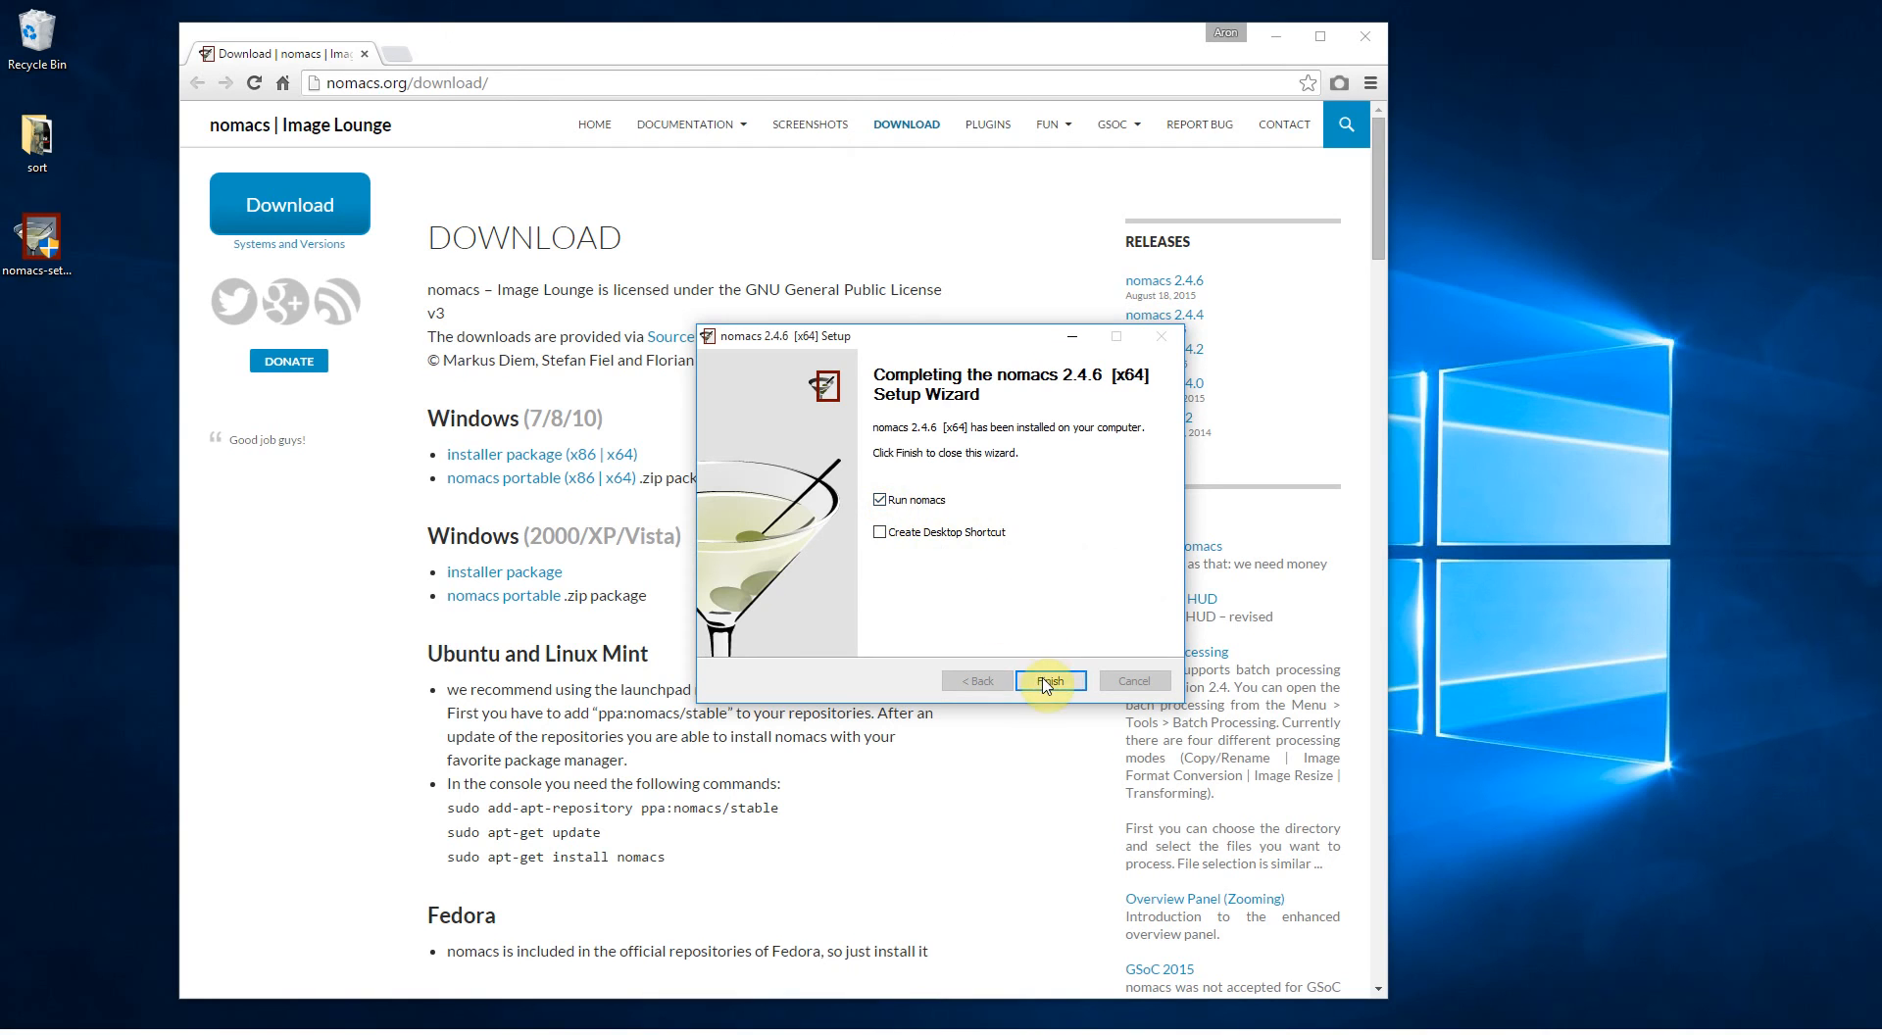
left_click(1050, 681)
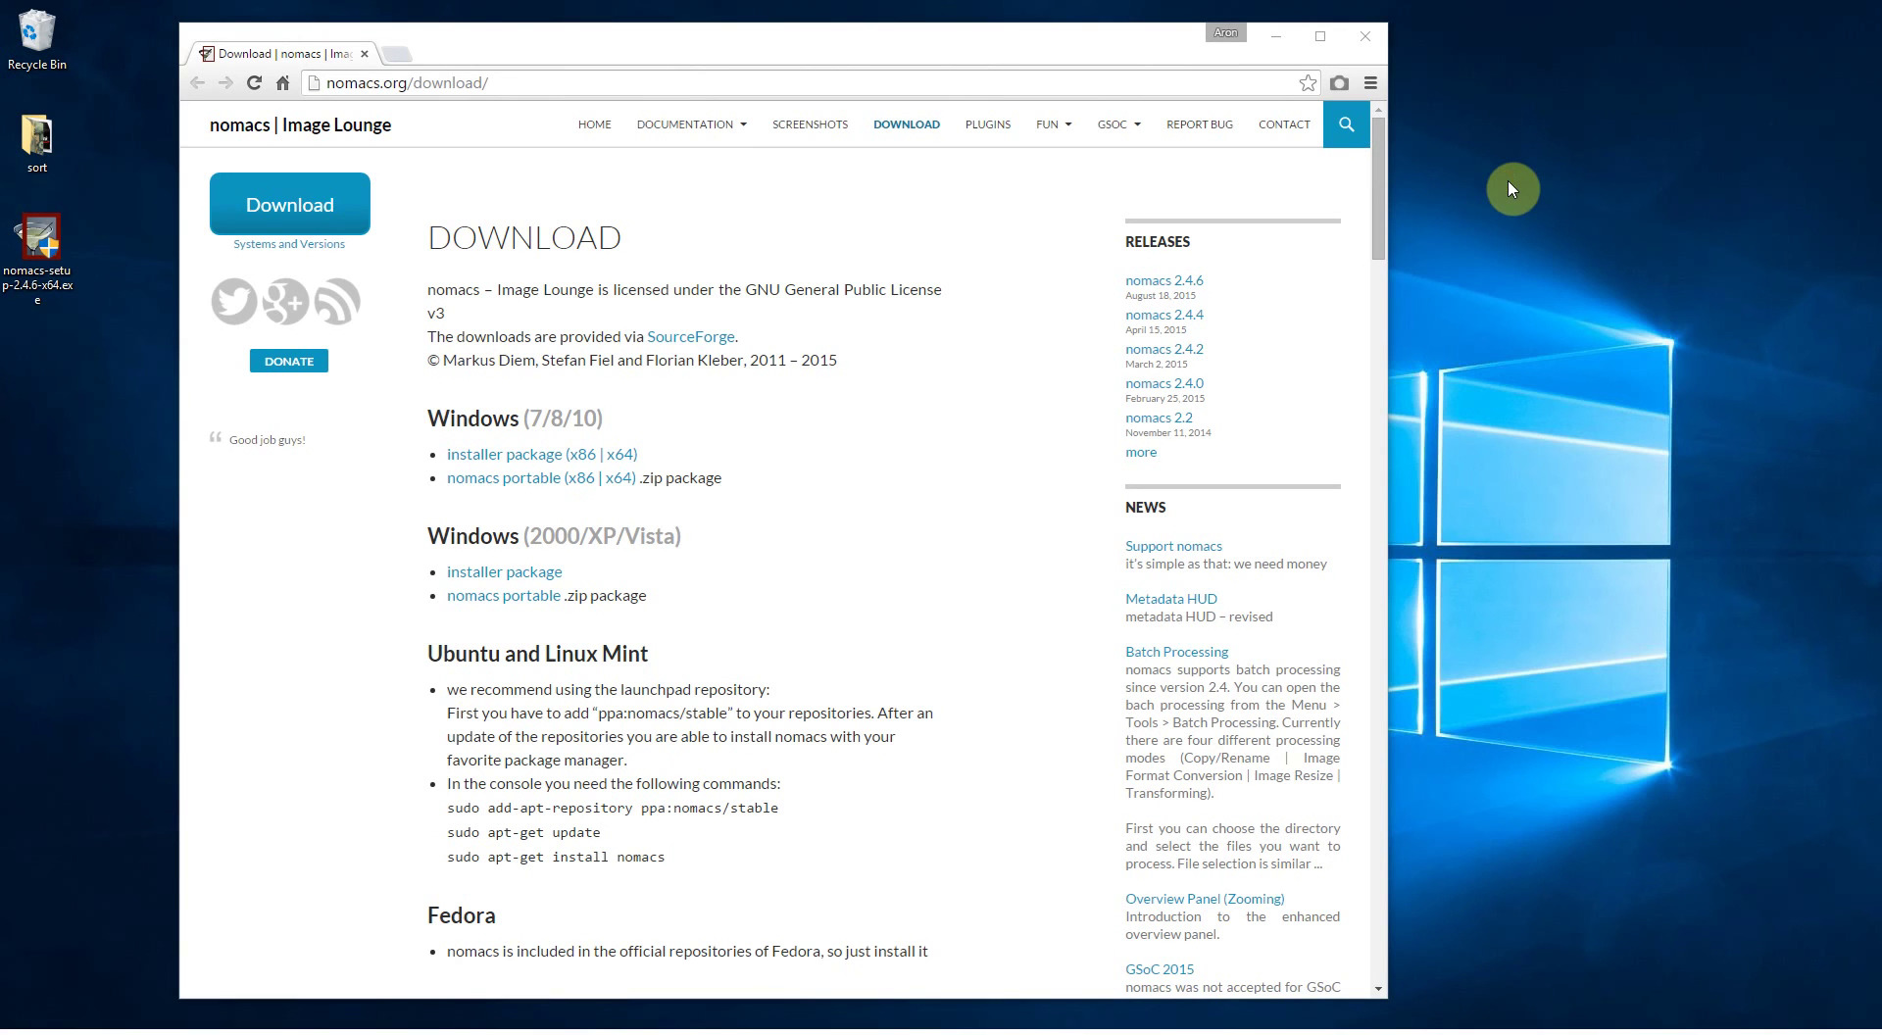
mouse_move(147, 1030)
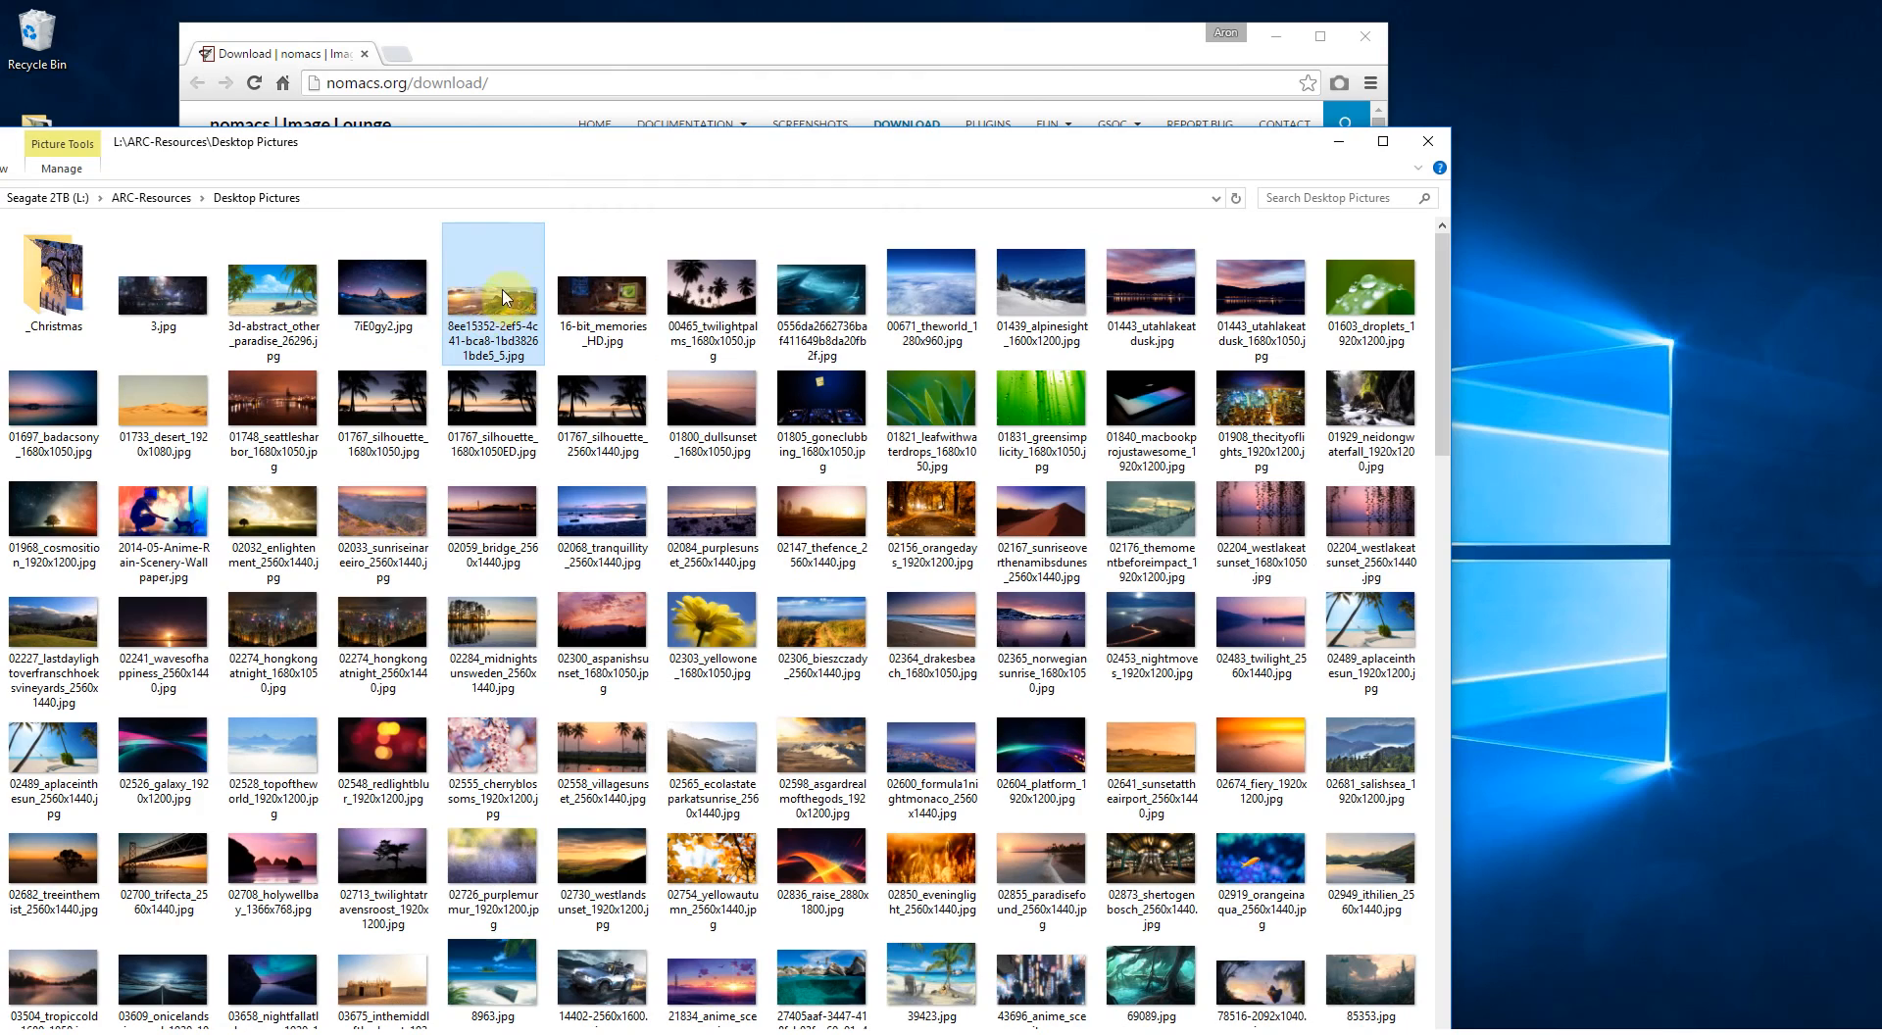
Step: Check a JPG's Properties, confirm it opens with nomacs - Image Lounge, and close the dialog
double_click(497, 298)
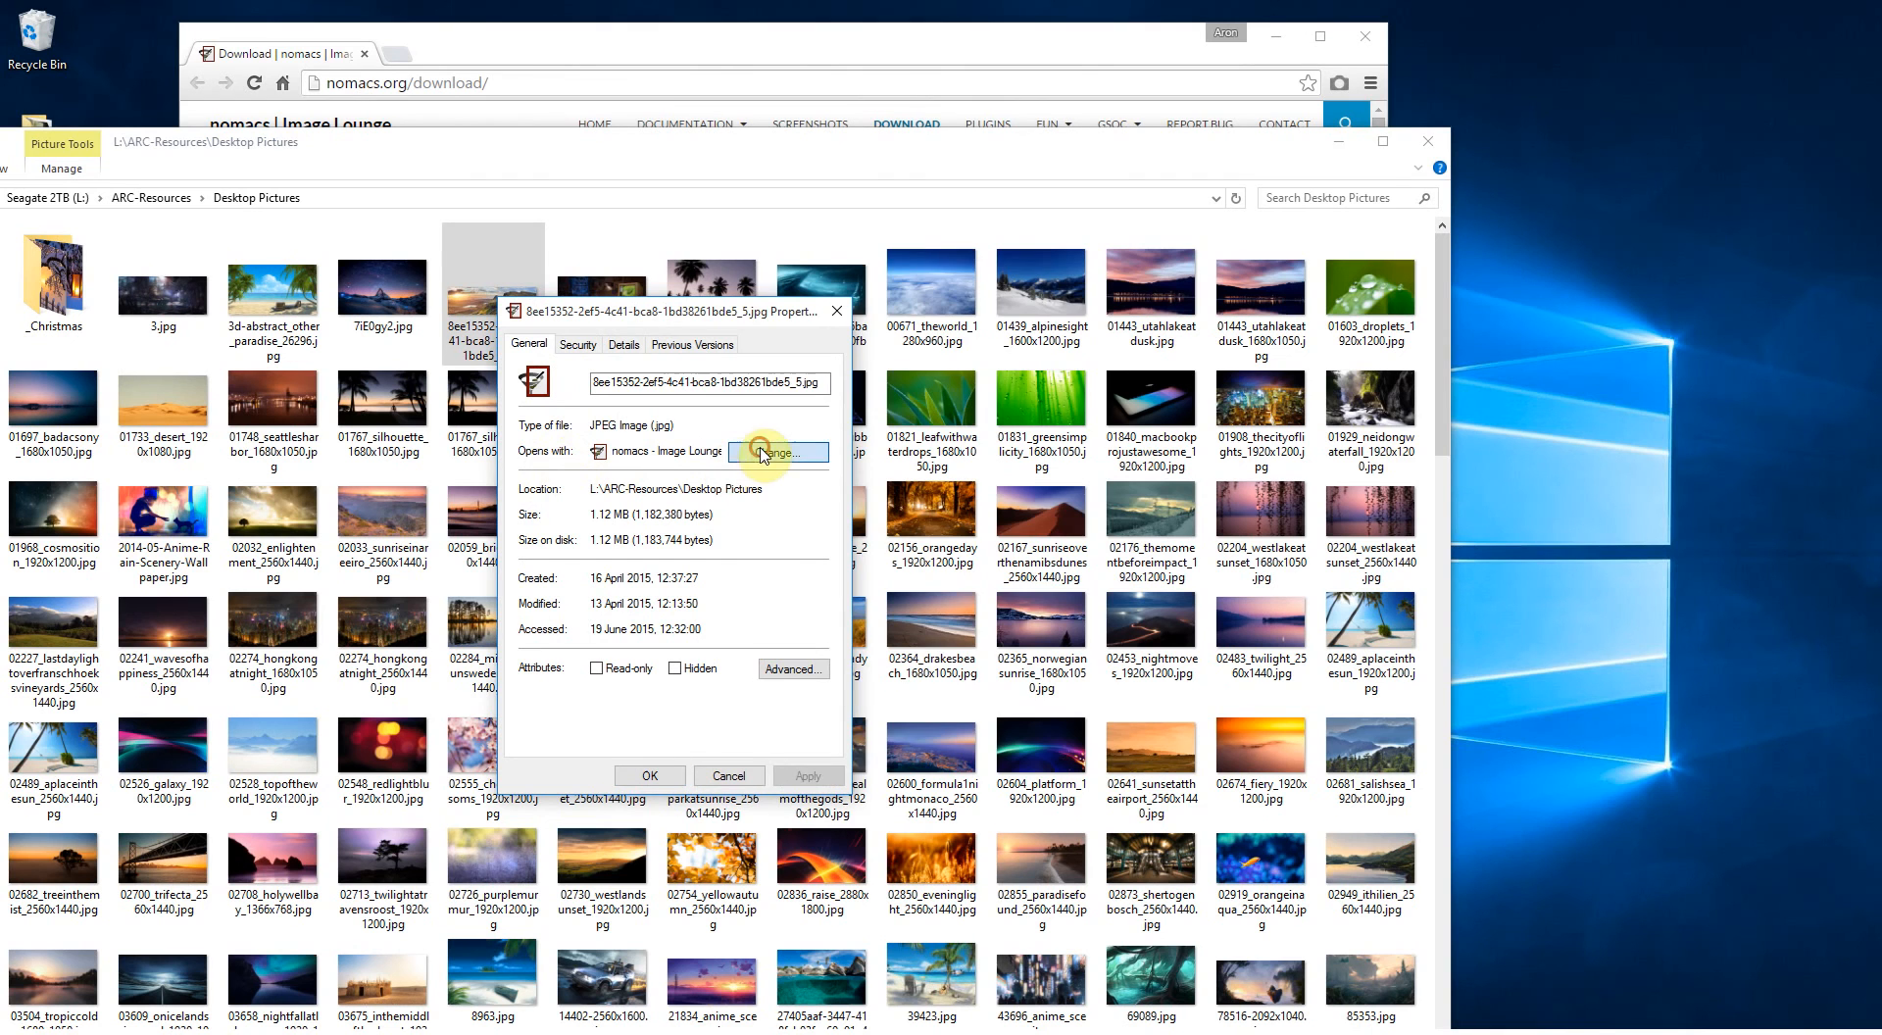
left_click(778, 452)
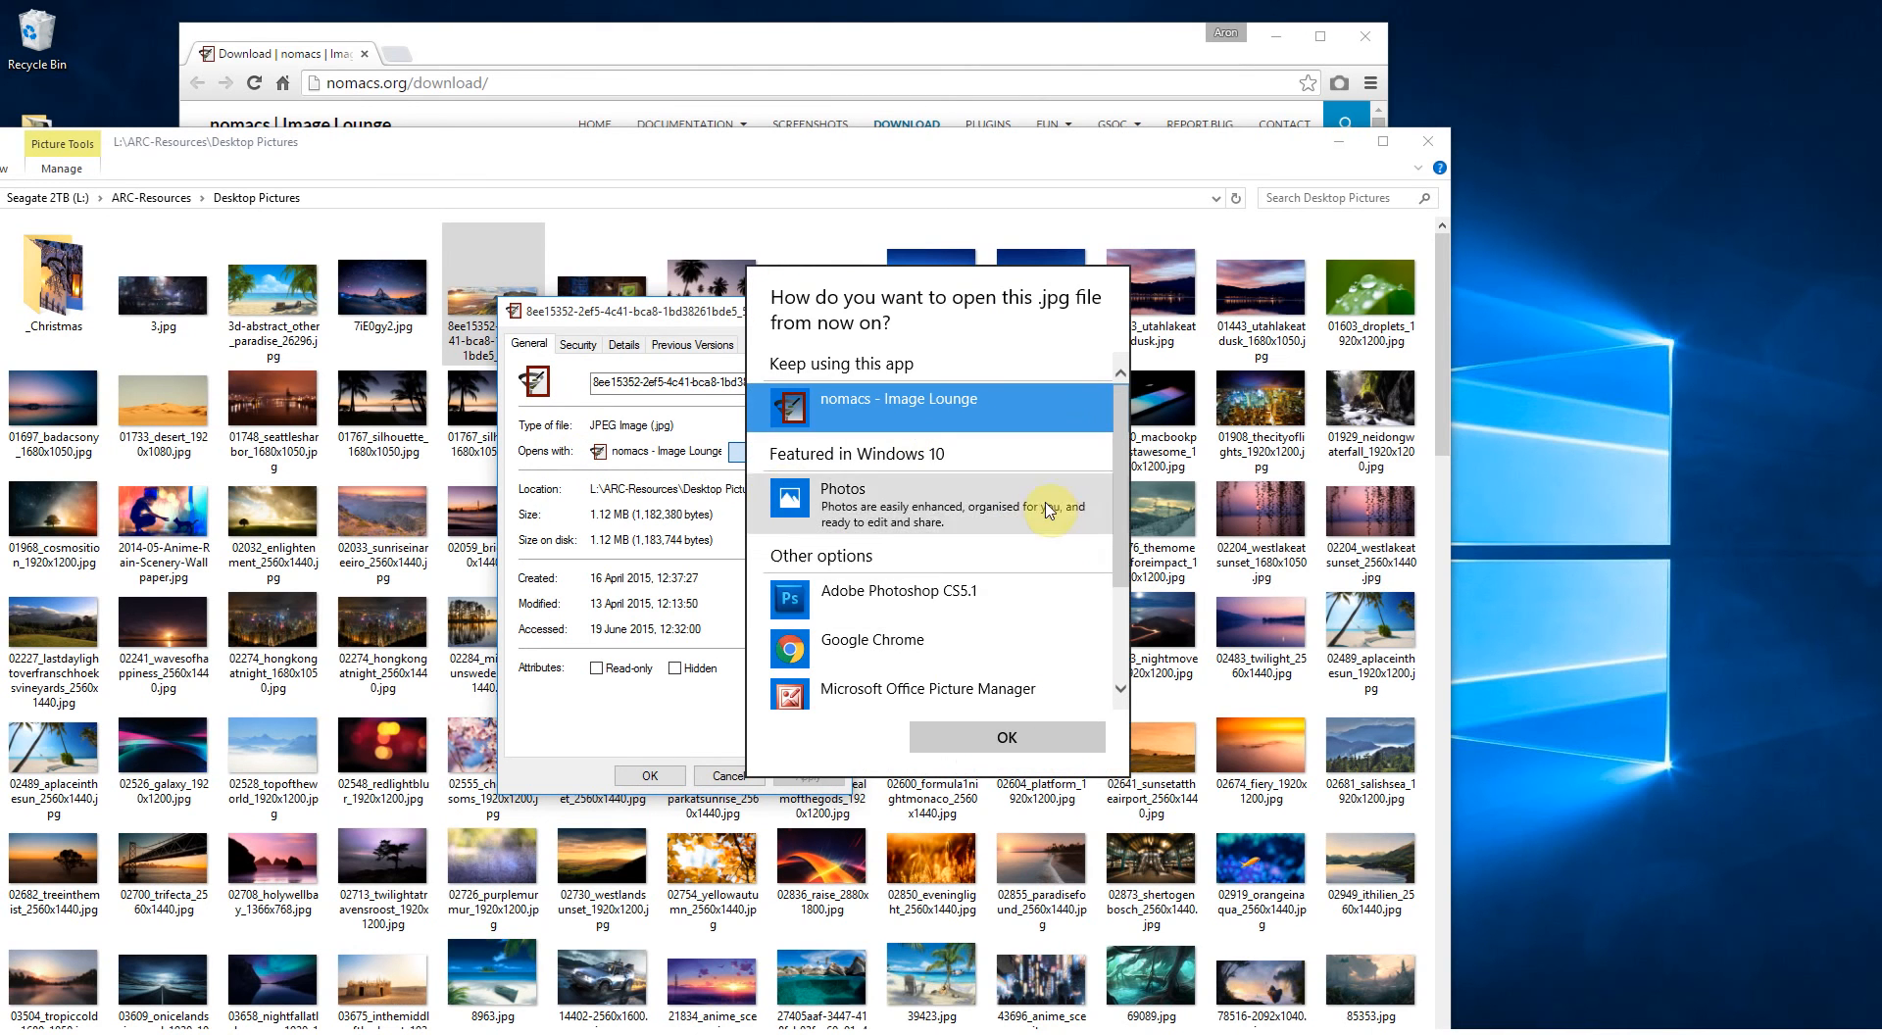
mouse_move(950, 398)
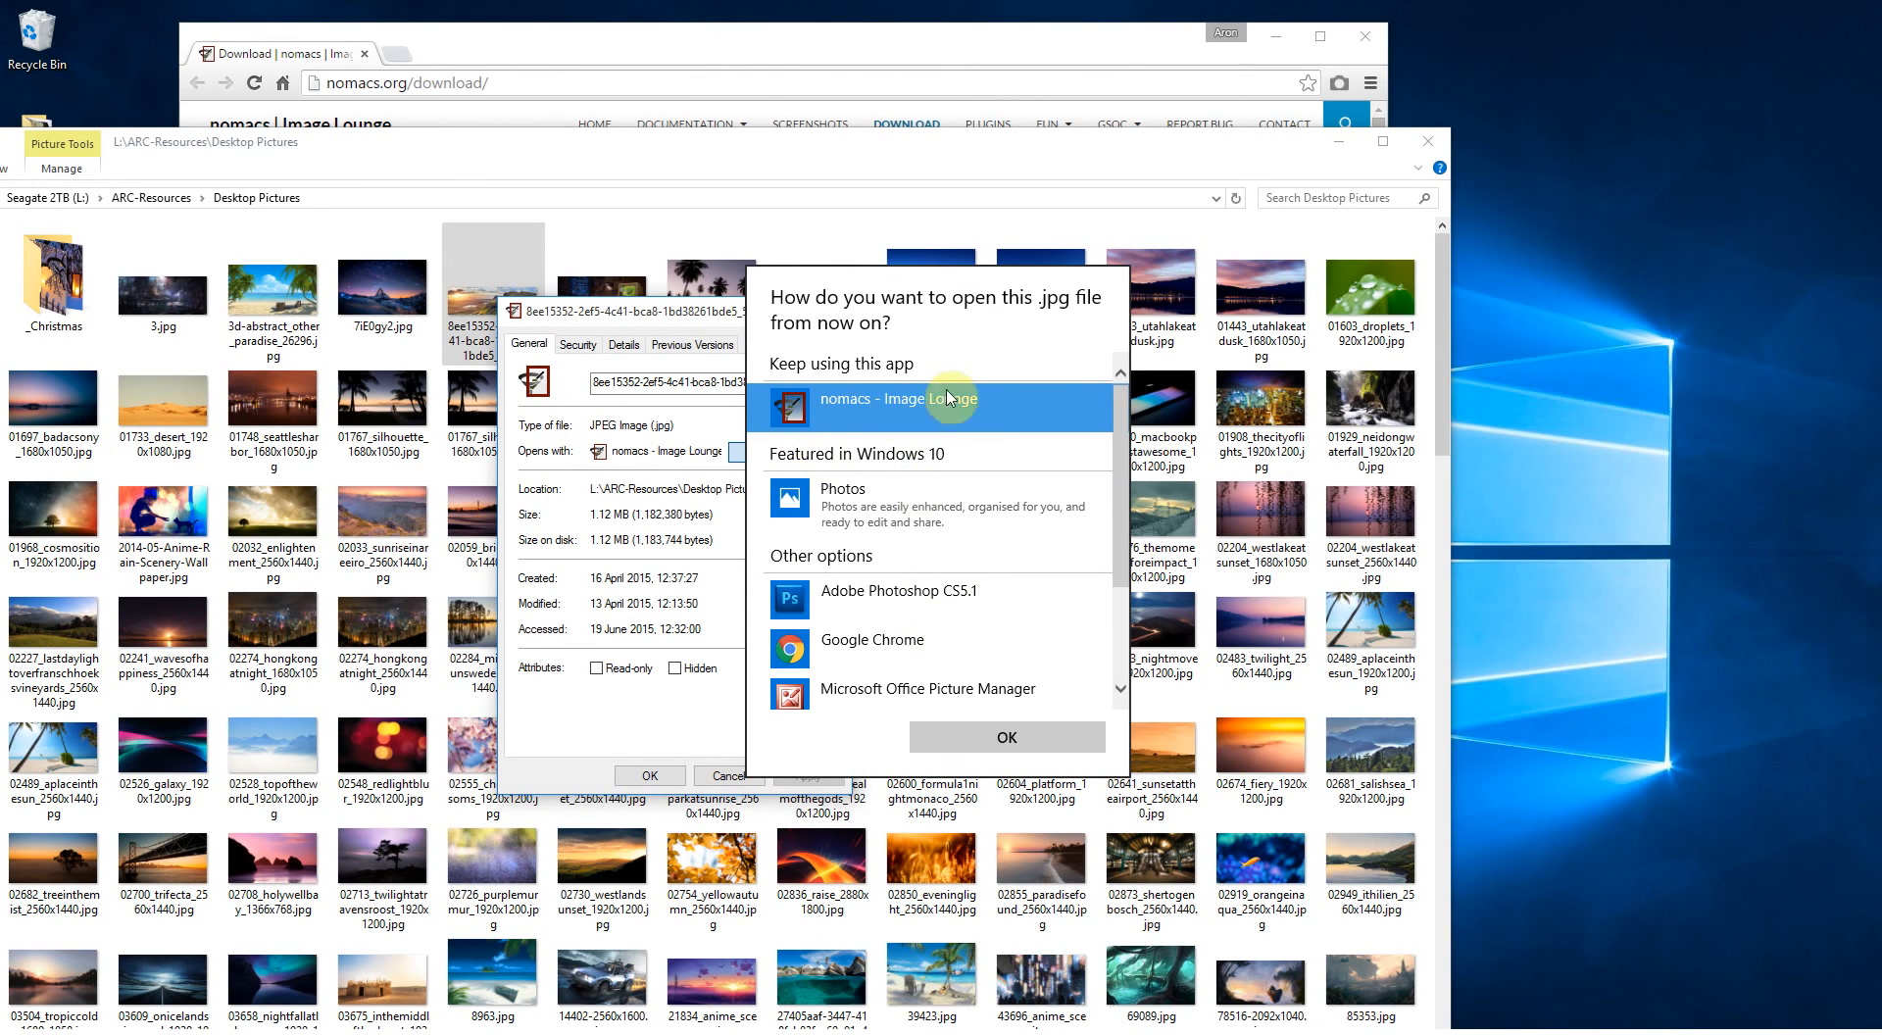
scroll("down", 3)
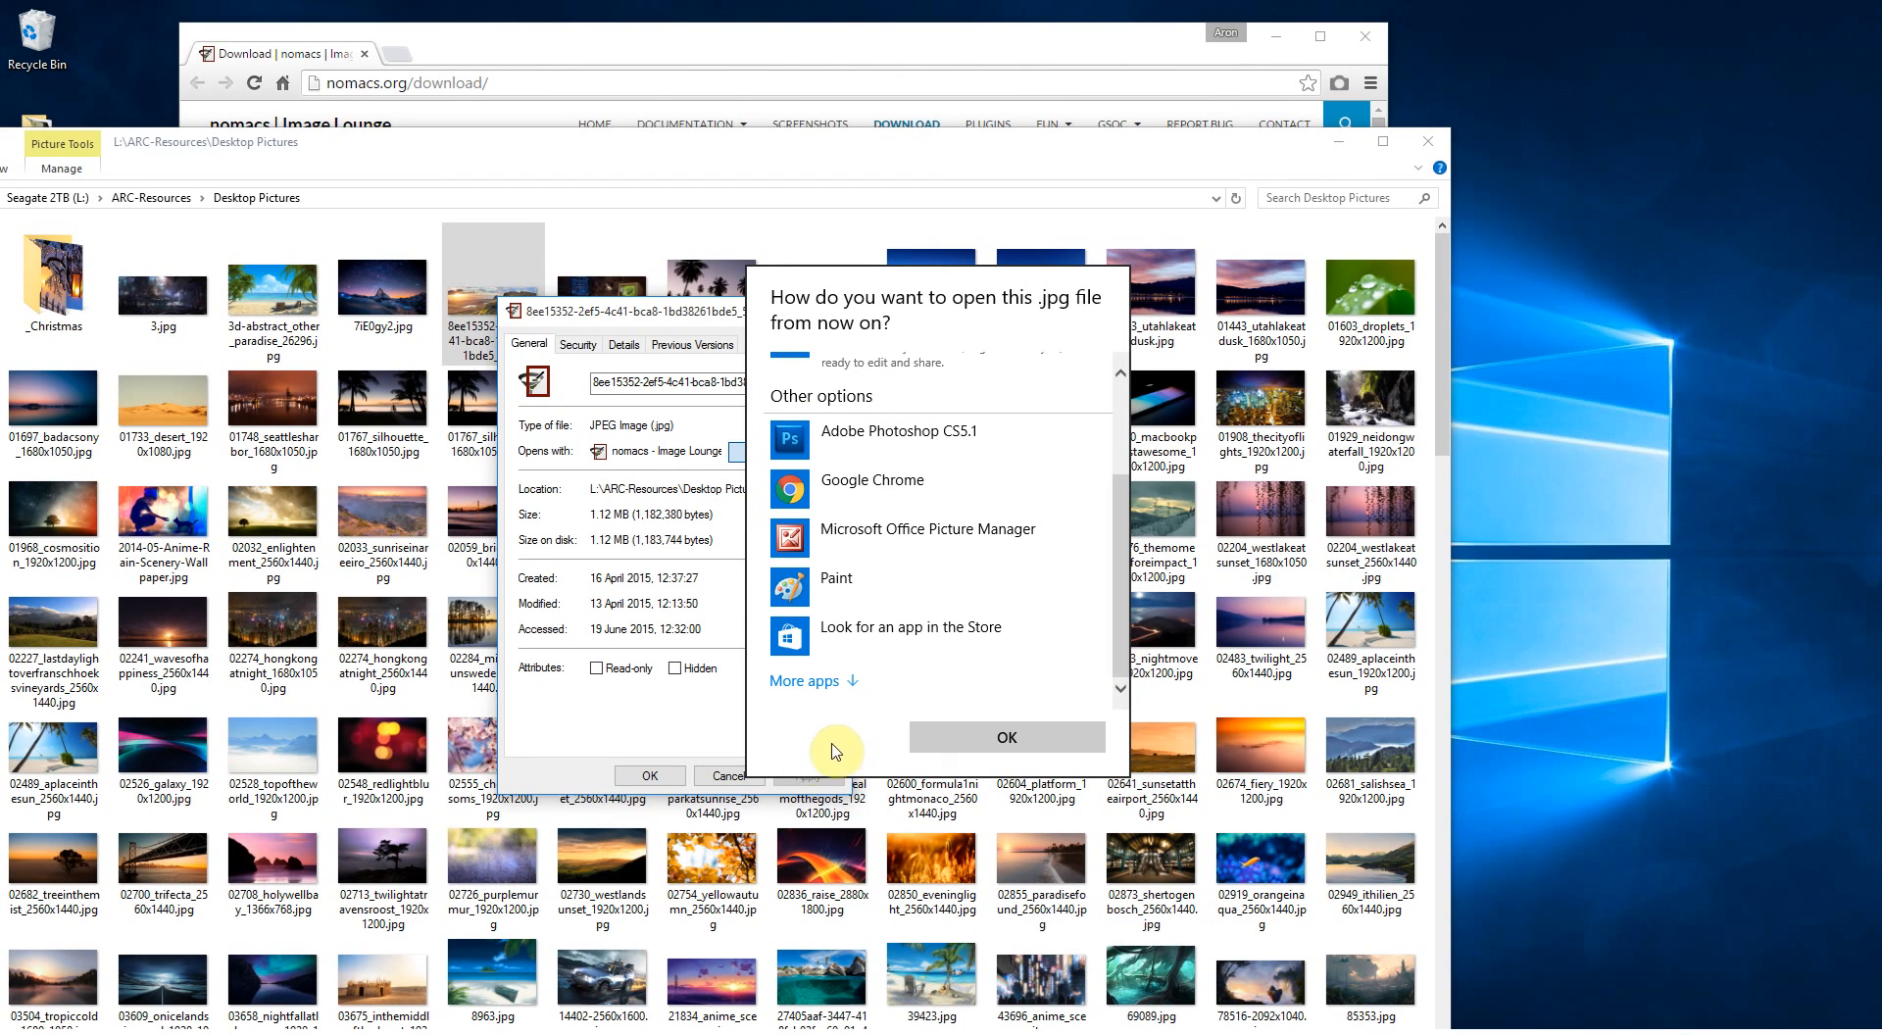
mouse_move(819, 759)
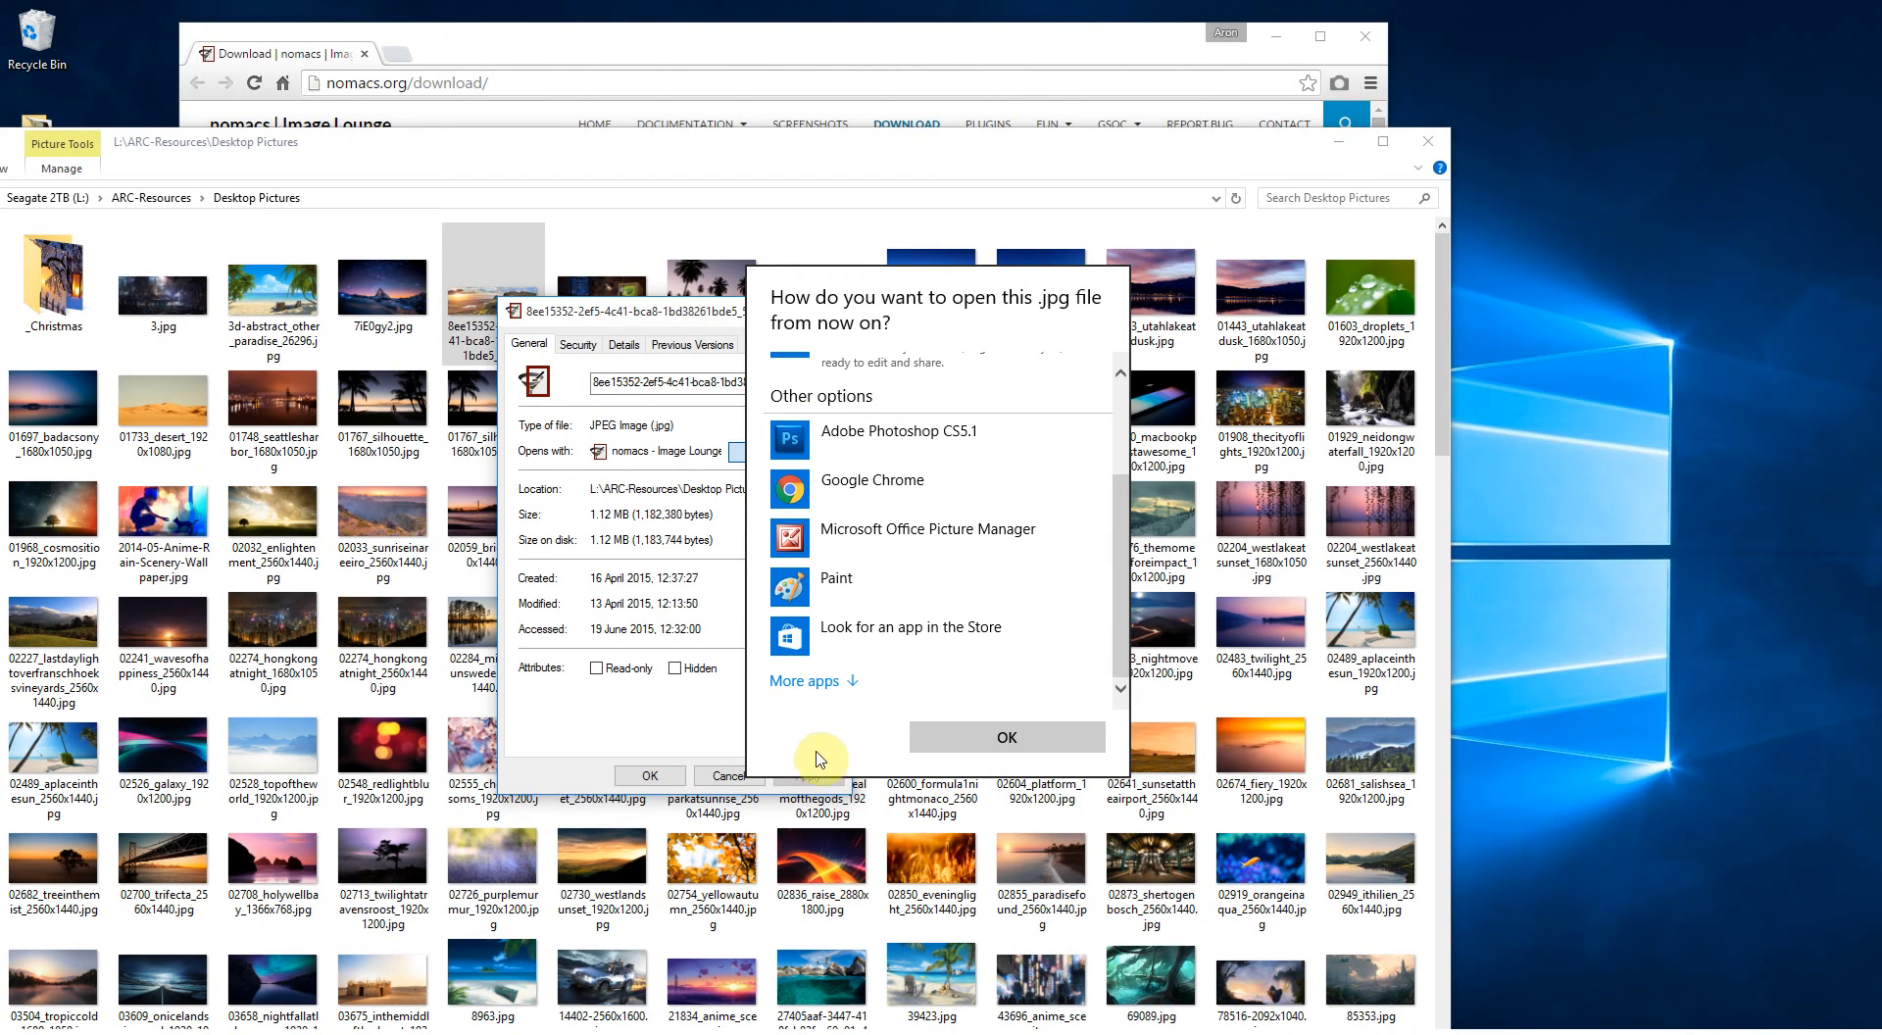
mouse_move(1059, 375)
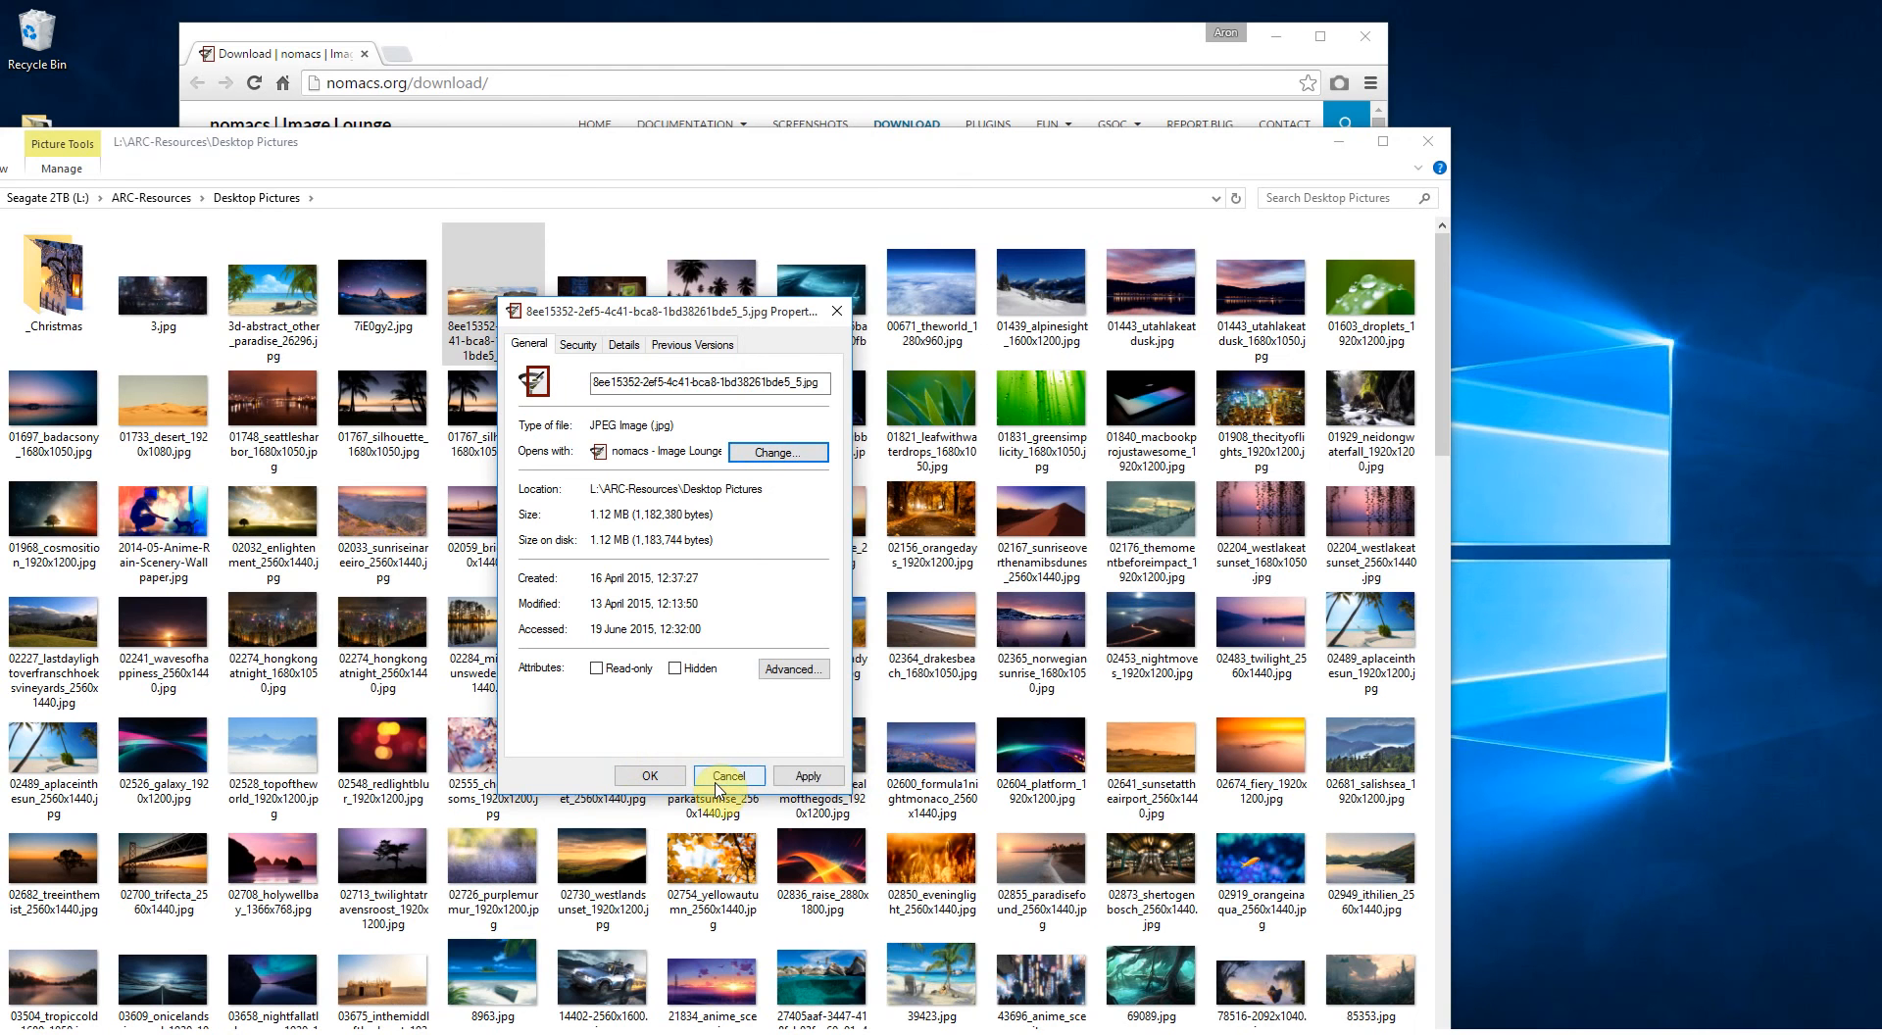
left_click(729, 775)
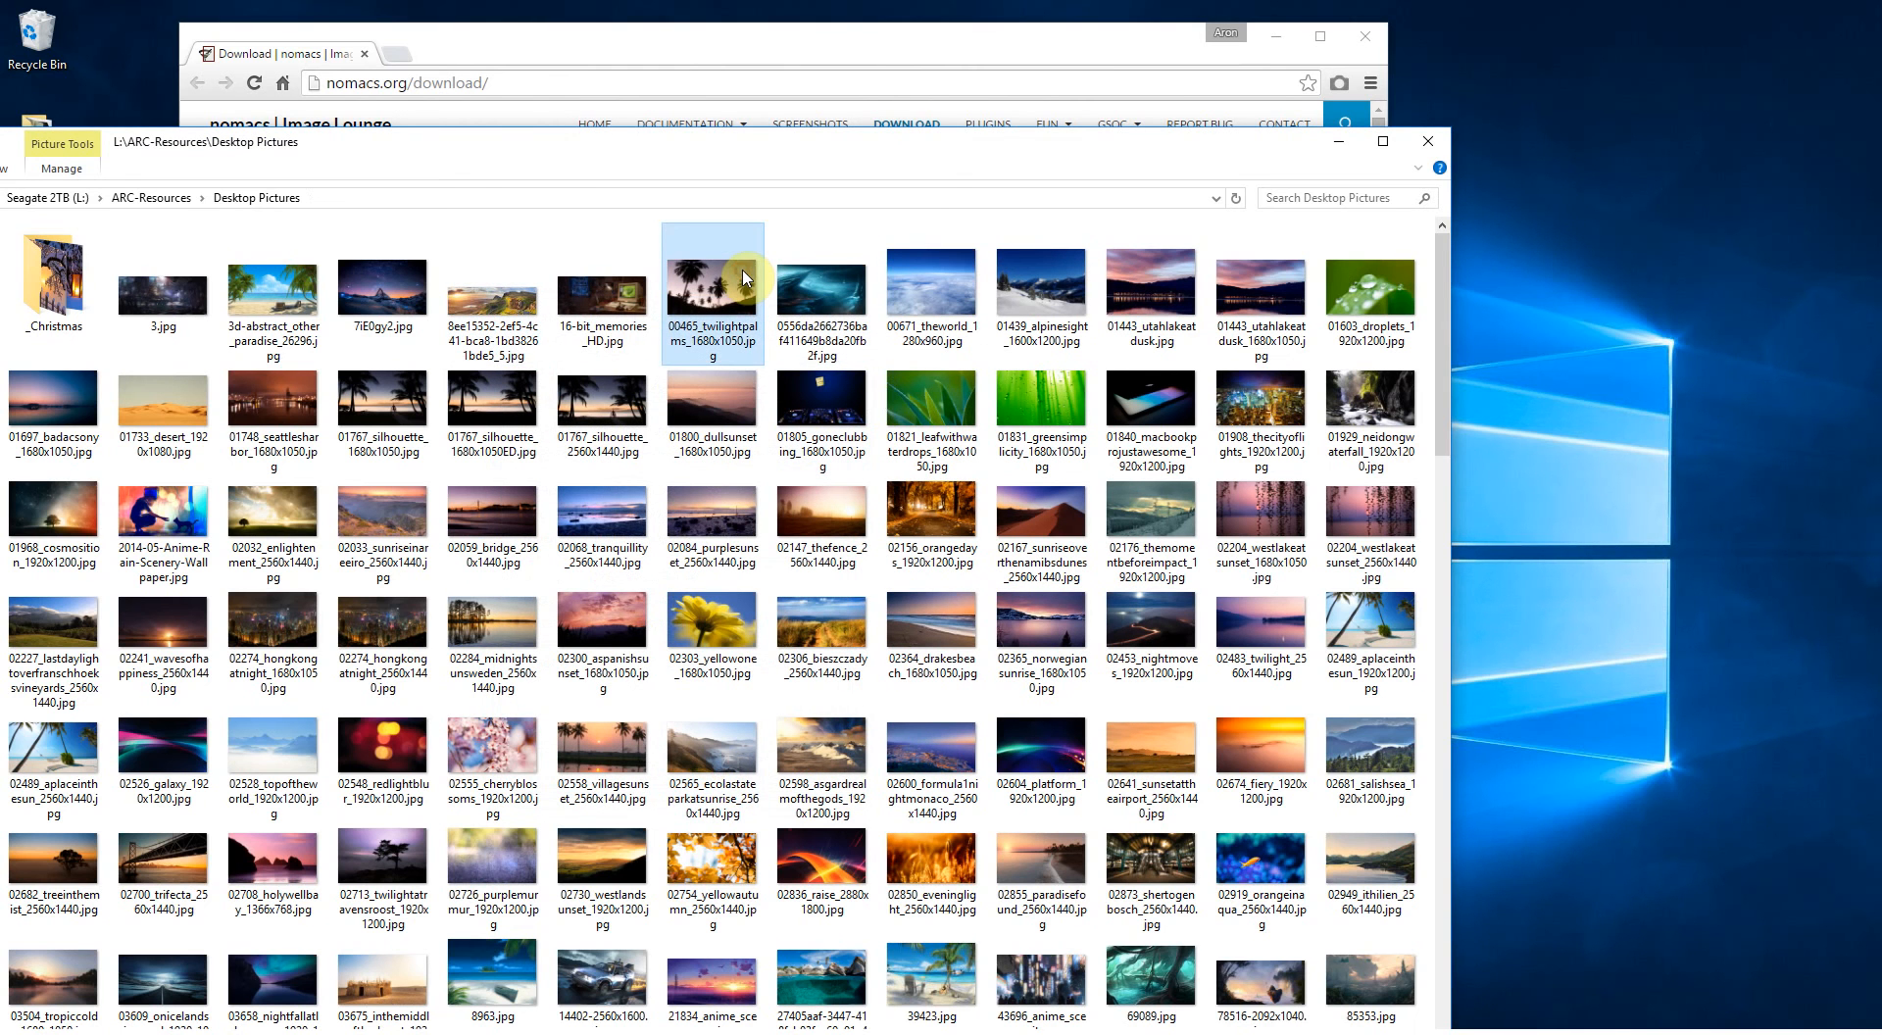
mouse_move(563, 157)
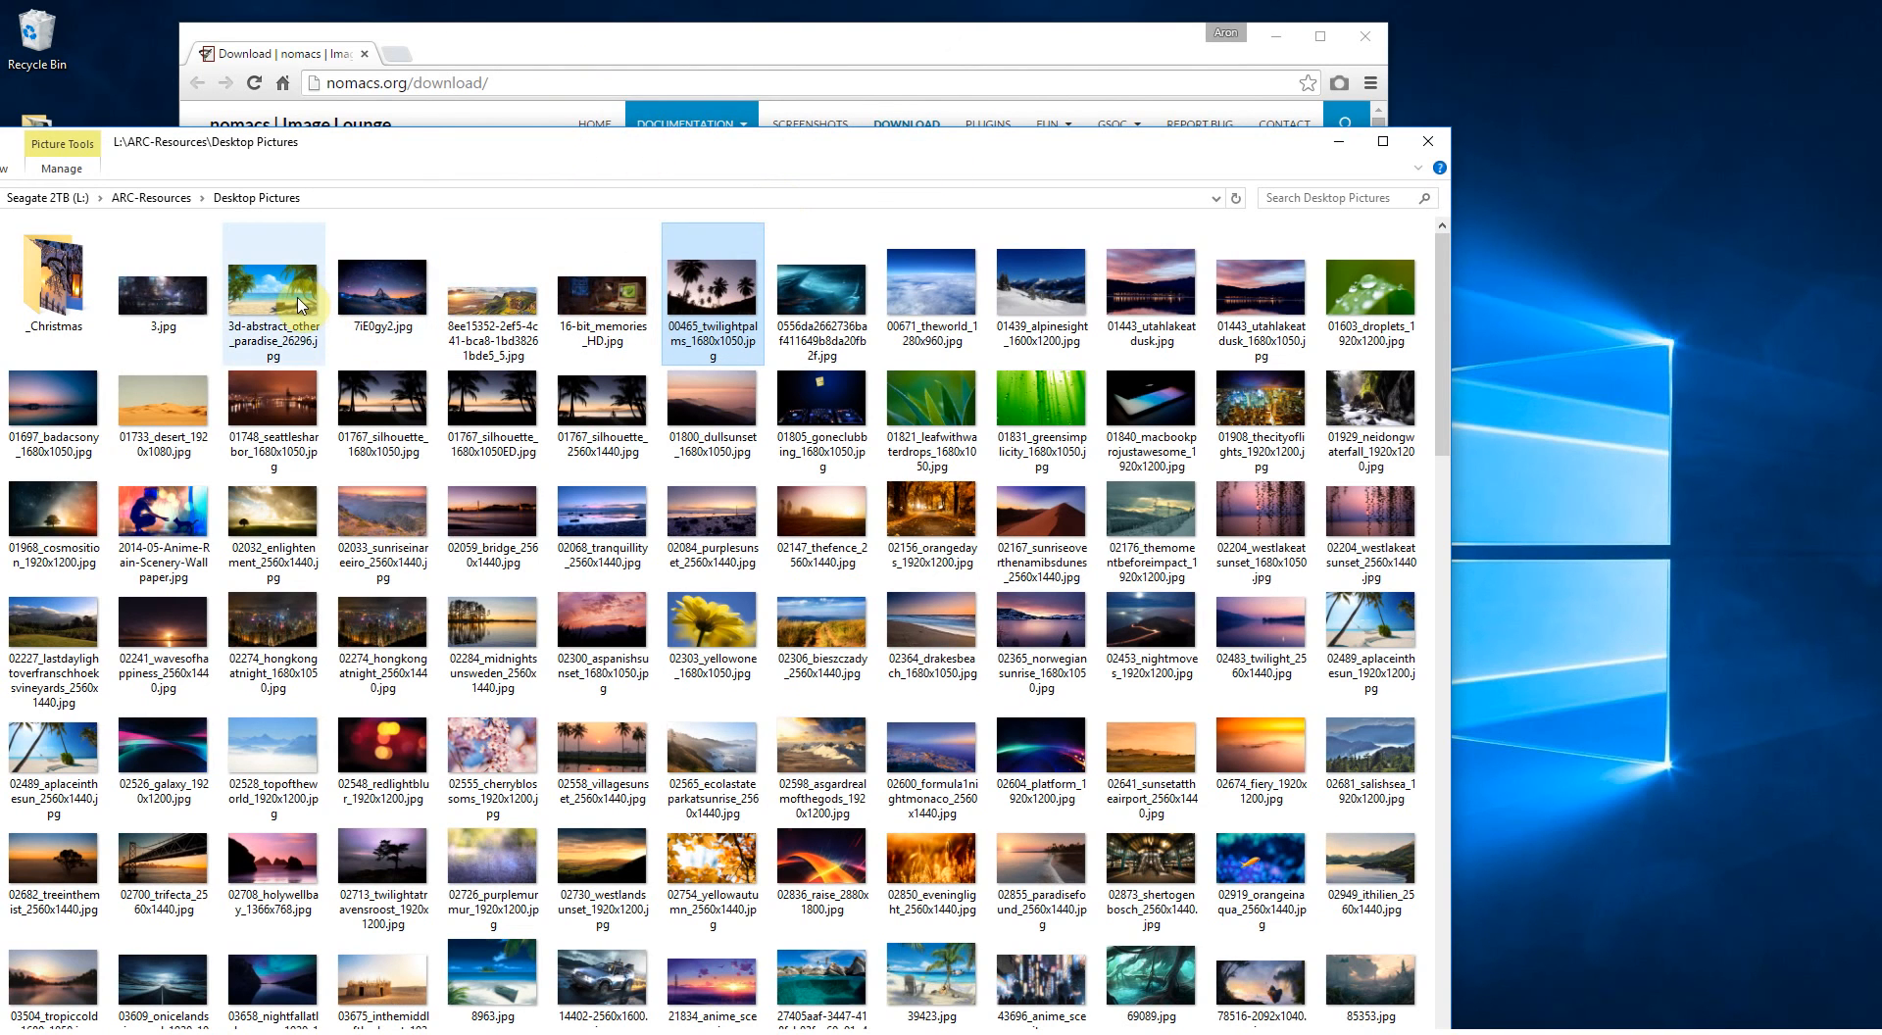
Step: Open 3d-abstract_other_paradise_26296.jpg in nomacs and advance two images to the icy landscape
double_click(273, 288)
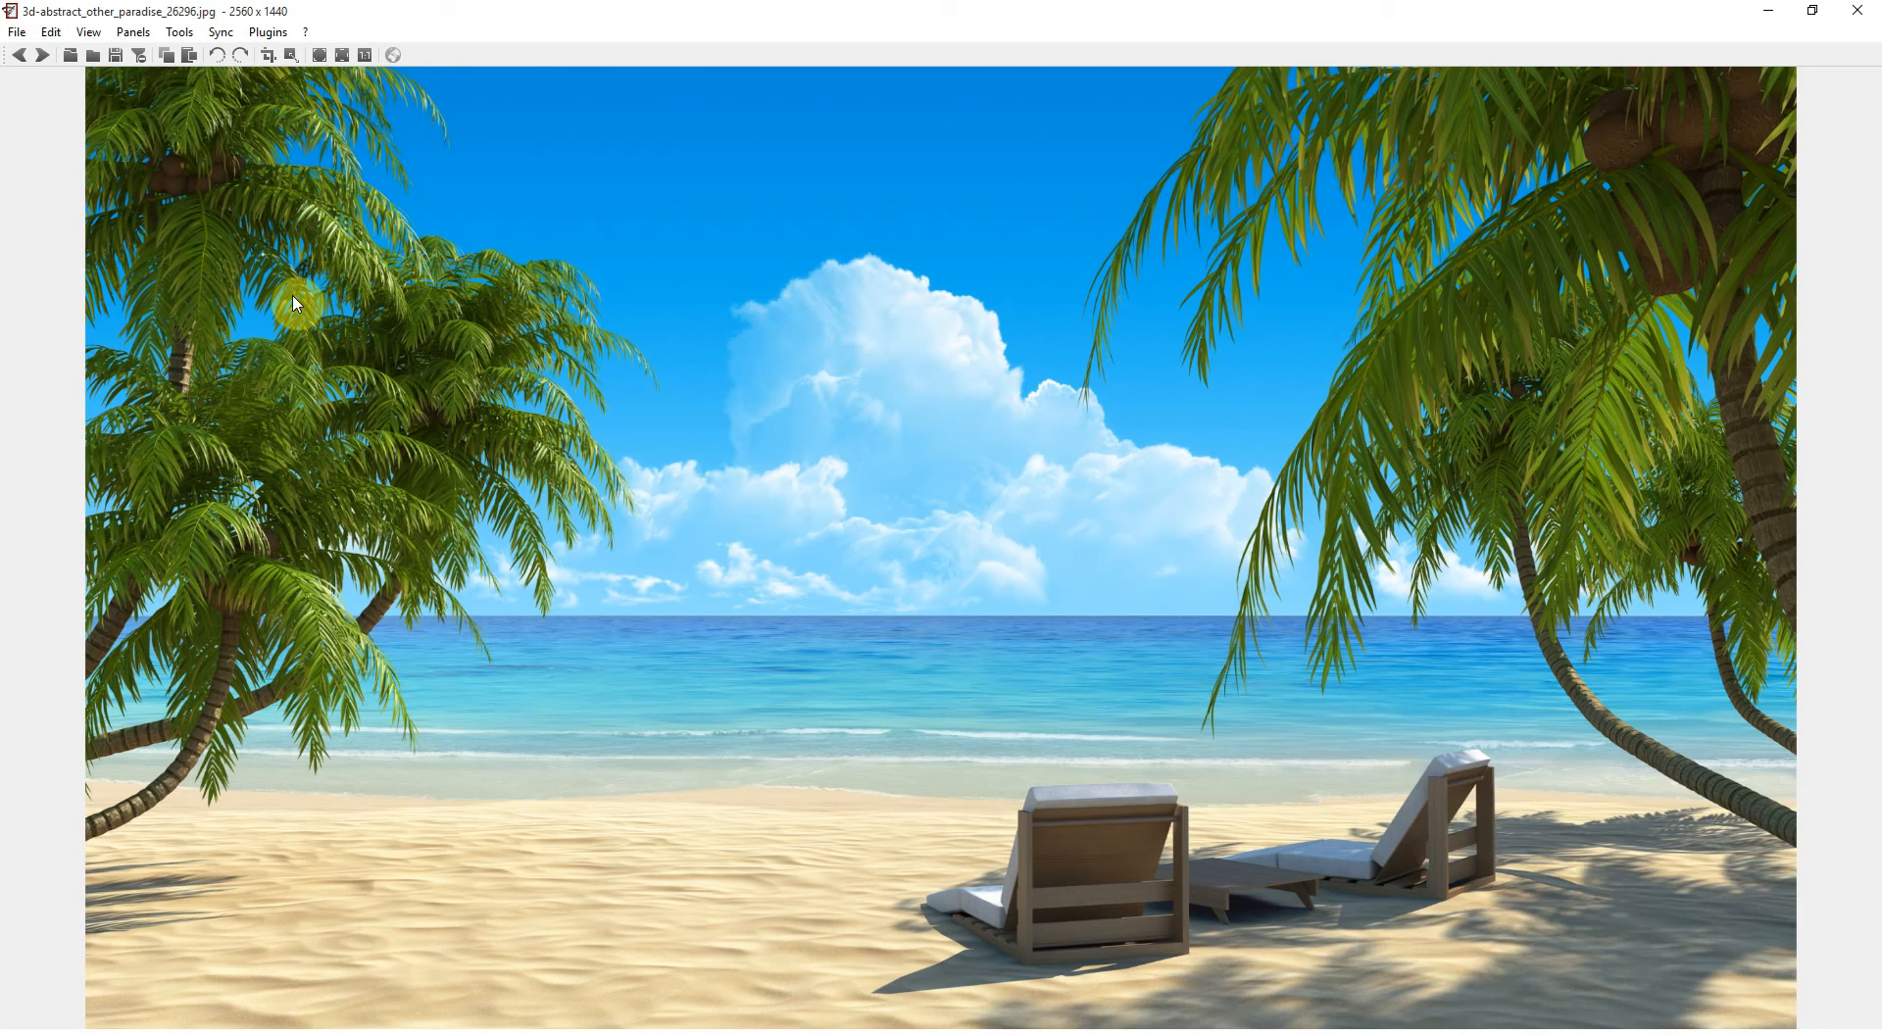
left_click(35, 58)
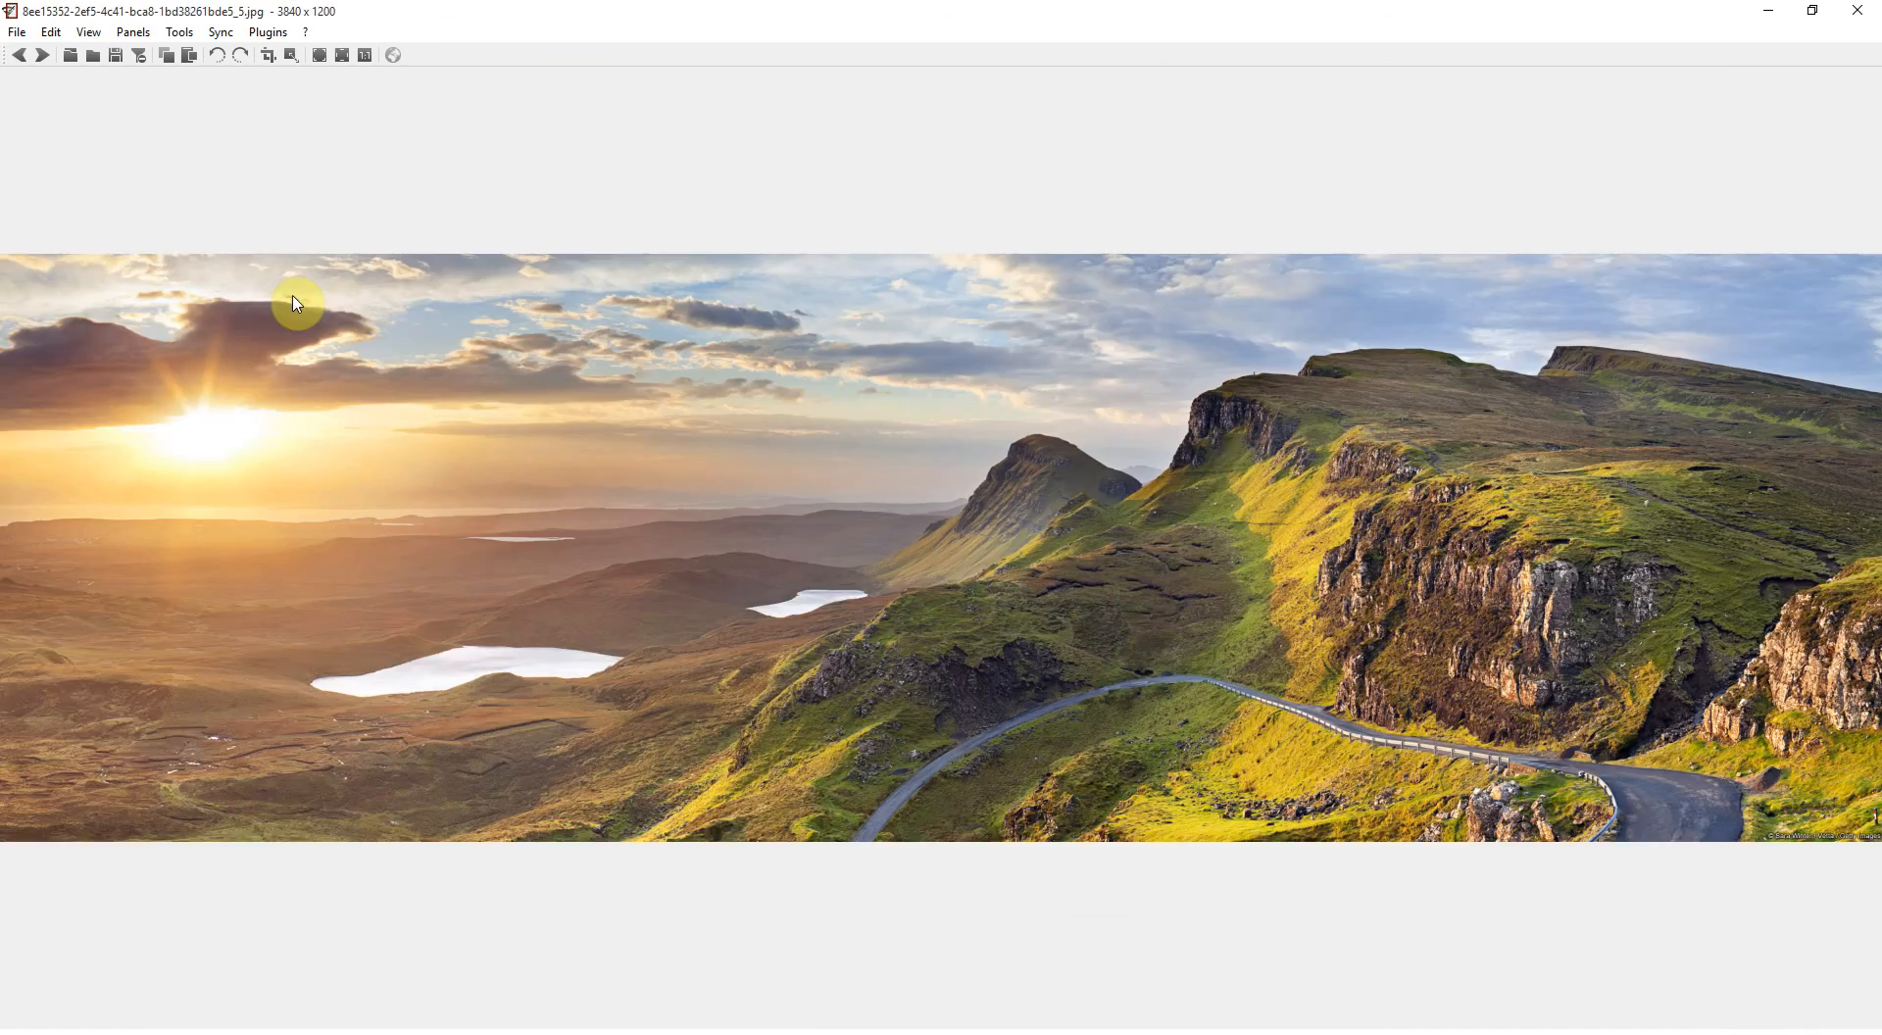
left_click(32, 58)
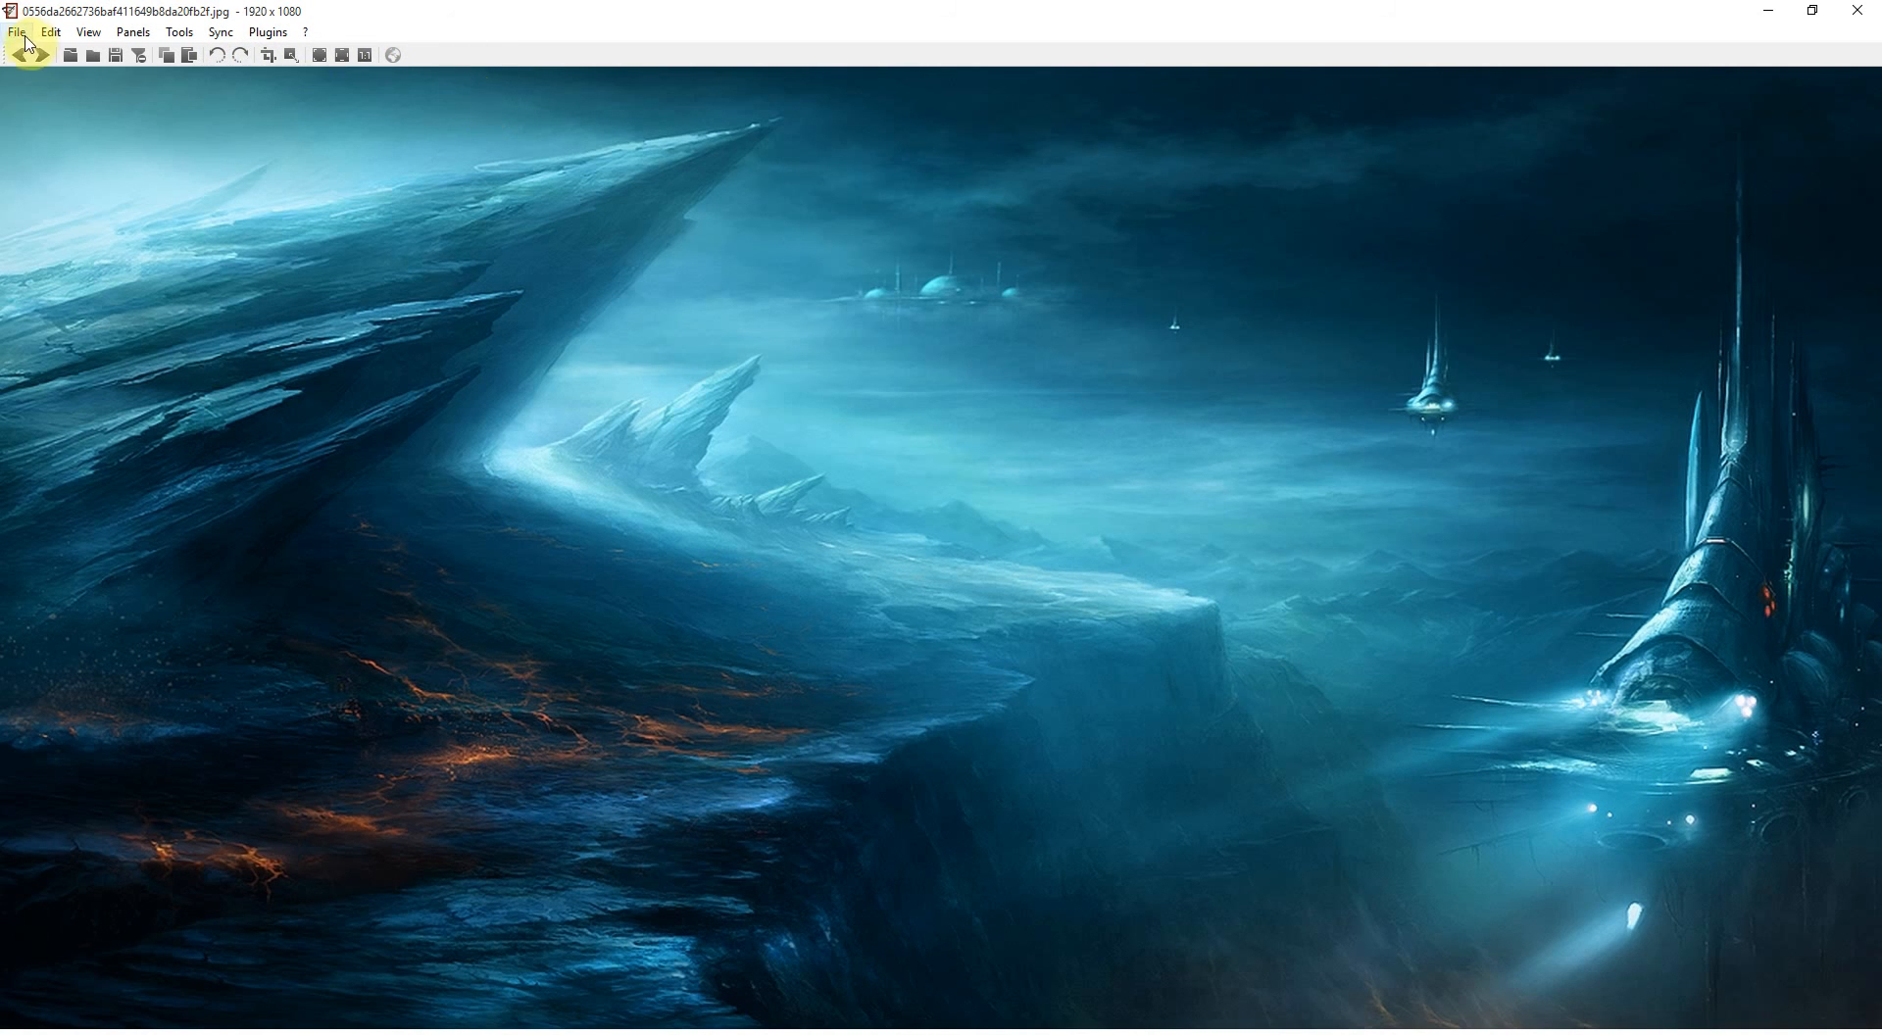
Step: Look through the File, Edit, View, Tools and Sync menus, then advance to the cloud photo
left_click(15, 34)
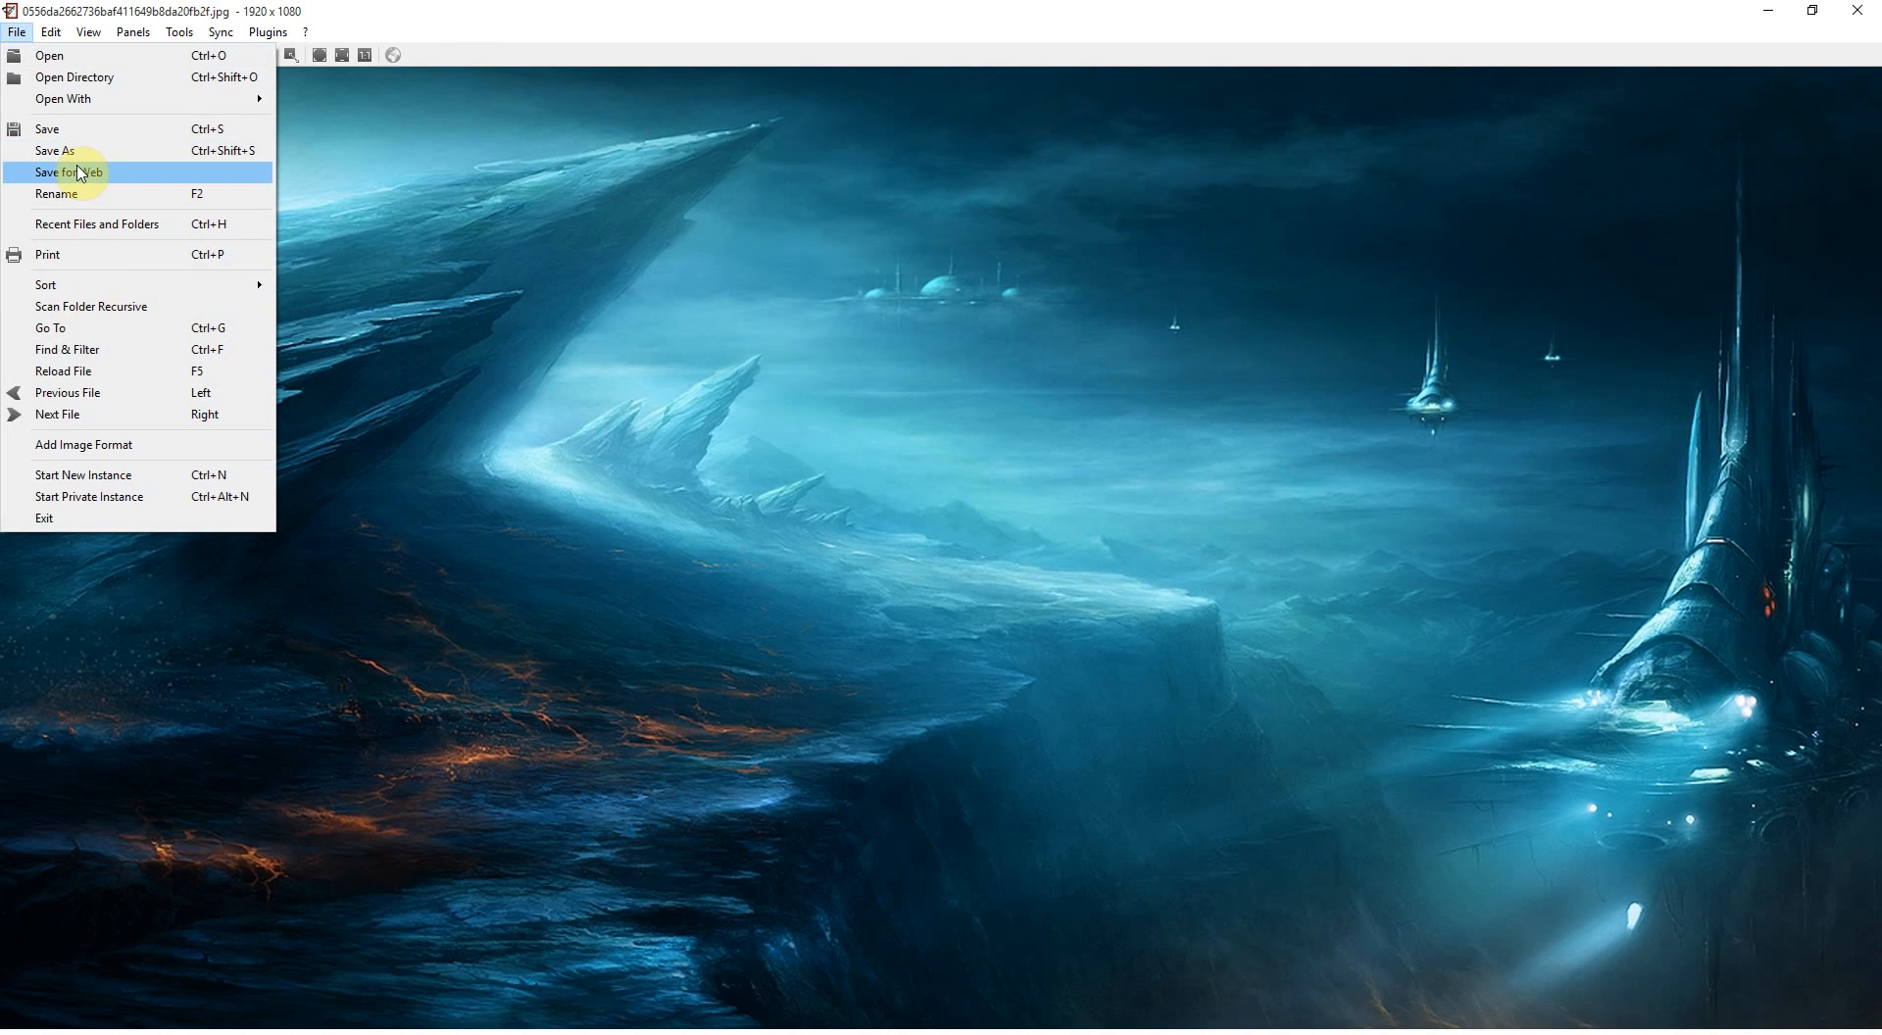
left_click(52, 35)
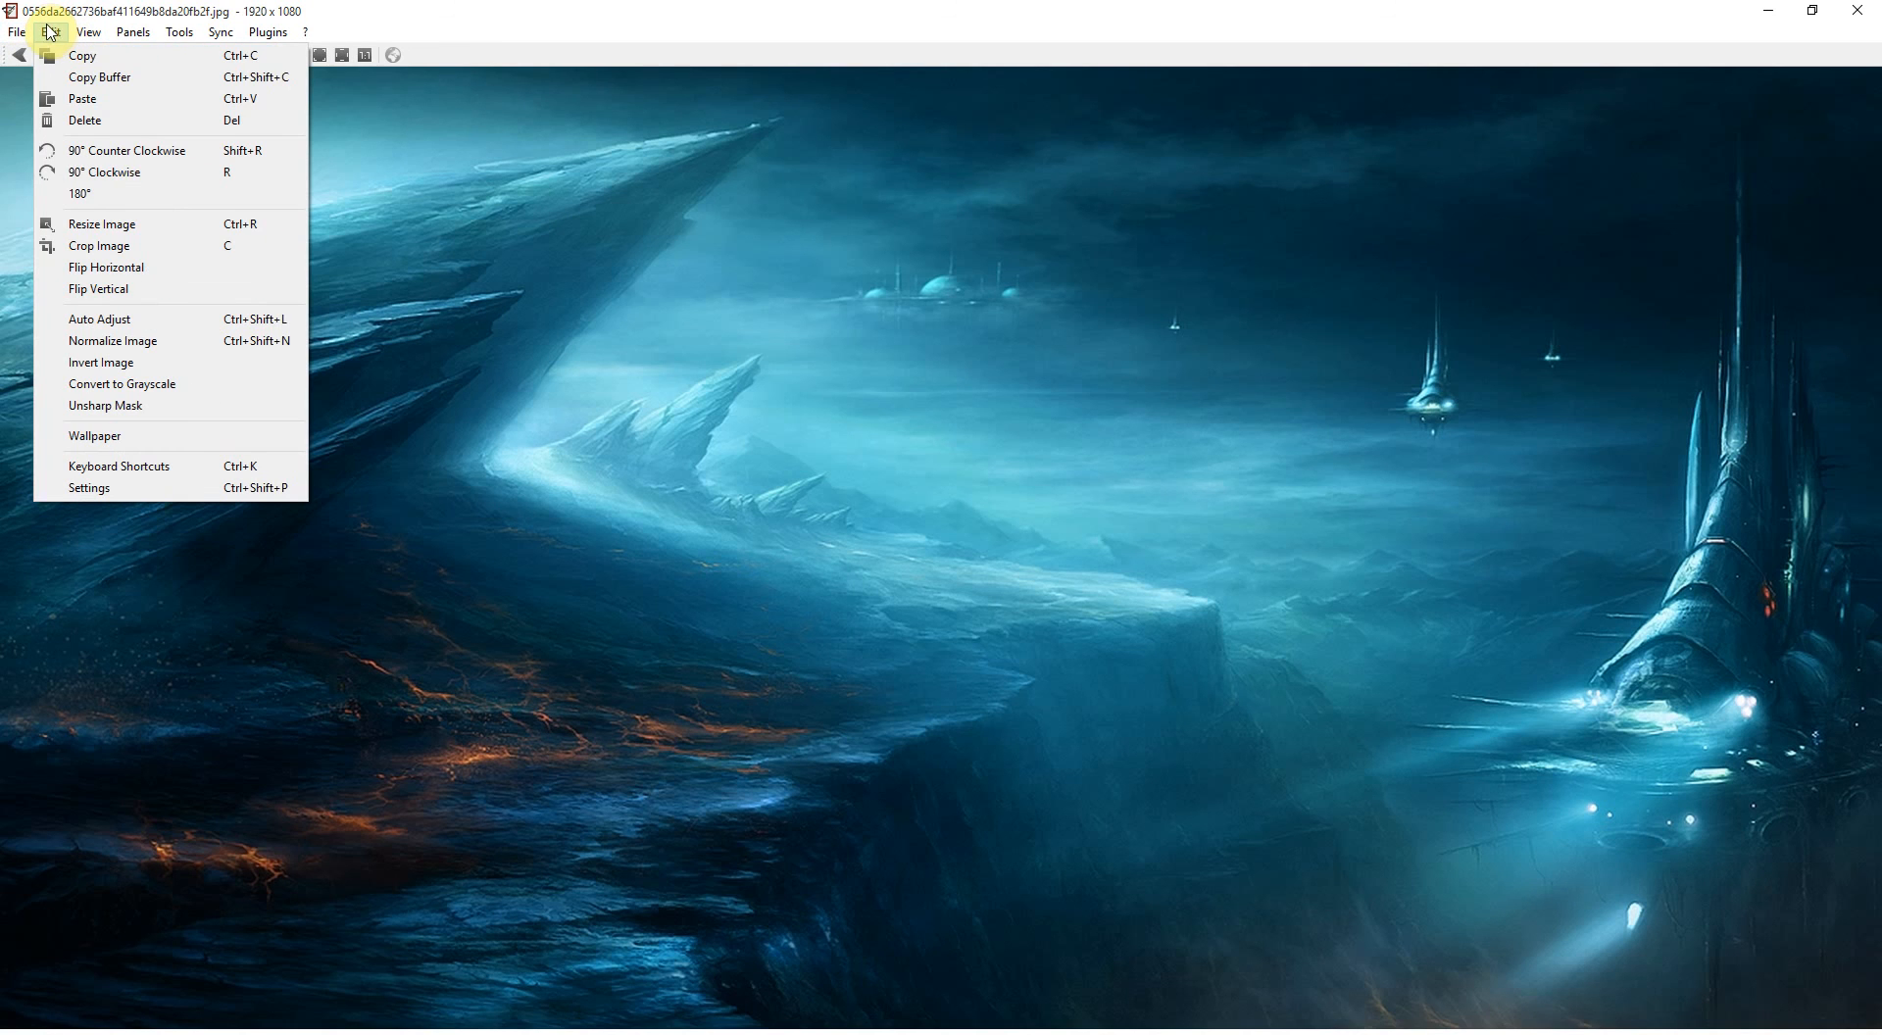
mouse_move(52, 38)
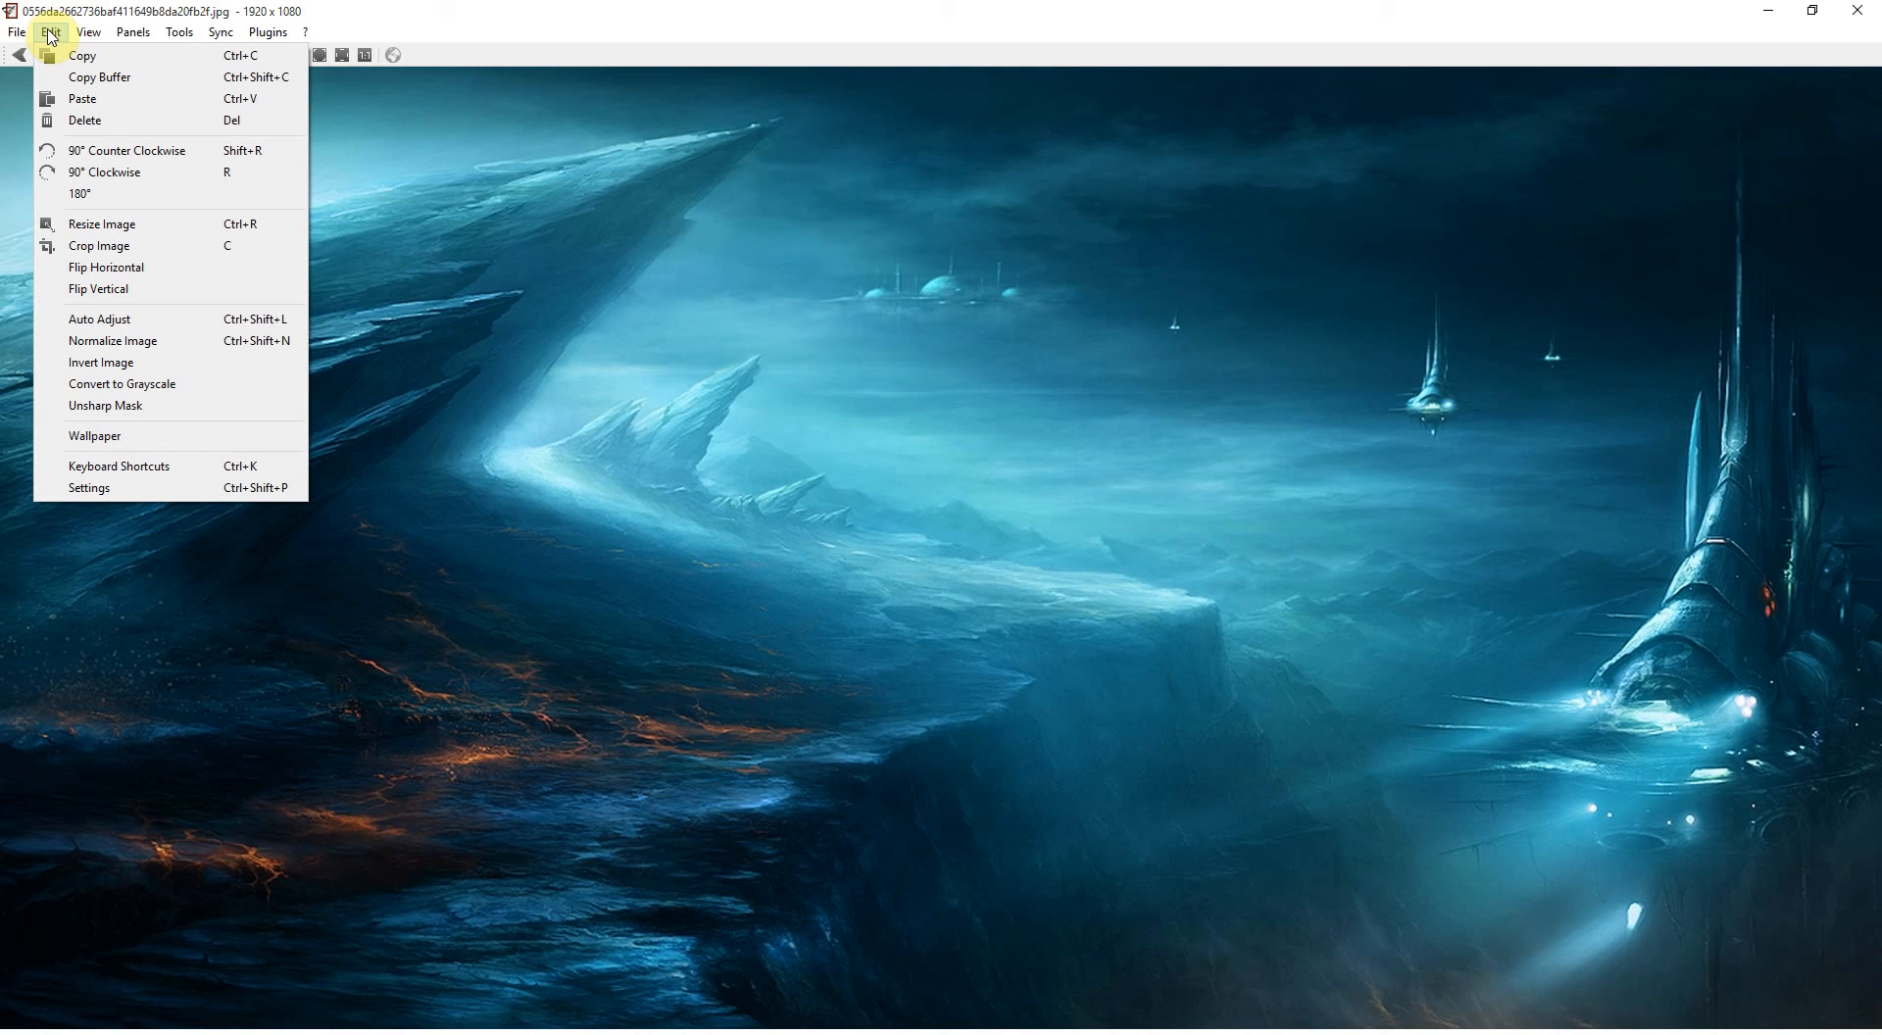
mouse_move(155, 277)
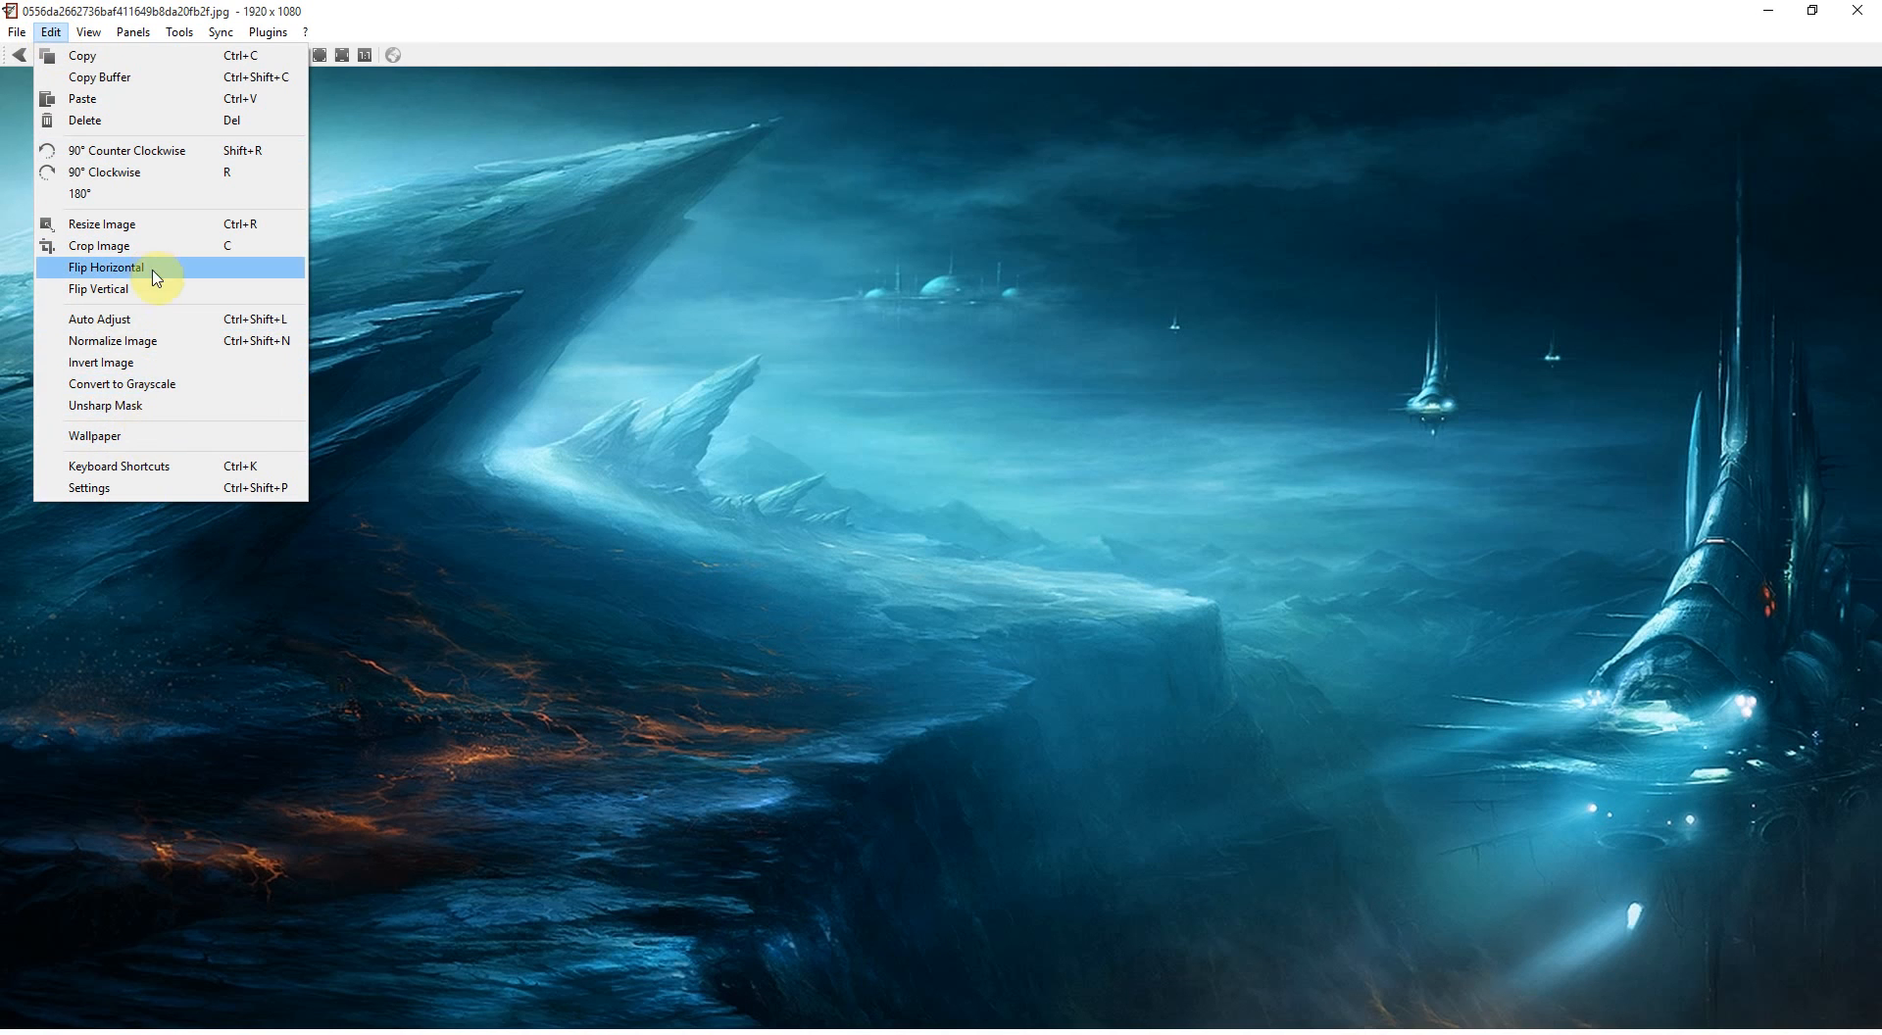
left_click(79, 34)
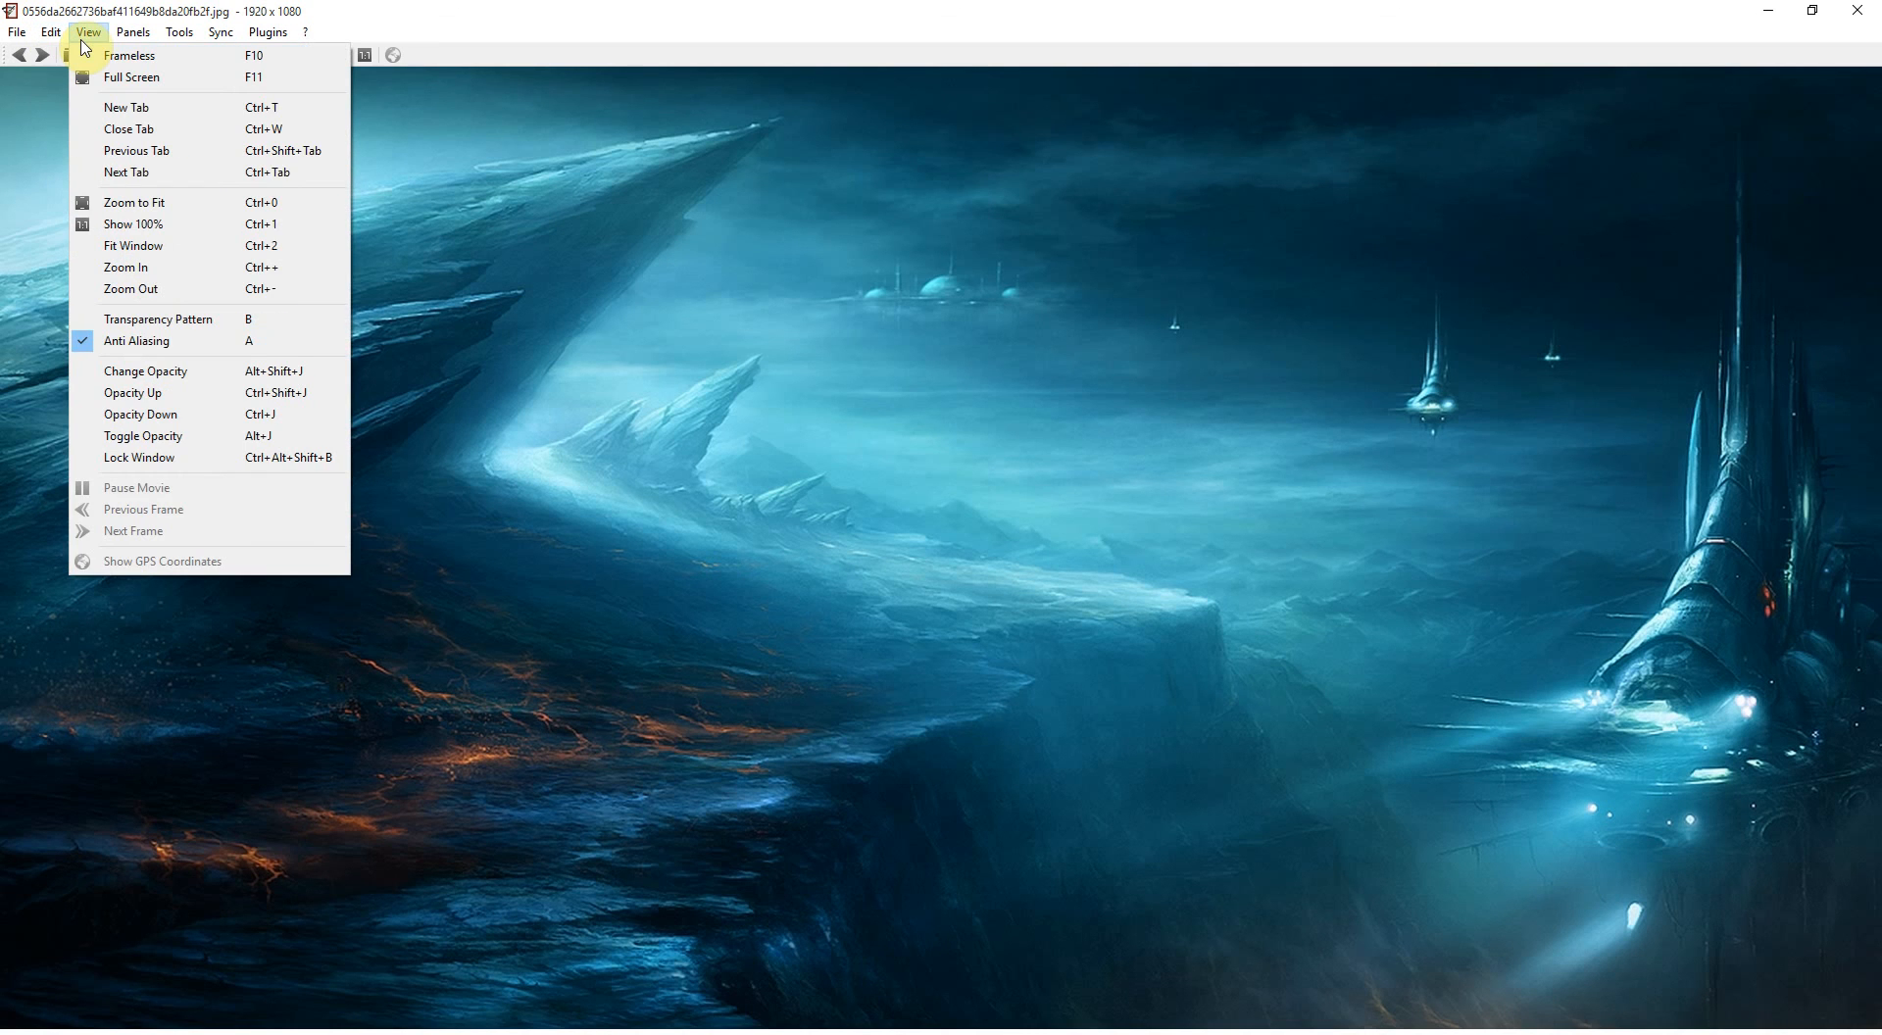
left_click(178, 32)
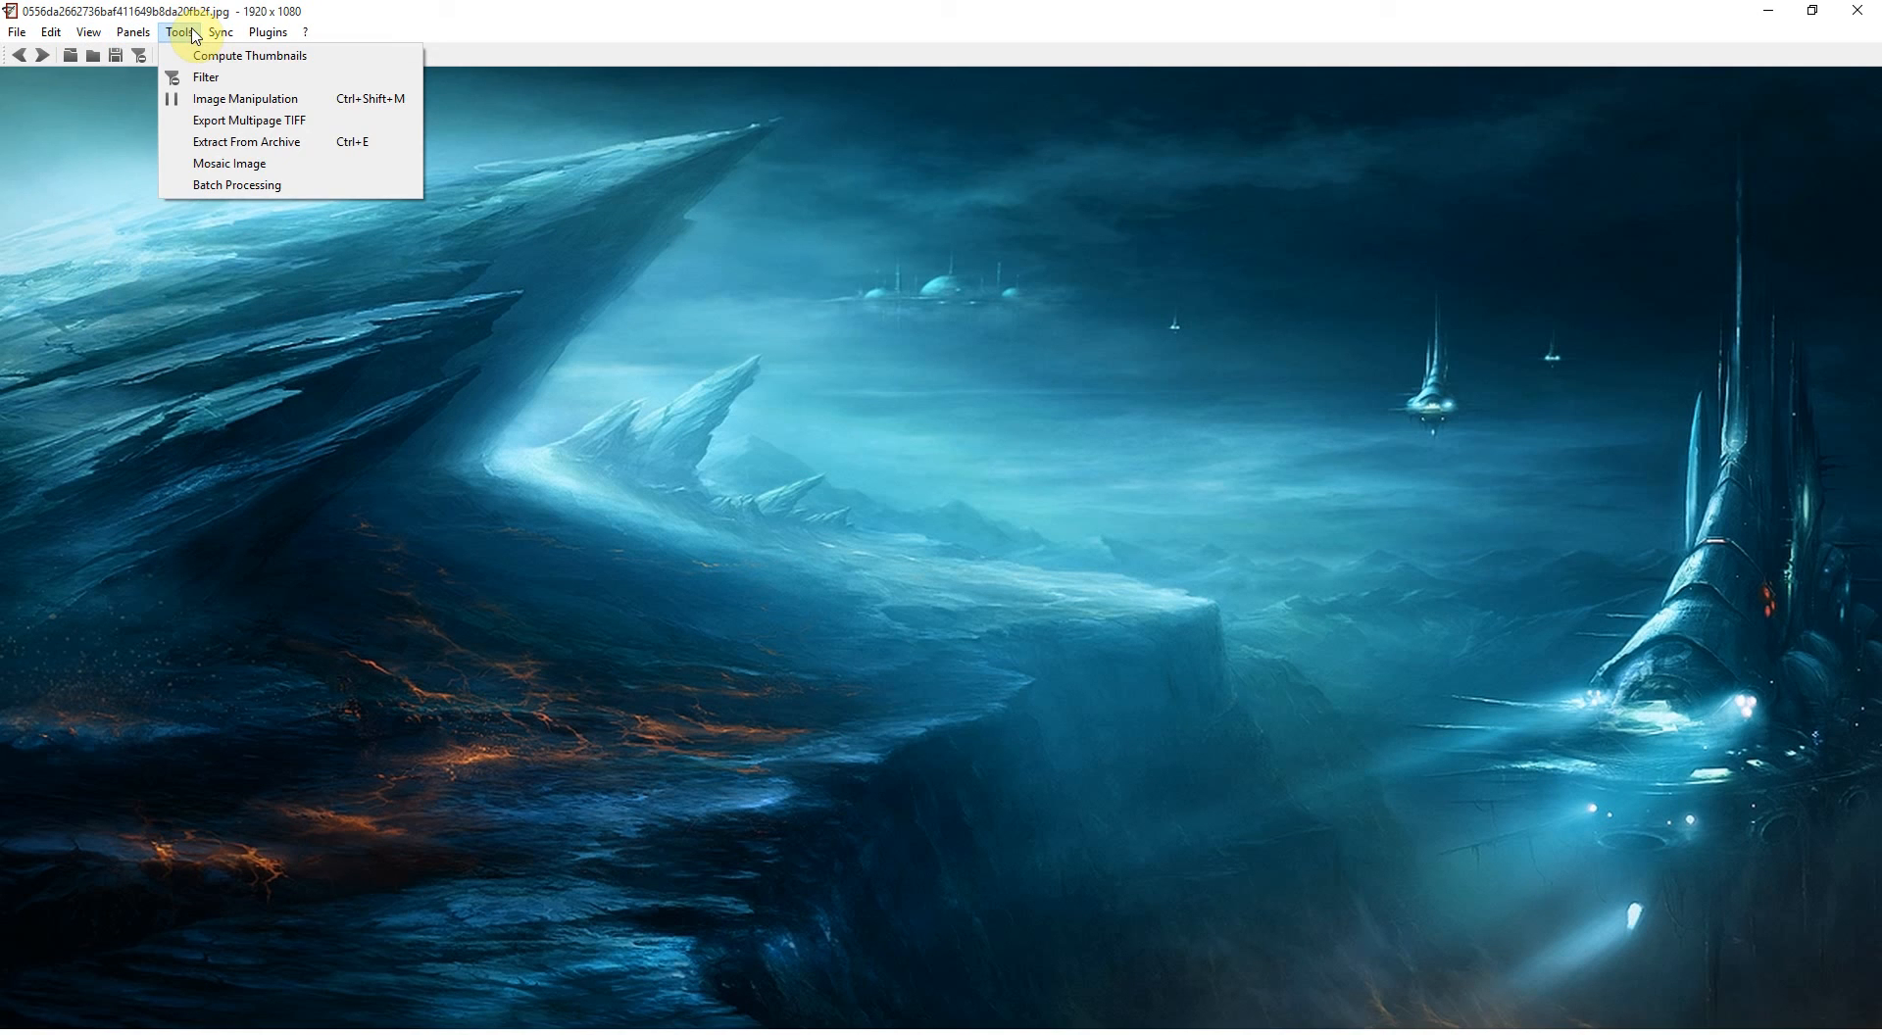
left_click(220, 32)
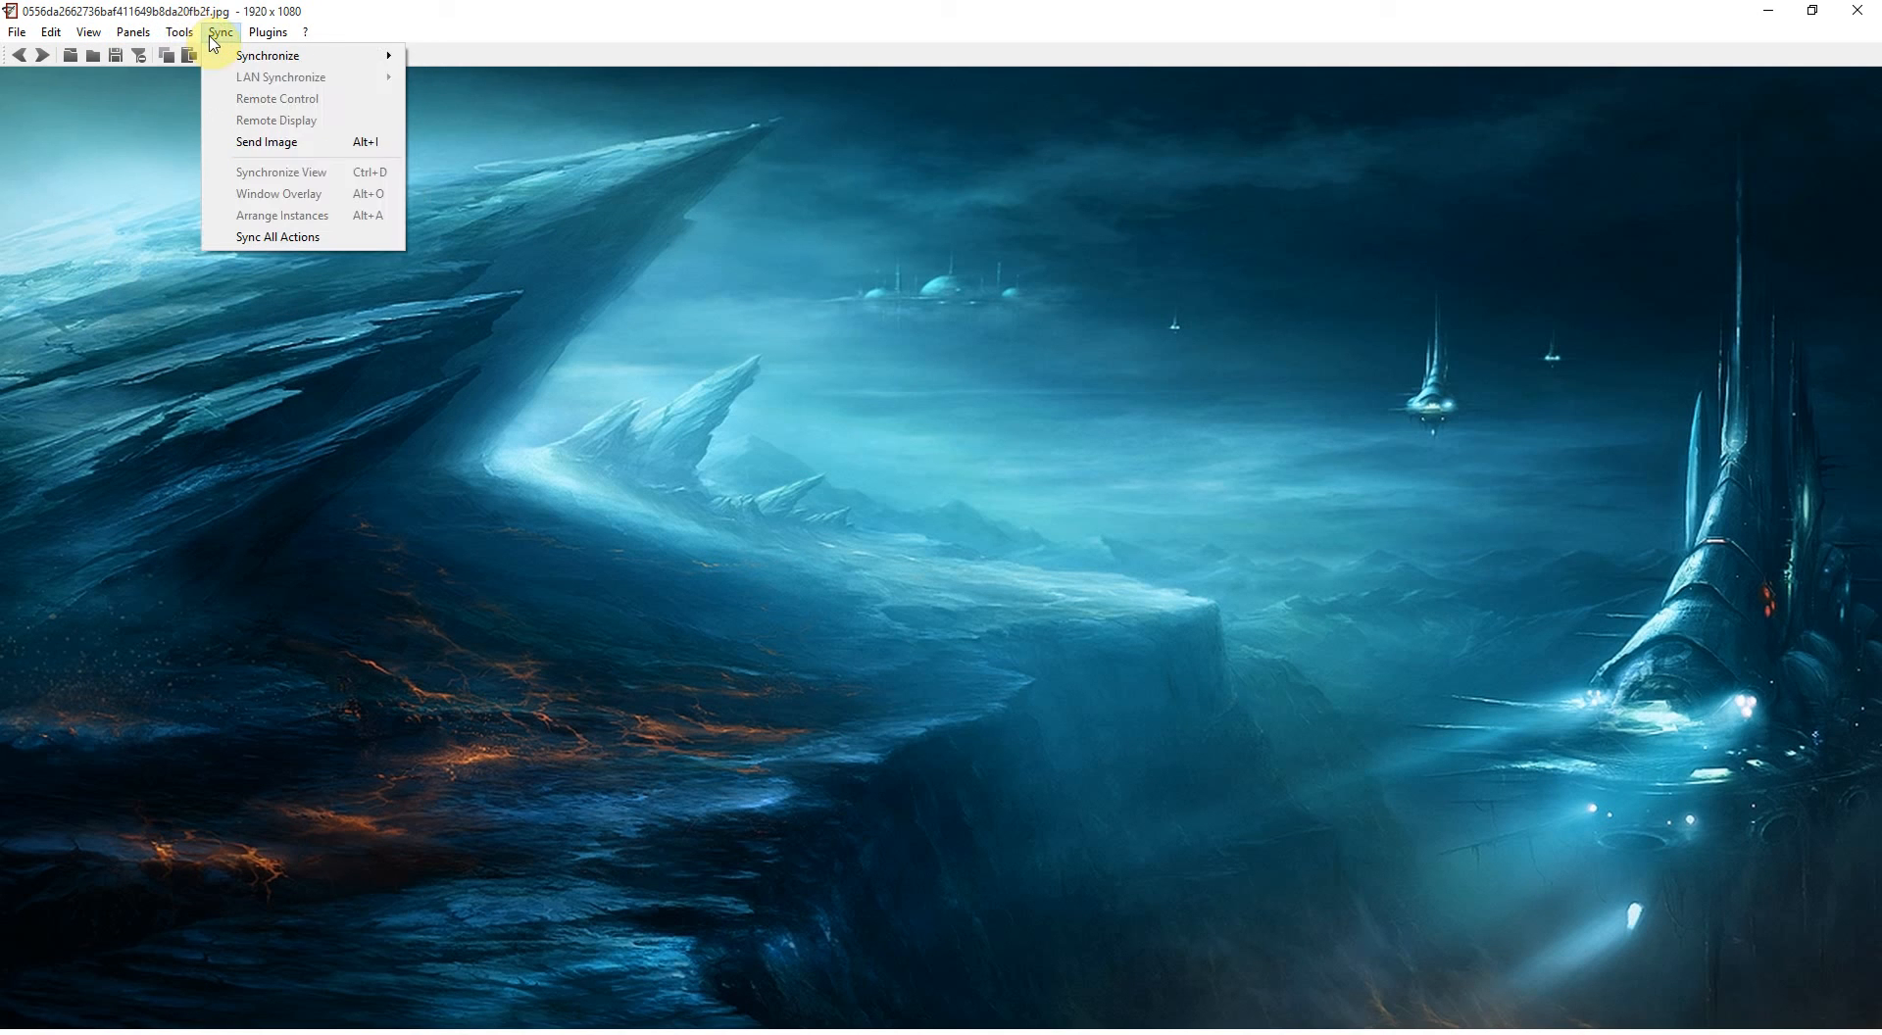
left_click(264, 32)
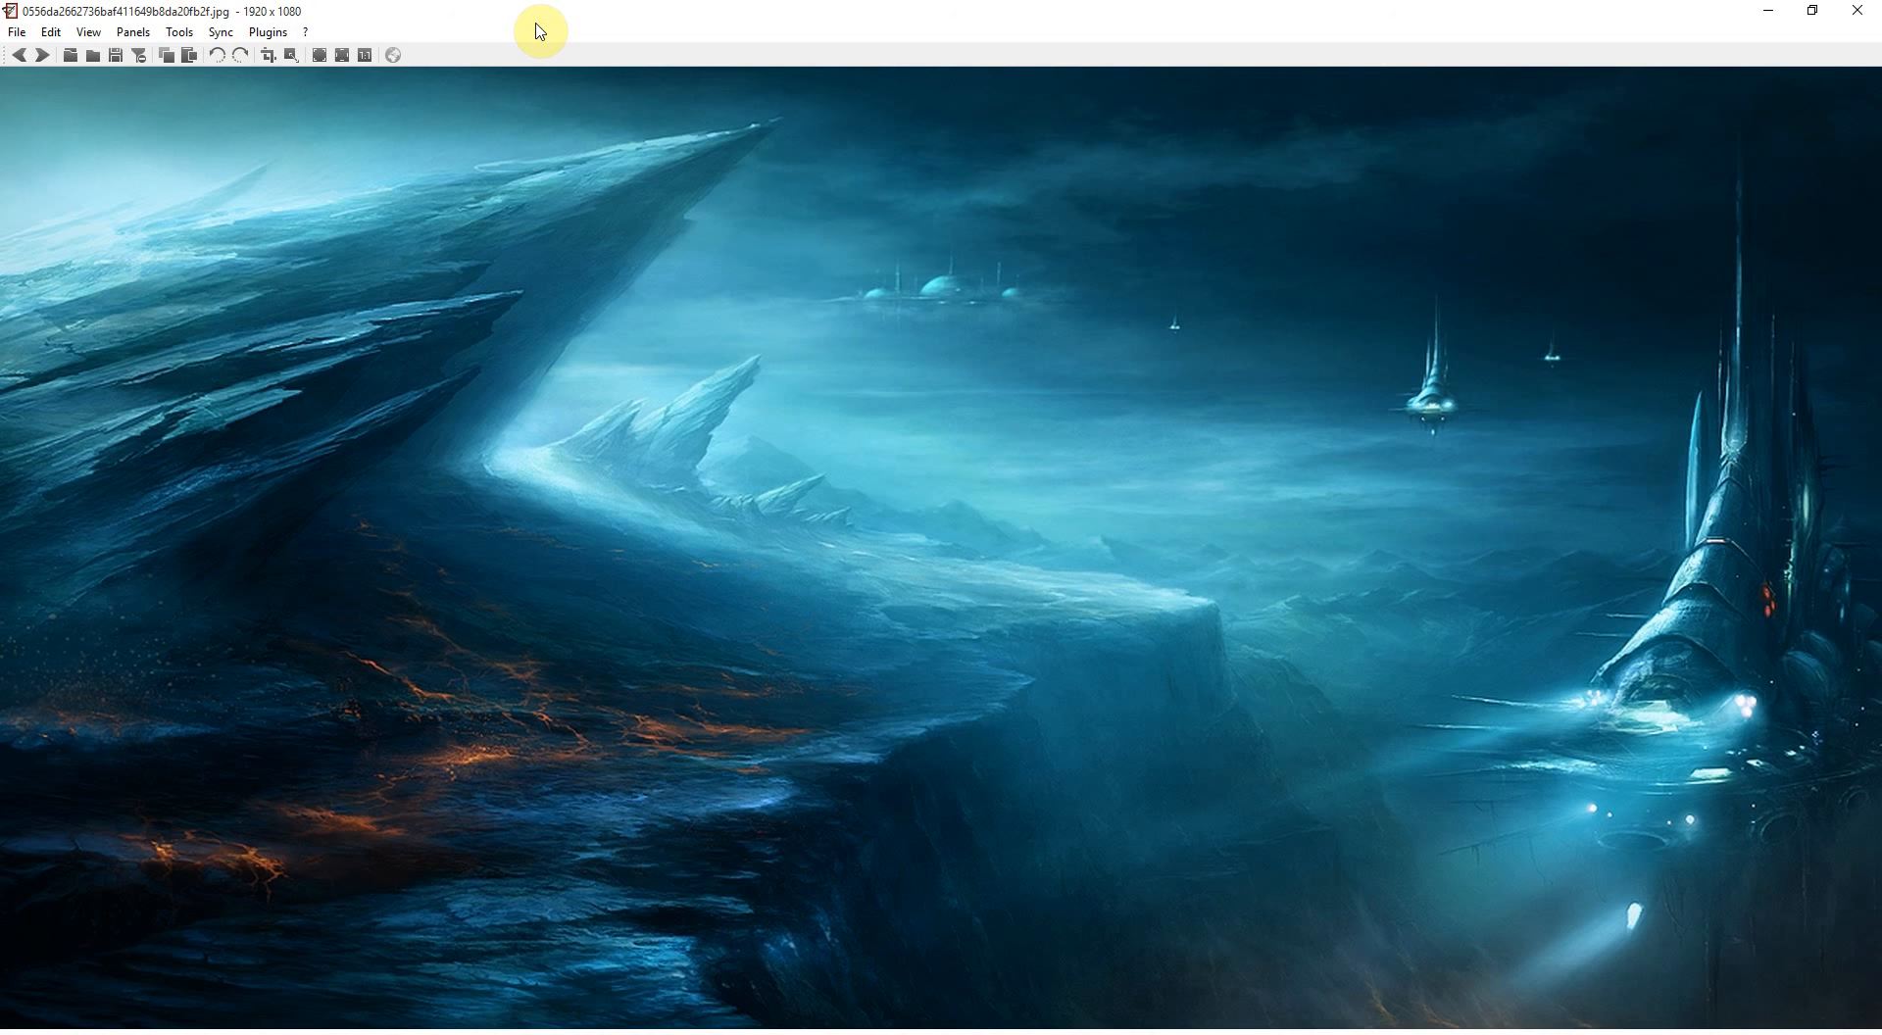
mouse_move(551, 41)
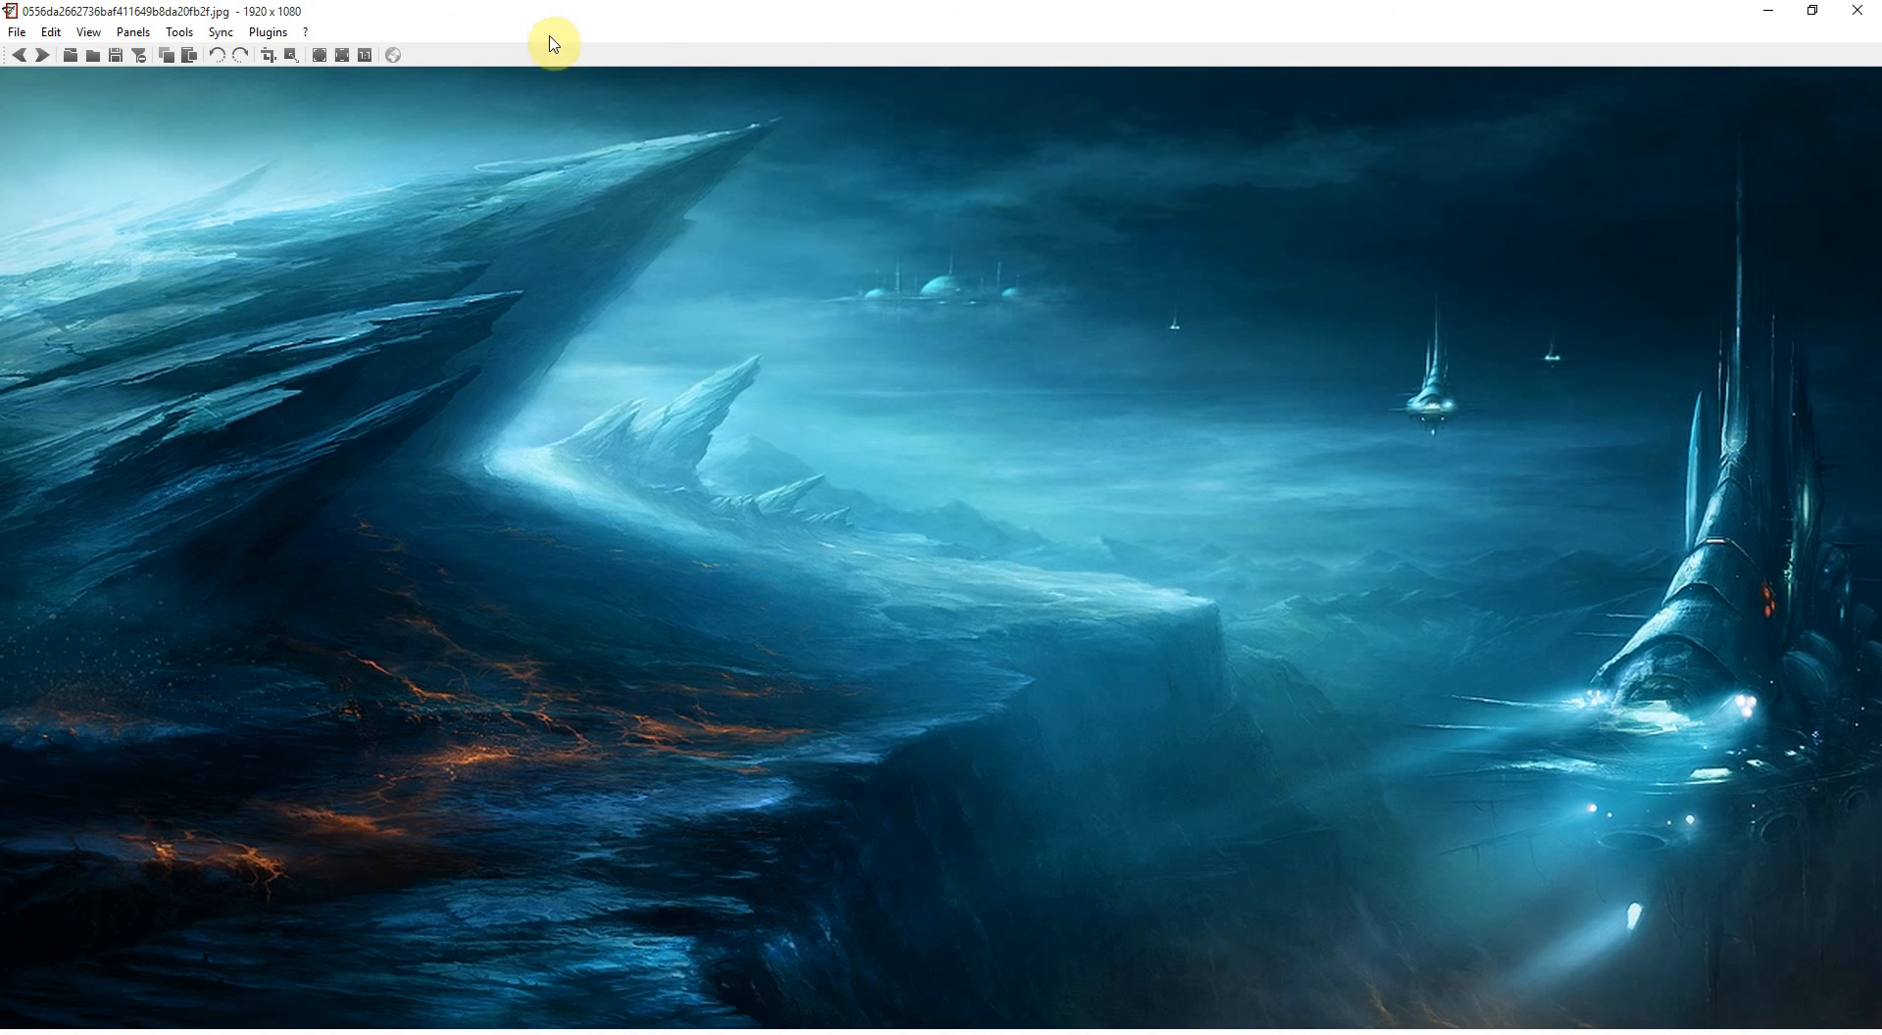
left_click(38, 57)
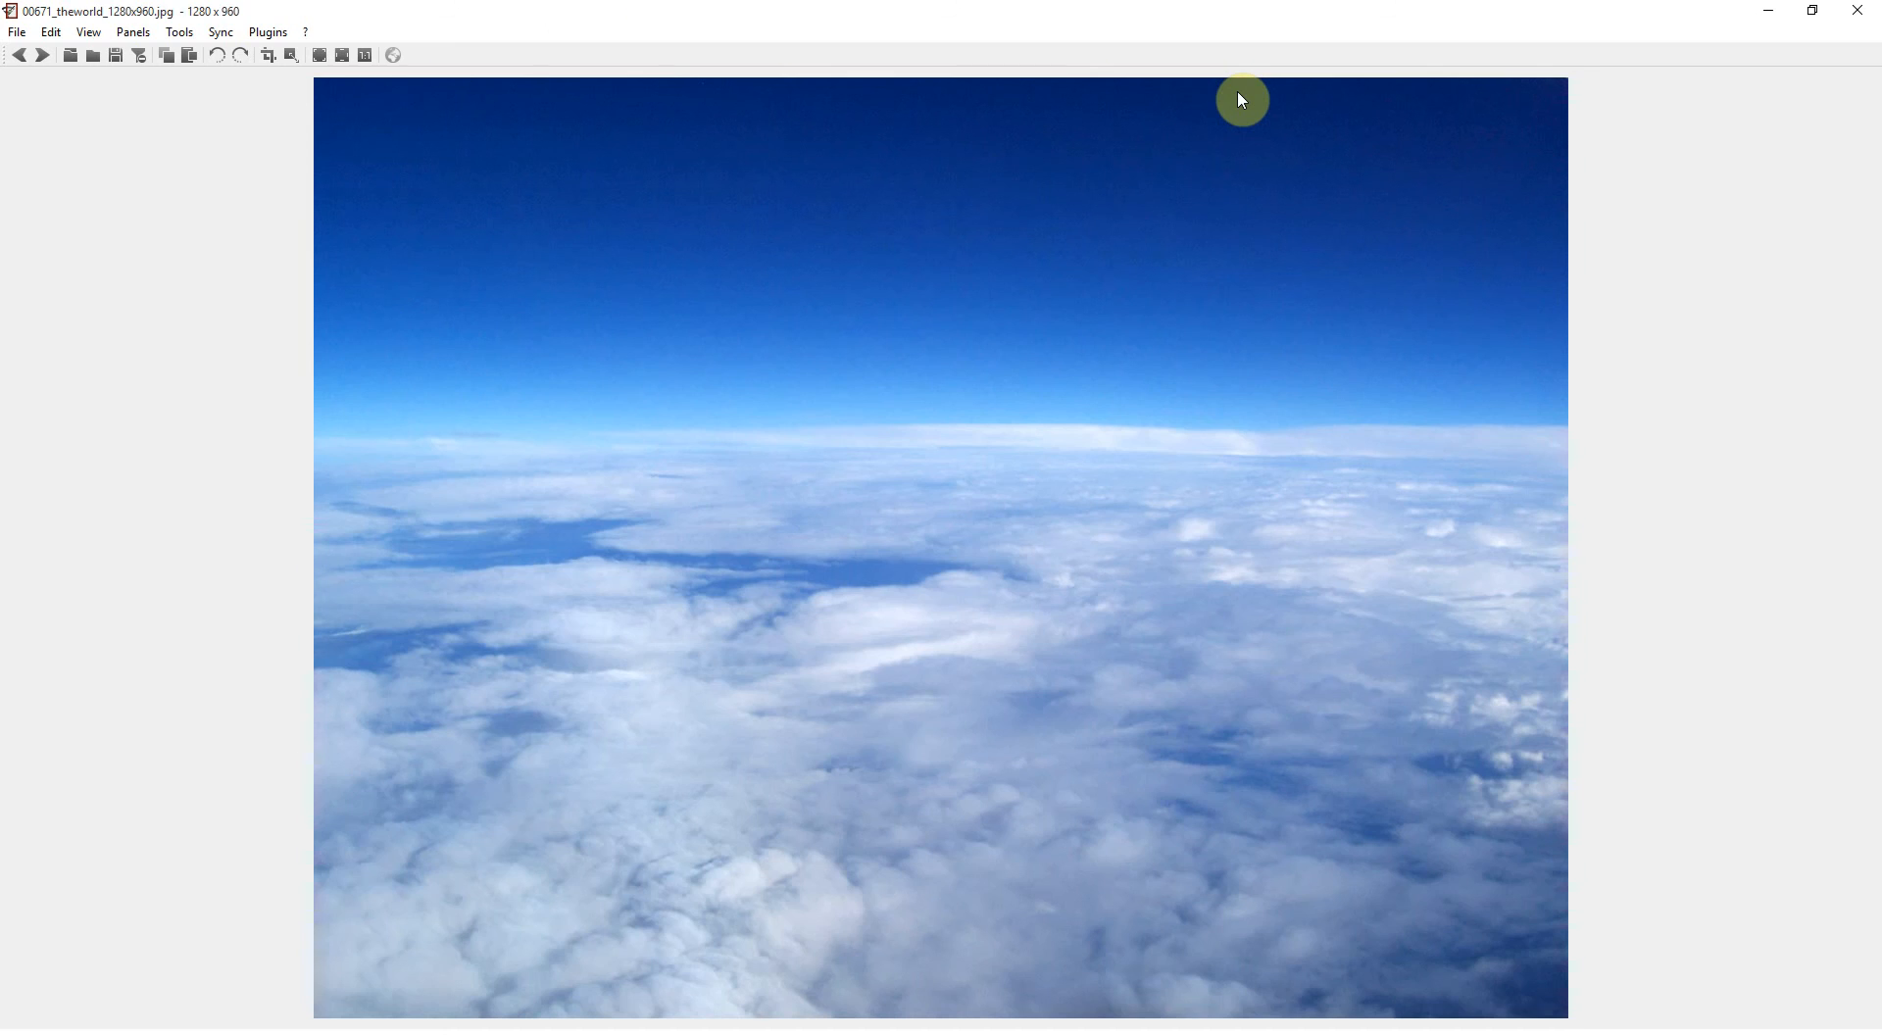
Step: Advance to 01443_utahlakeatdusk.jpg, the mountain lake at dusk wallpaper
left_click(41, 56)
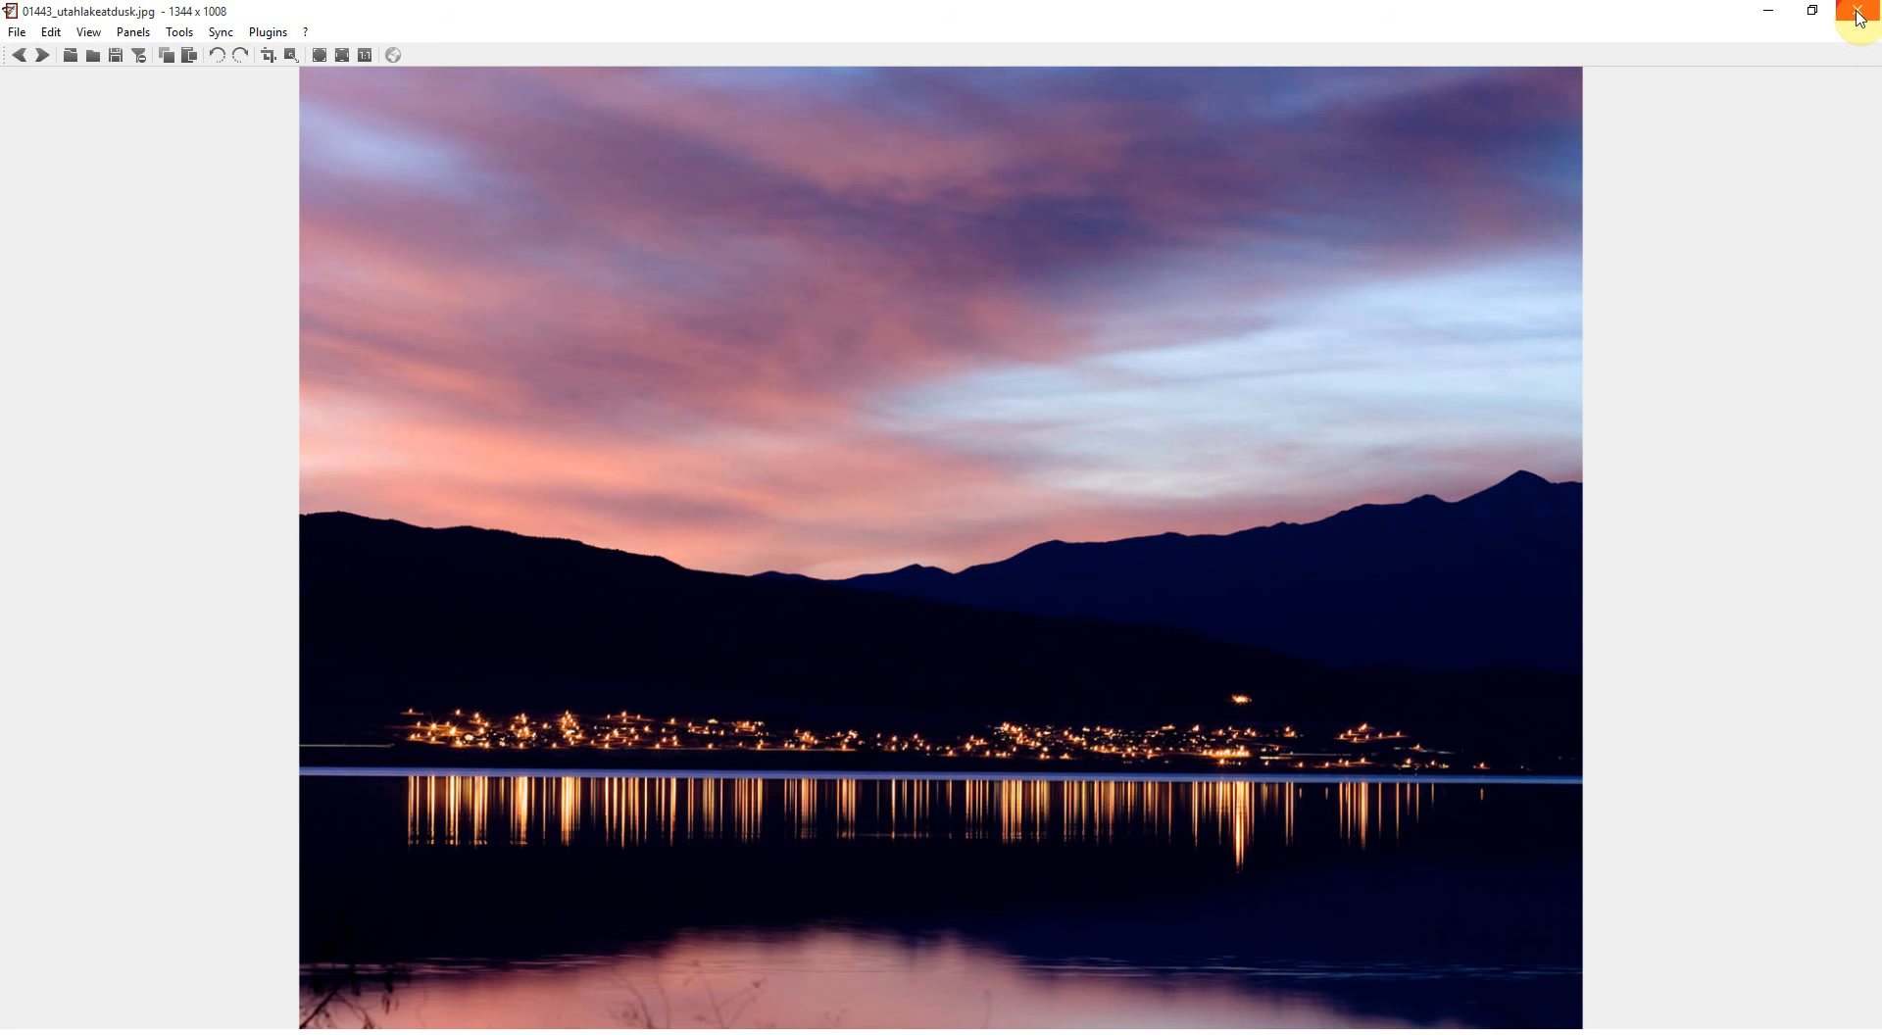
mouse_move(1861, 17)
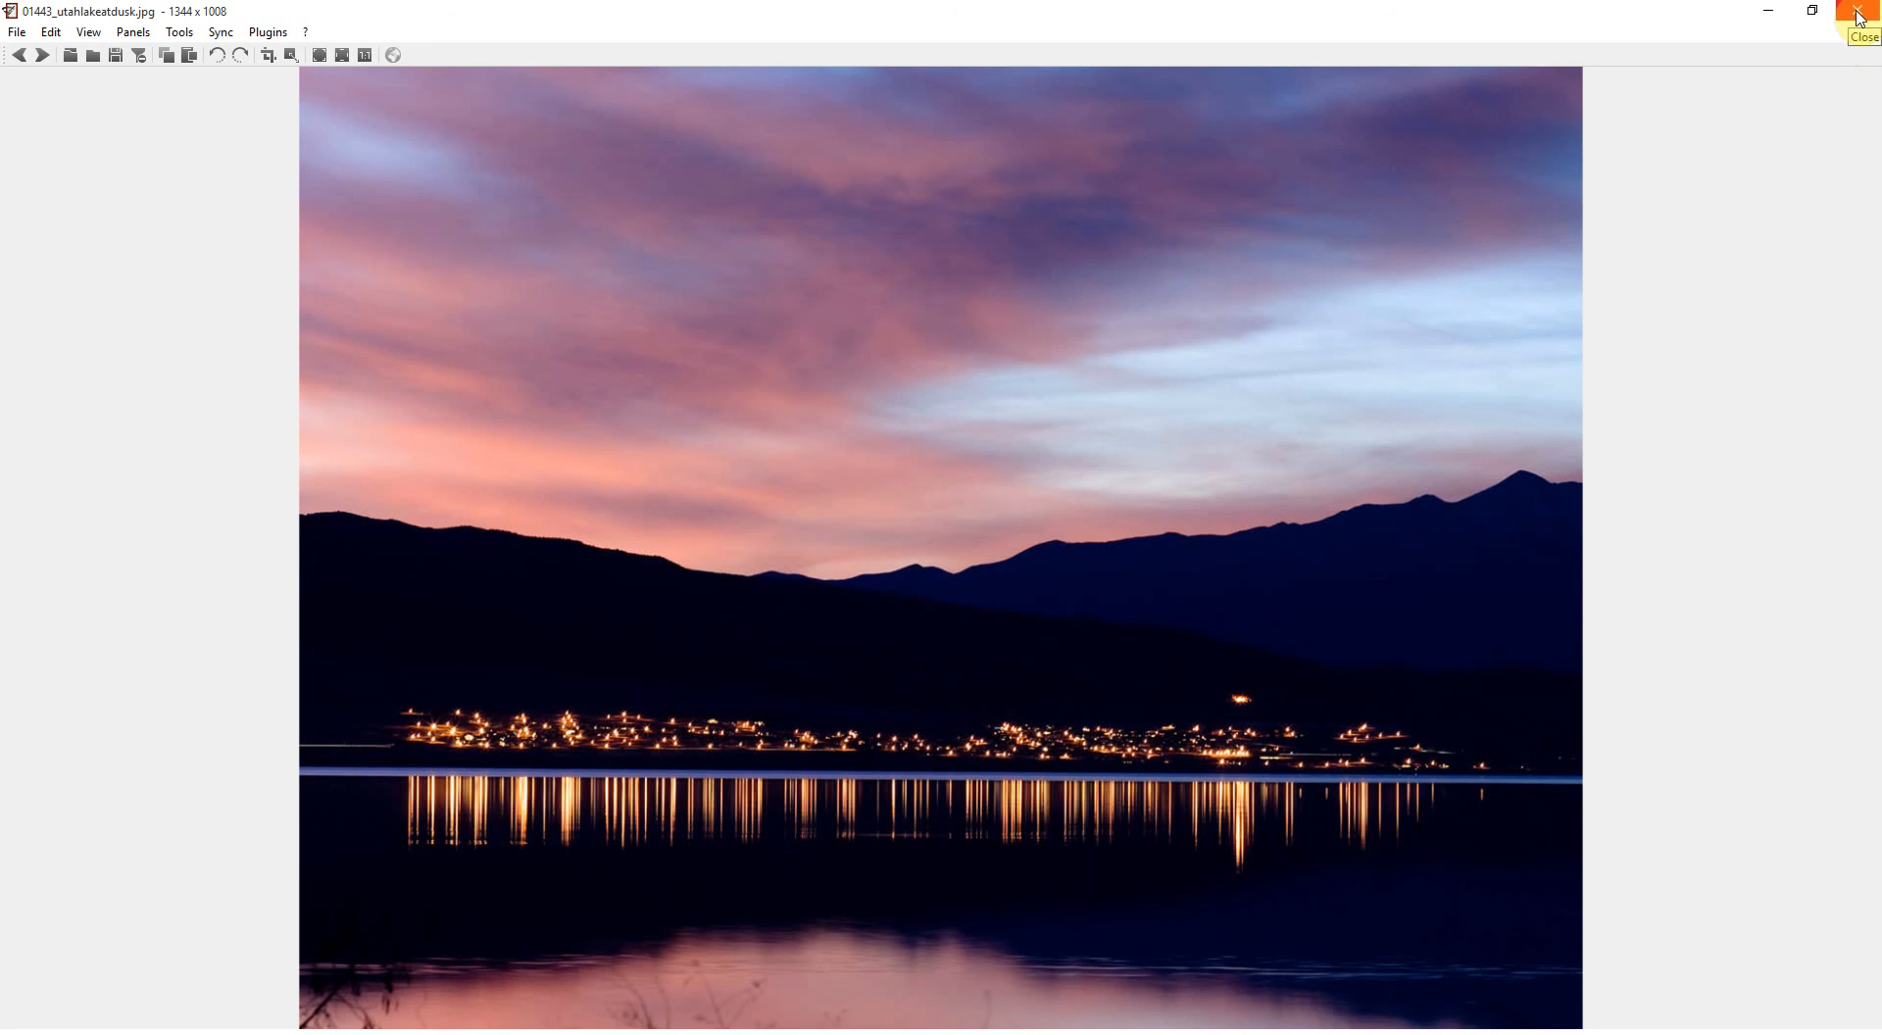